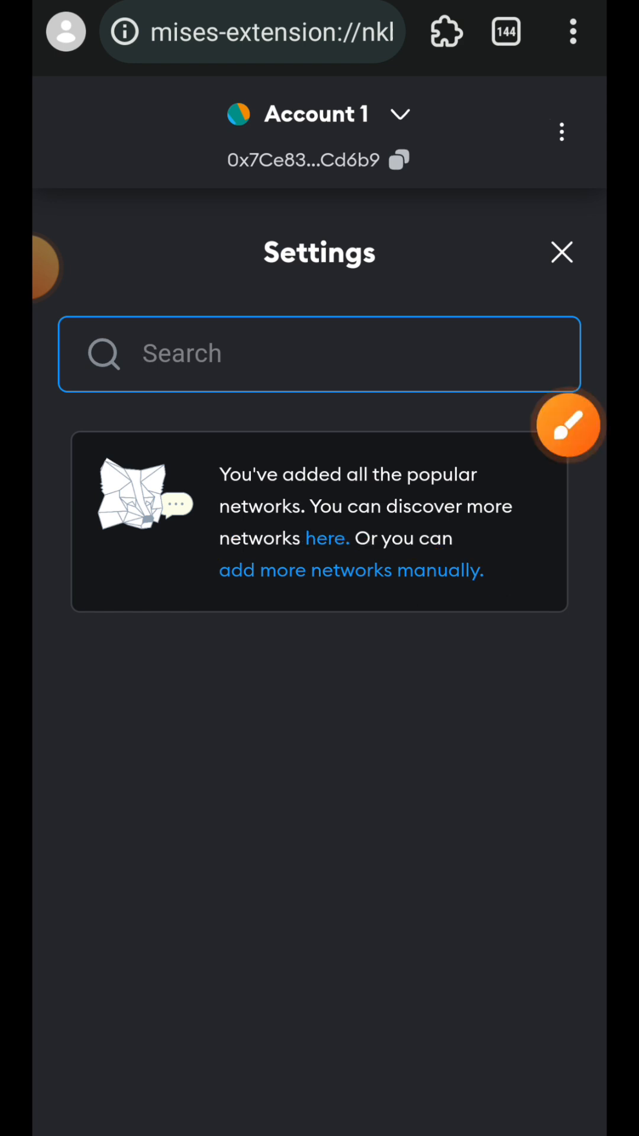
pyautogui.click(352, 569)
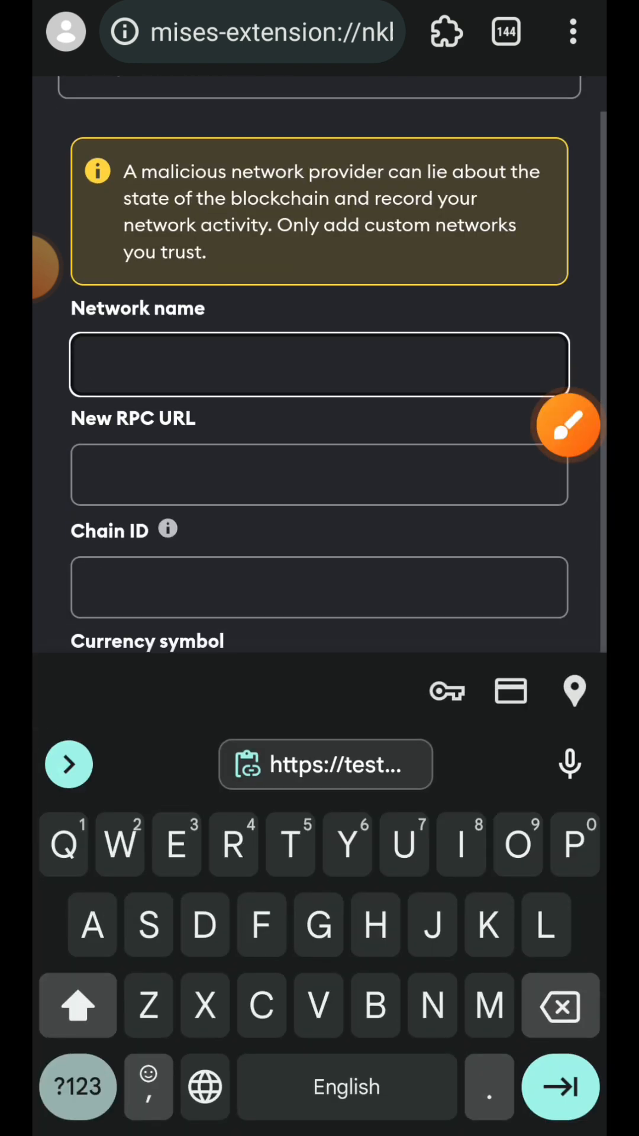
pyautogui.write('Super Pos')
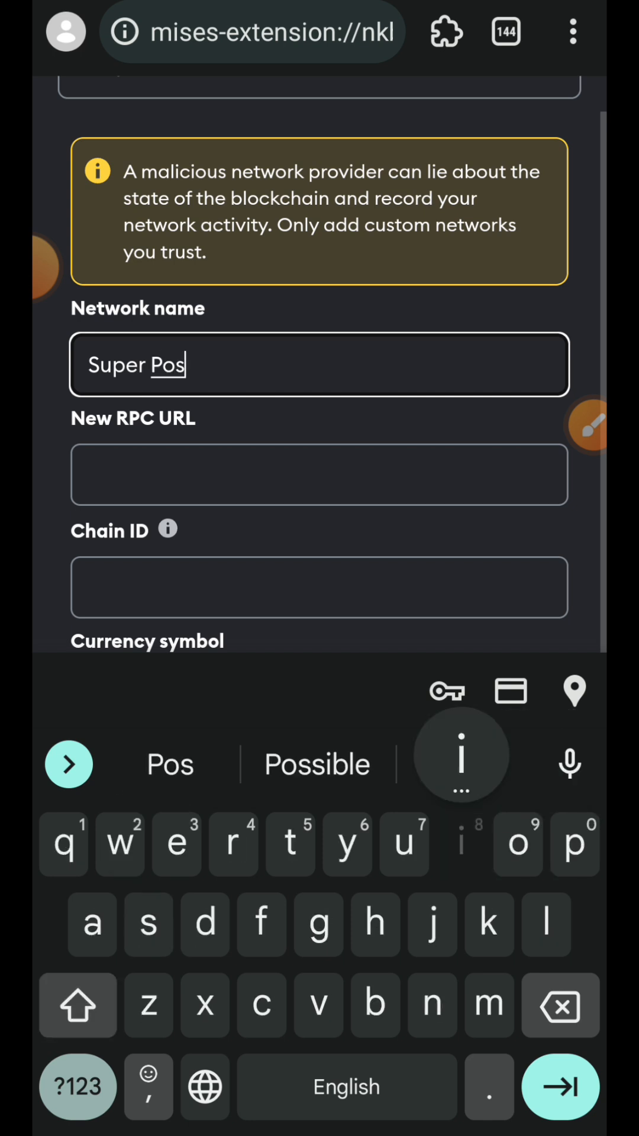
pyautogui.write('ition')
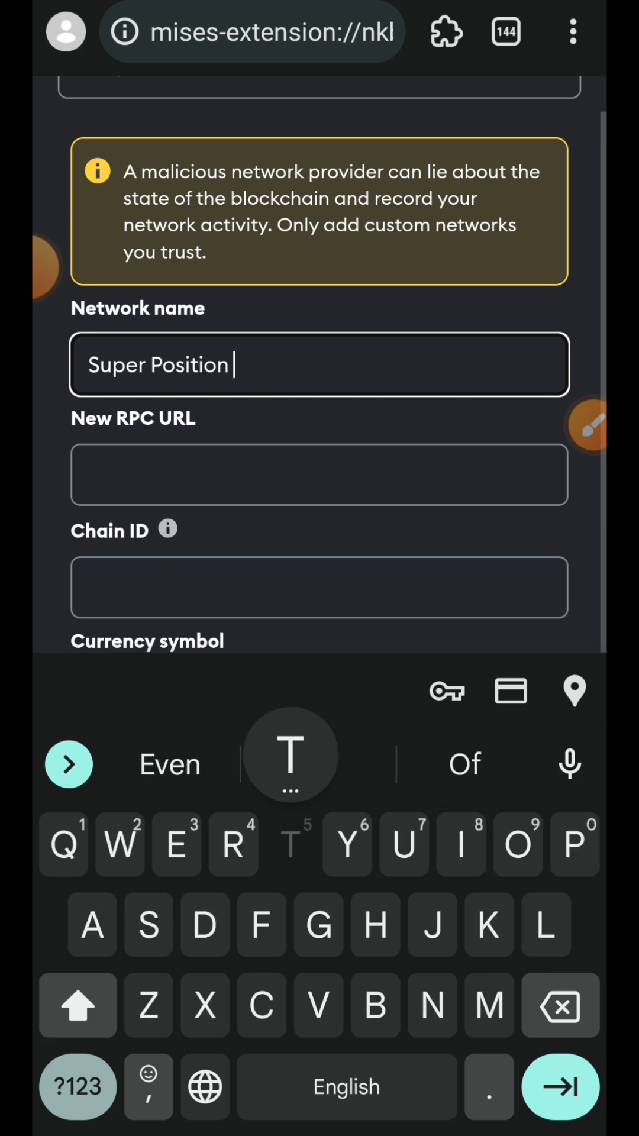
pyautogui.write('Testnet')
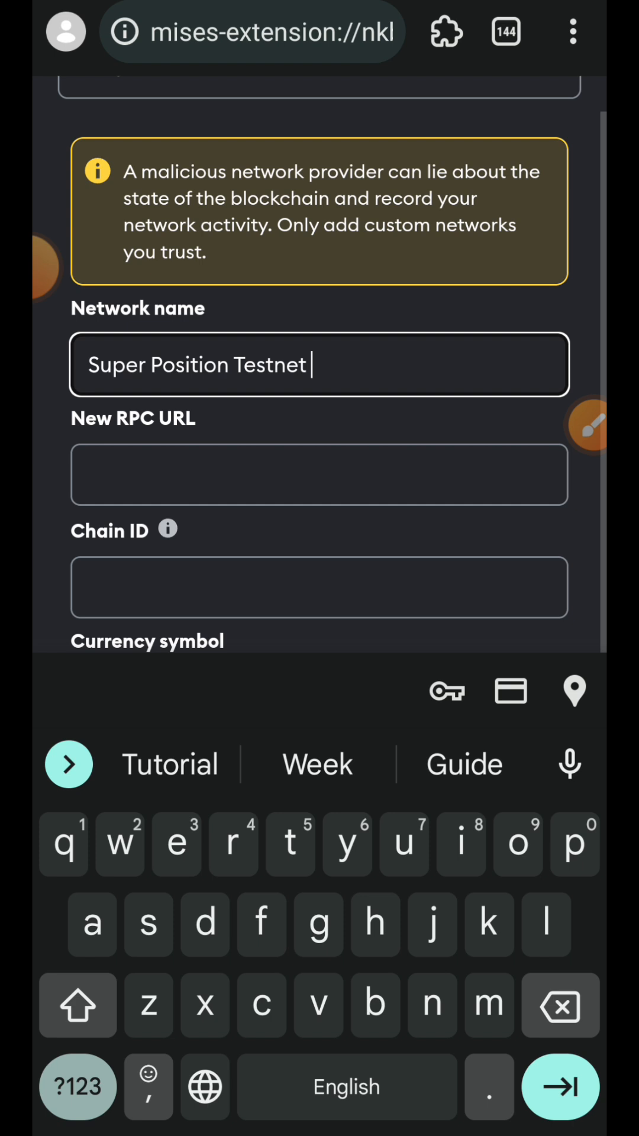
pyautogui.write('https://testnet-rpc.superposition.so')
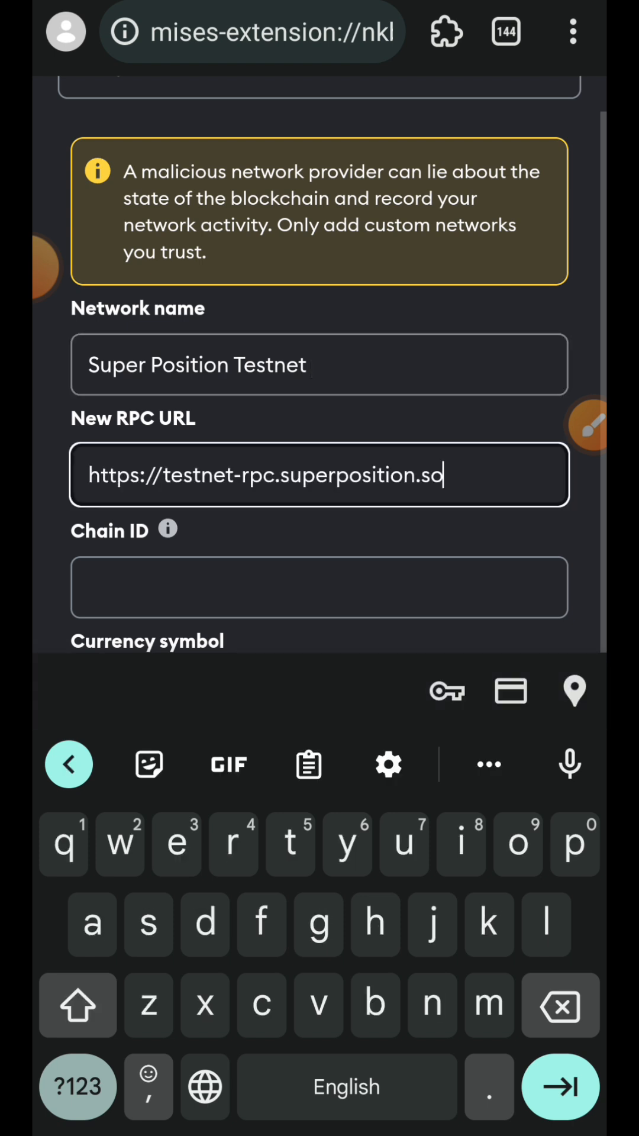
# Fill in chain ID 98985 and currency symbol SPN, then save the network
pyautogui.click(318, 588)
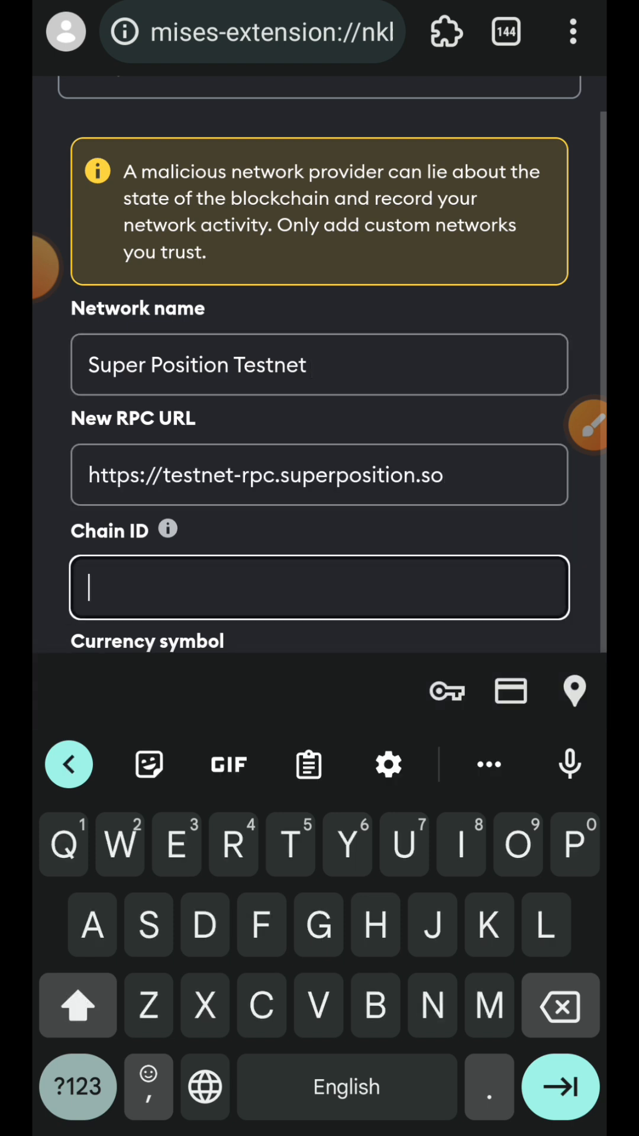
pyautogui.write('S')
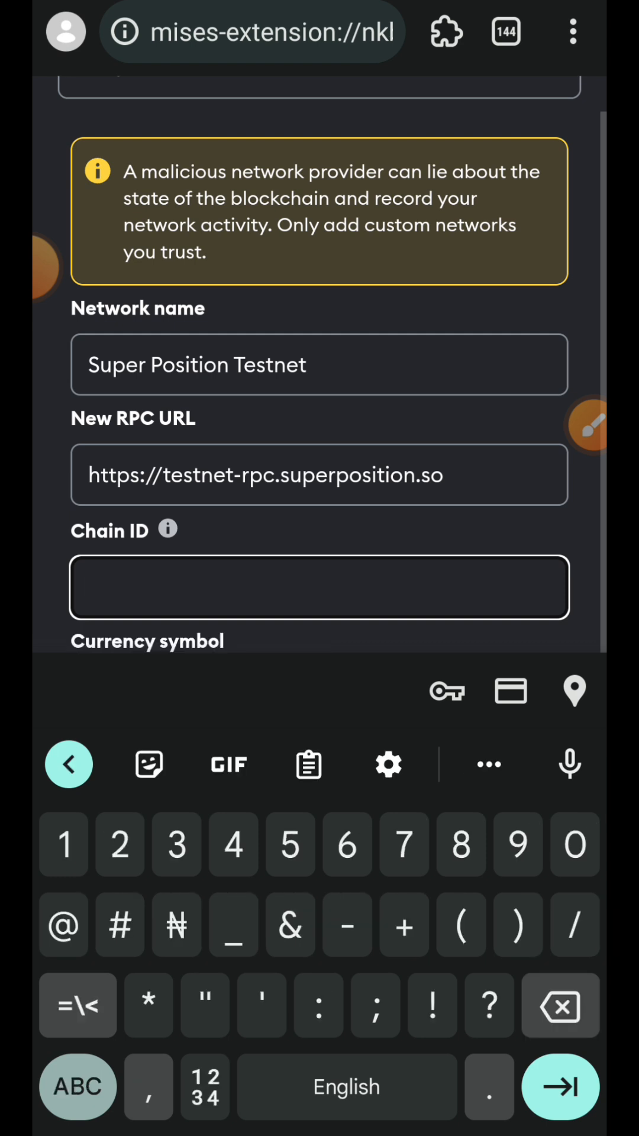
pyautogui.write('98985')
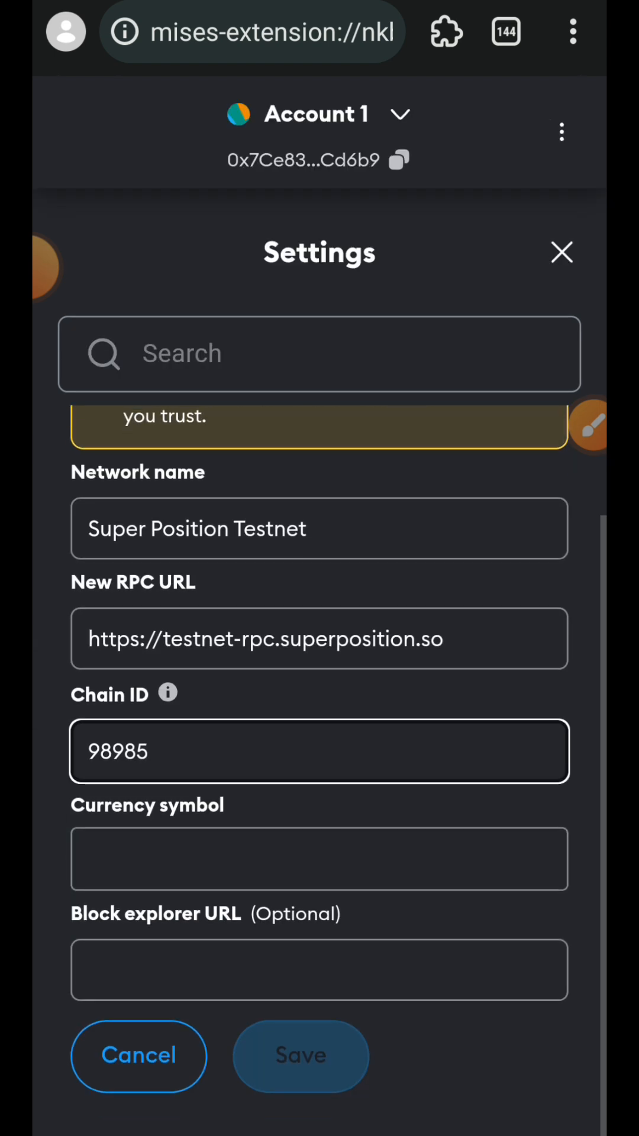
pyautogui.write('s')
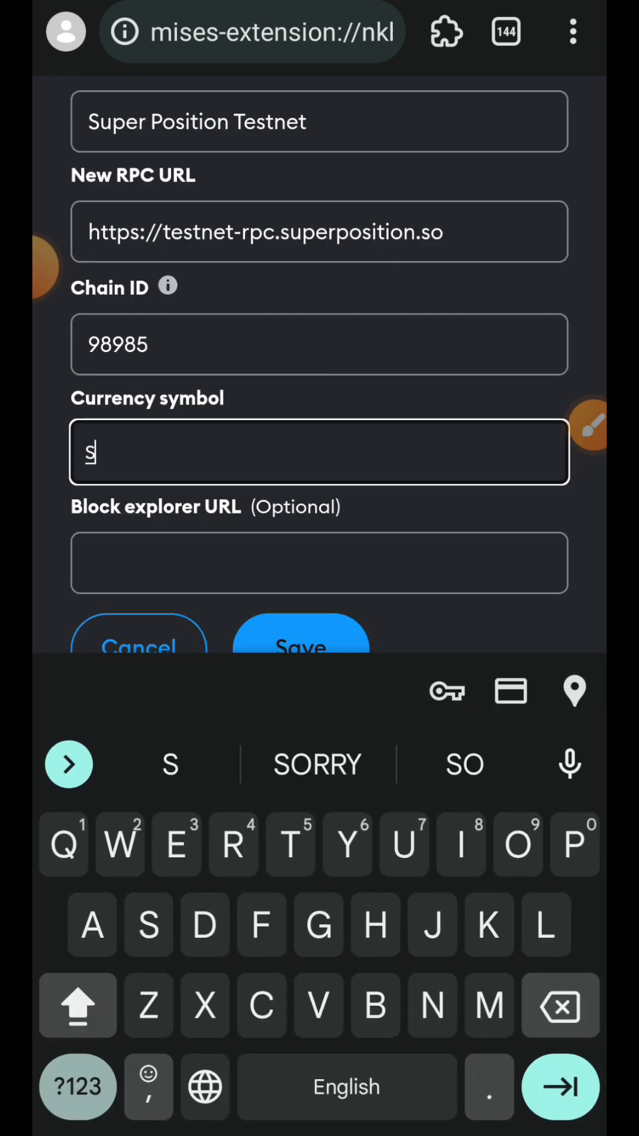
pyautogui.write('PN')
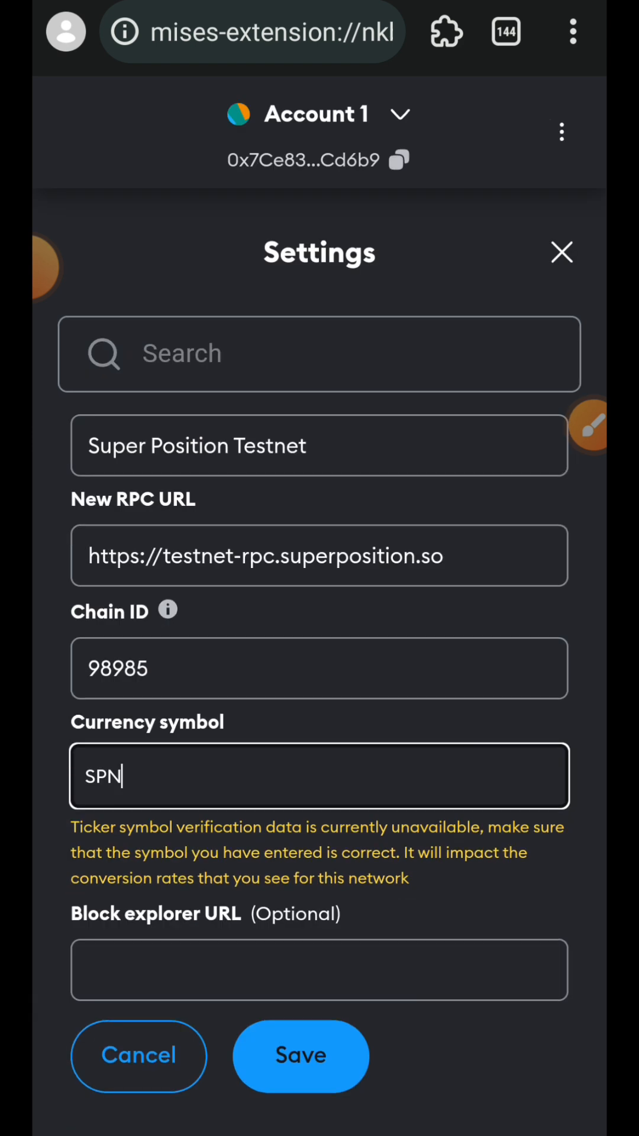
pyautogui.click(299, 1054)
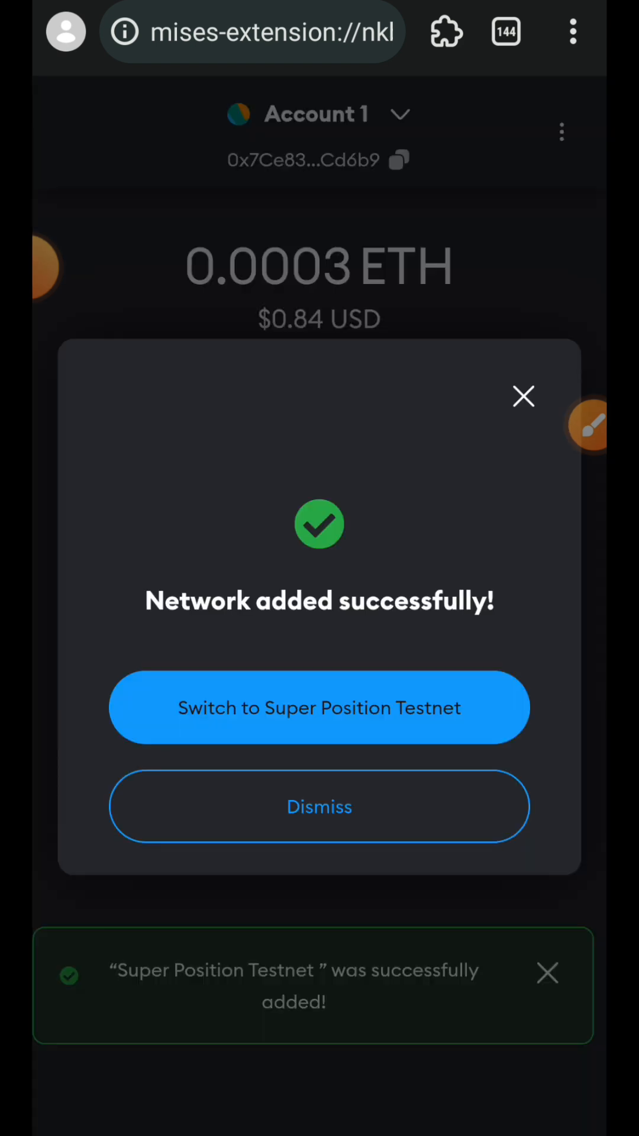
# Switch the wallet to Super Position Testnet and copy the account address
pyautogui.click(320, 805)
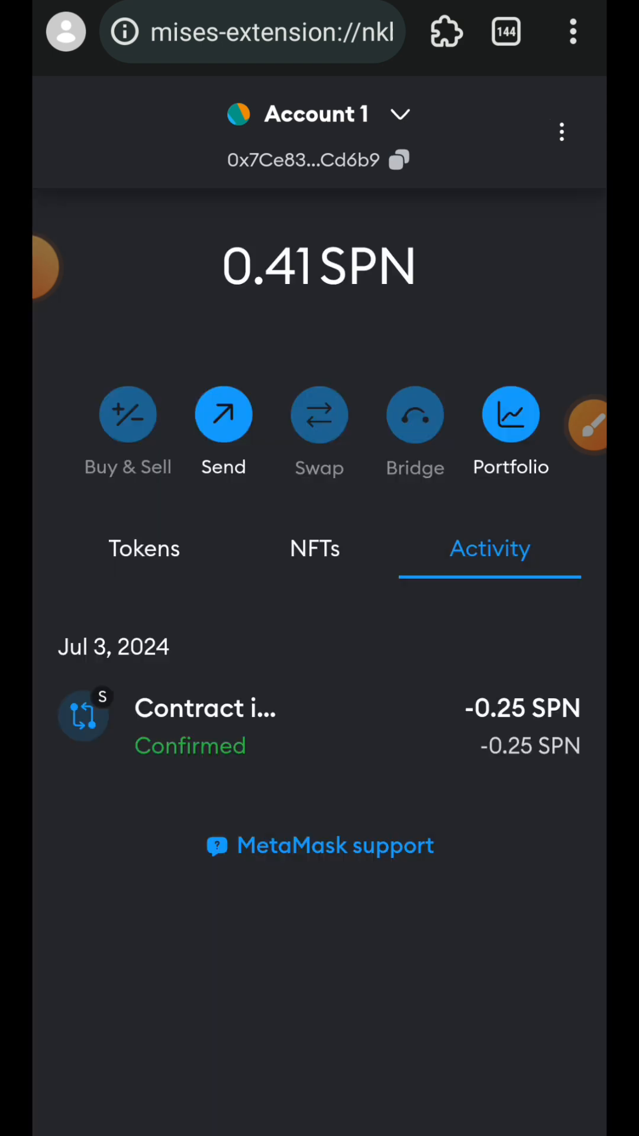
pyautogui.click(397, 159)
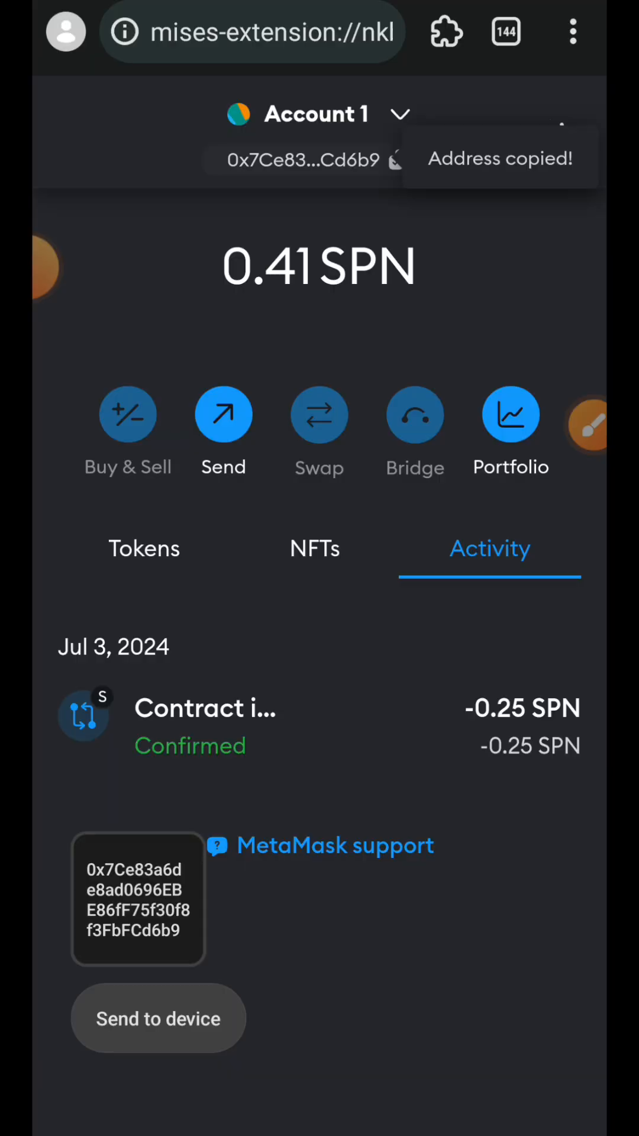
# Navigate to faucet.superposition.so and reach the address request form
pyautogui.write('faucet.nubit.org')
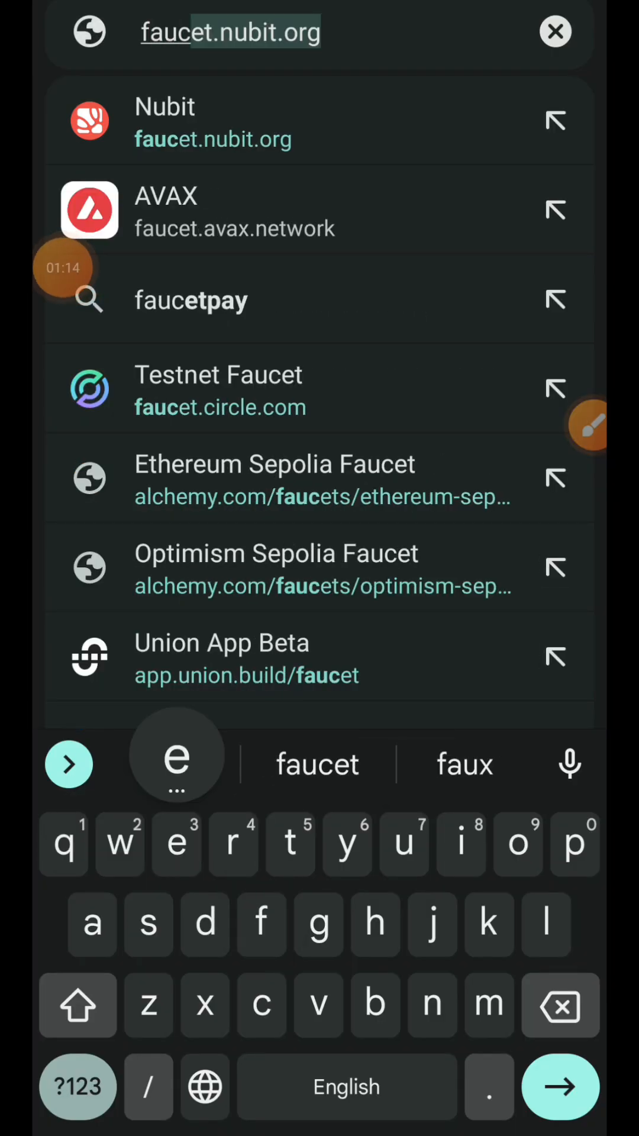
pyautogui.write('faucet.superpo')
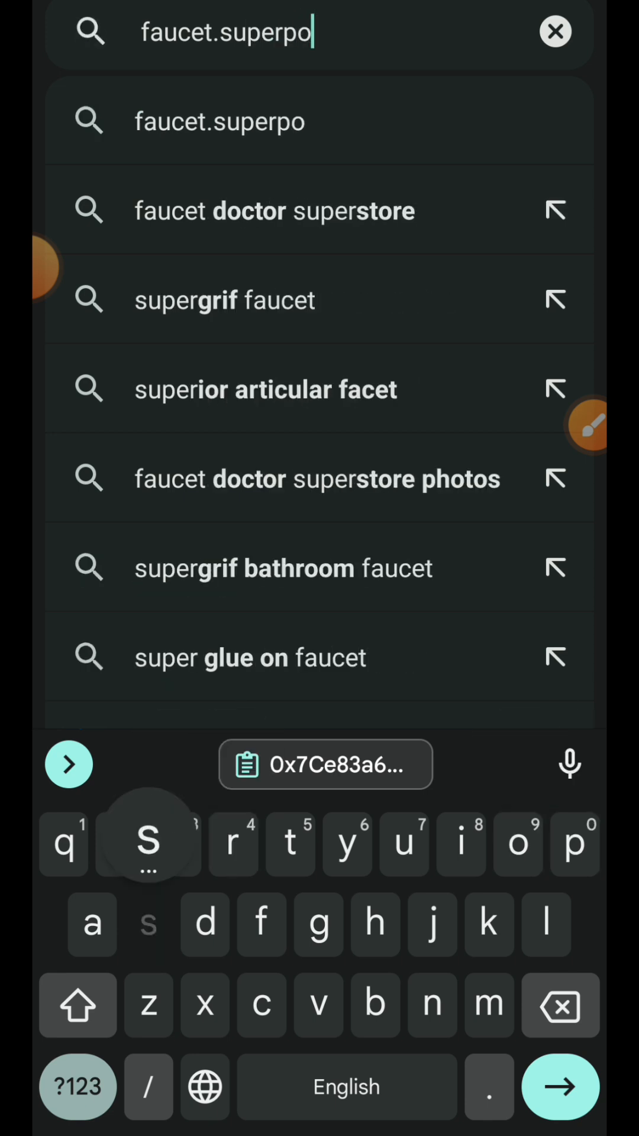
pyautogui.write('sition.s')
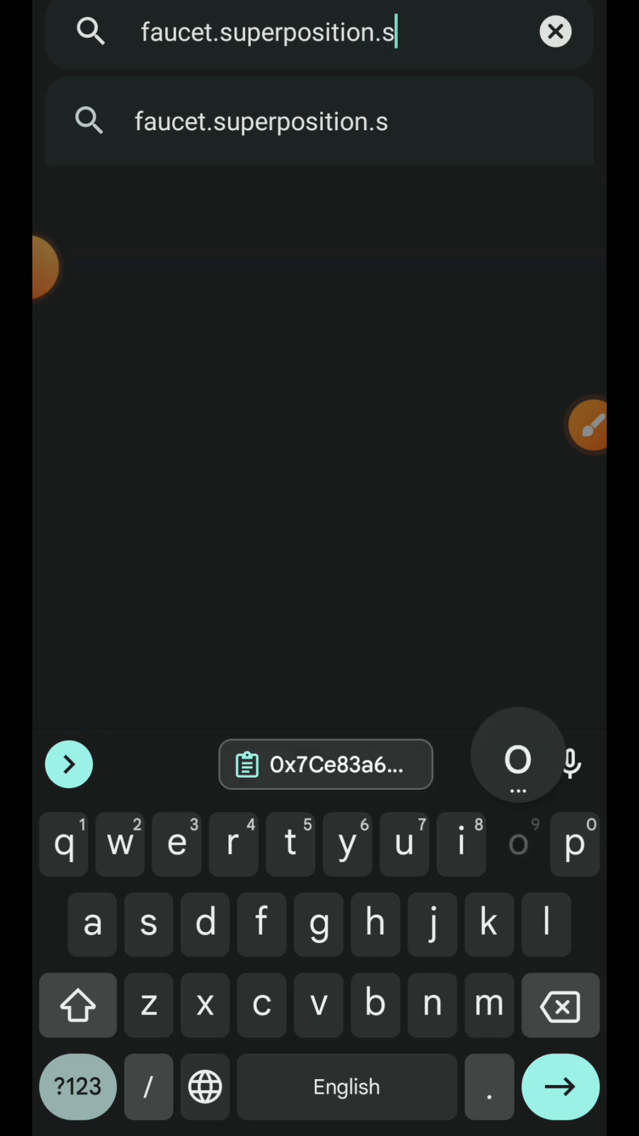
pyautogui.write('o')
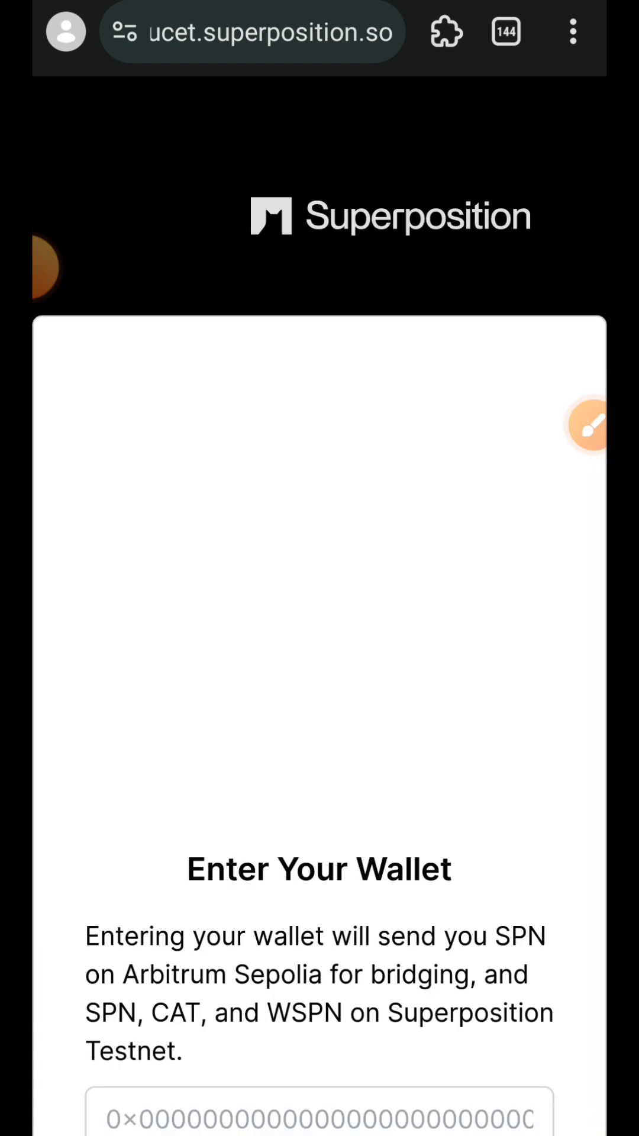
pyautogui.scroll(-3)
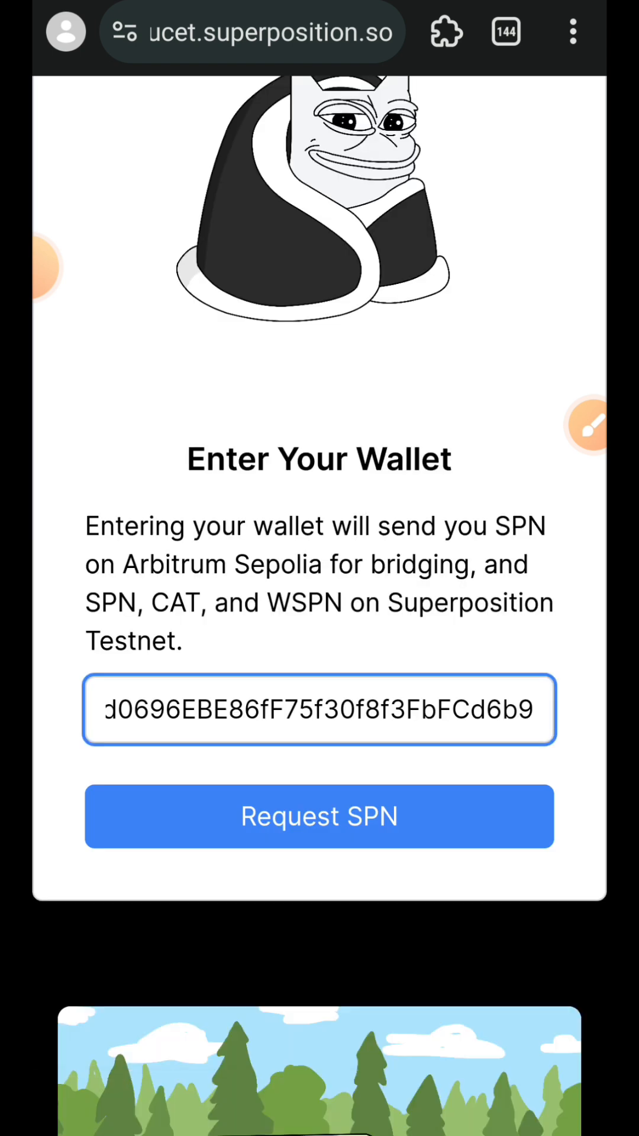
# Request SPN for the pasted wallet address, passing the Cloudflare human check
pyautogui.click(318, 816)
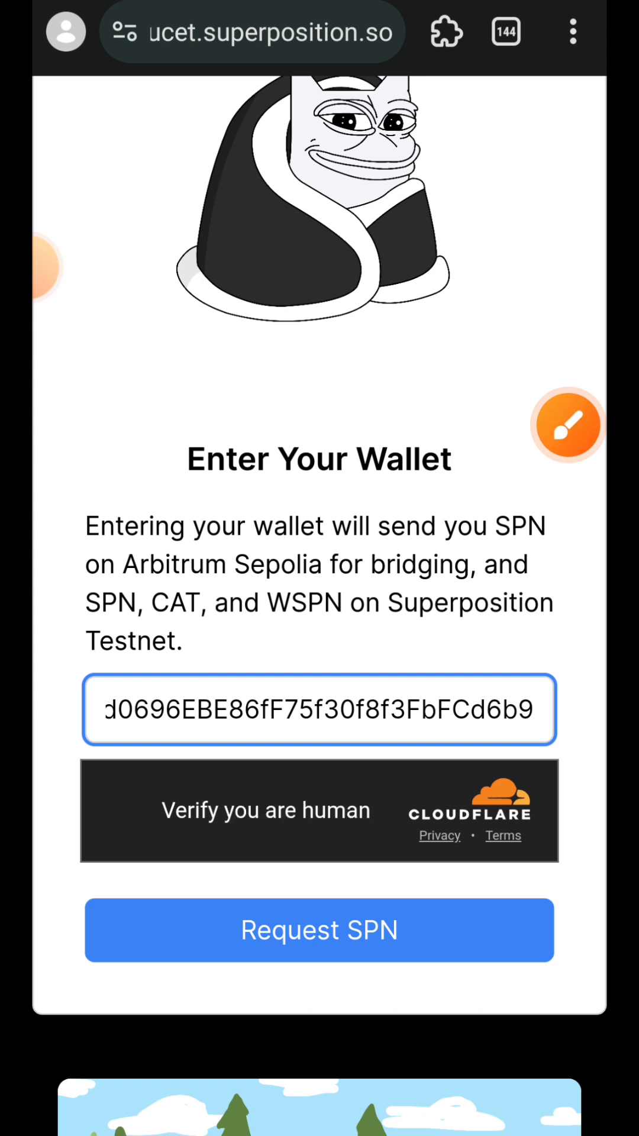
pyautogui.click(131, 812)
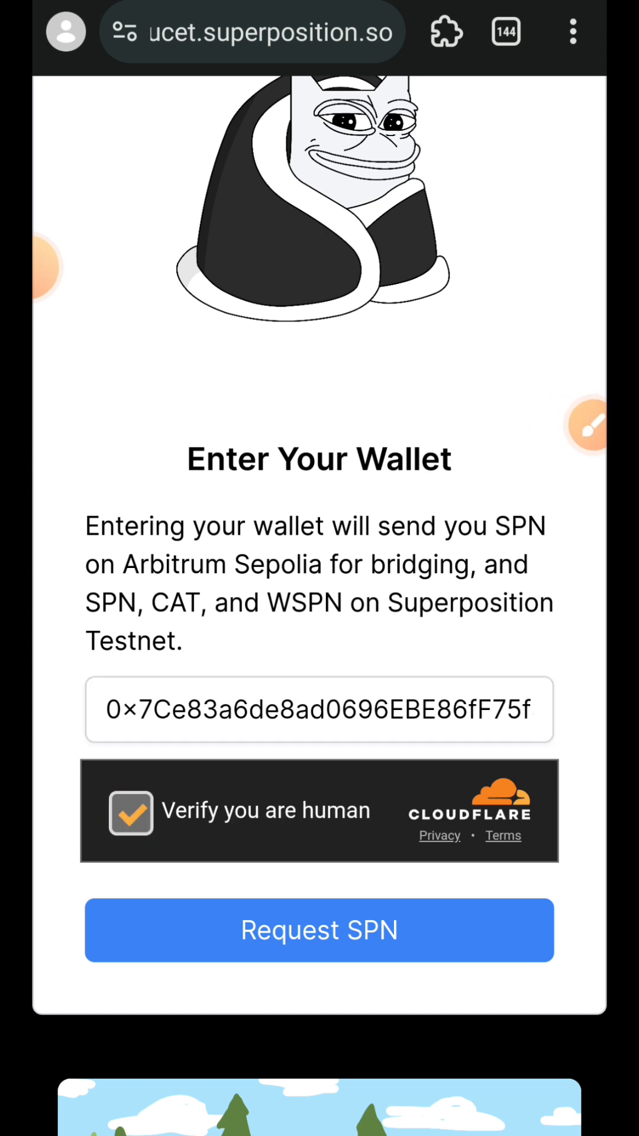
pyautogui.click(131, 810)
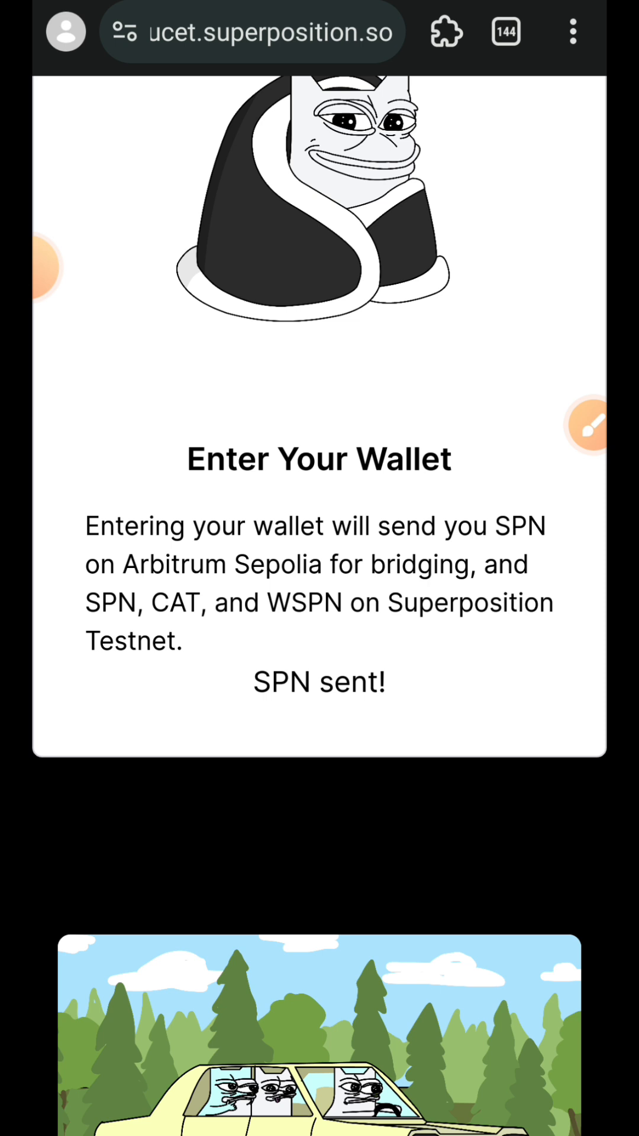
# Navigate to bridge.superposition.so
pyautogui.click(253, 32)
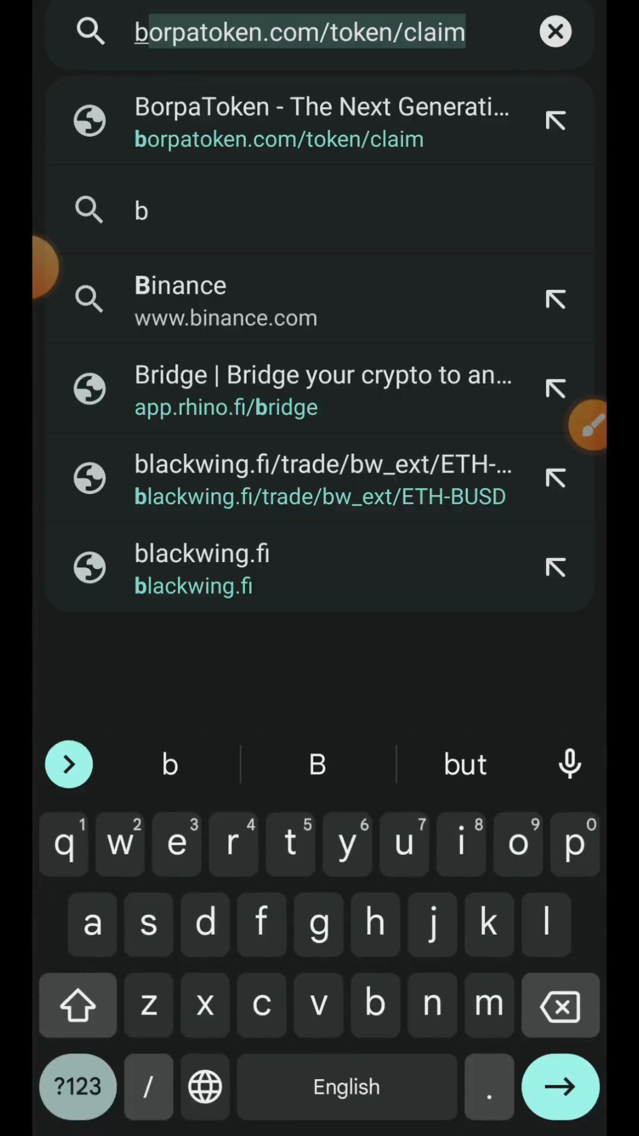
pyautogui.write('bridge.superp')
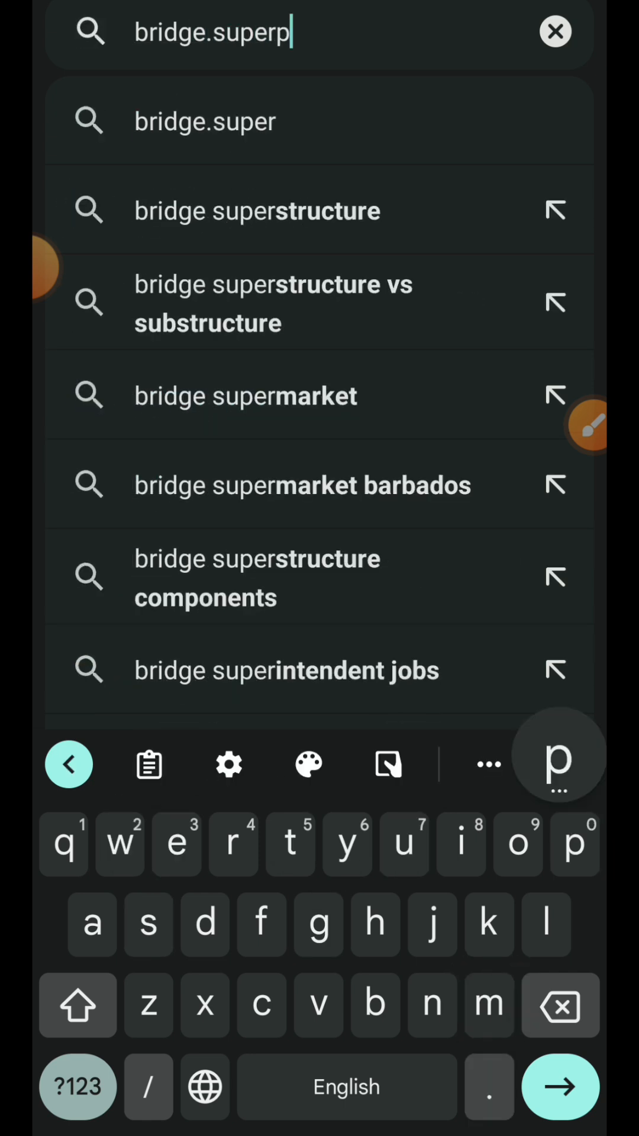
pyautogui.write('osition')
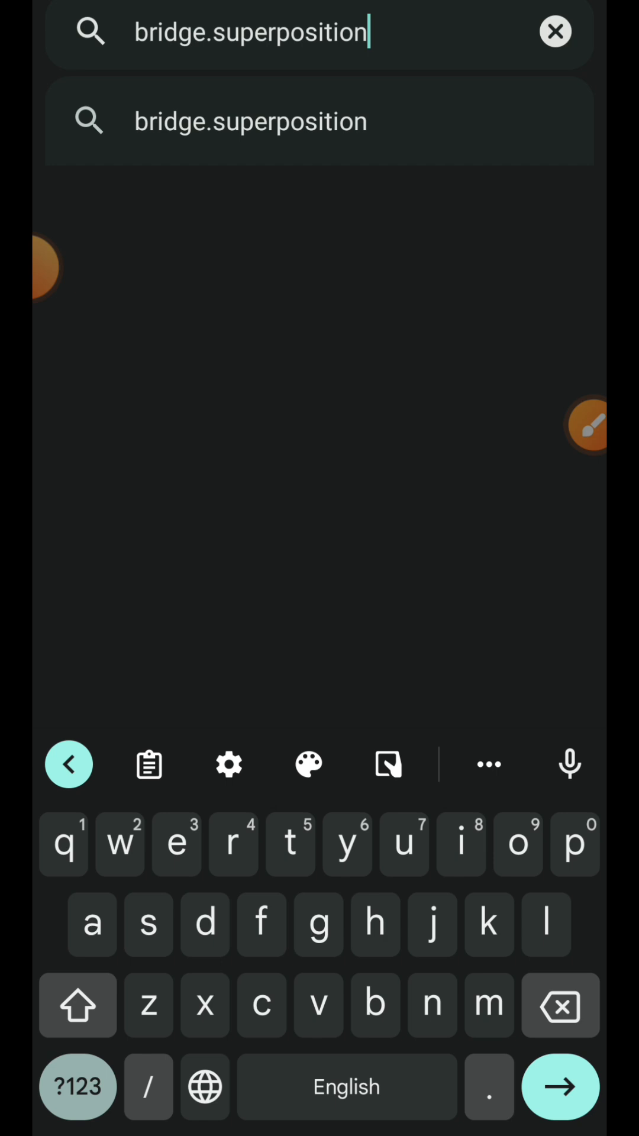
pyautogui.write('.so')
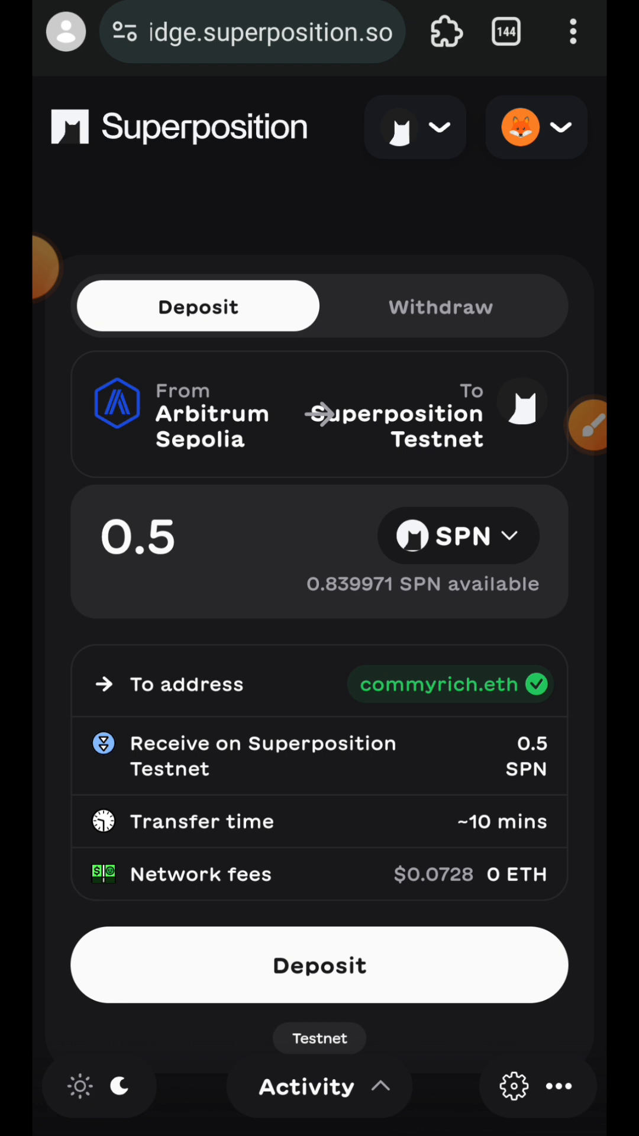
# Start a 0.5 SPN deposit and let MetaMask switch to Arbitrum Sepolia
pyautogui.click(319, 964)
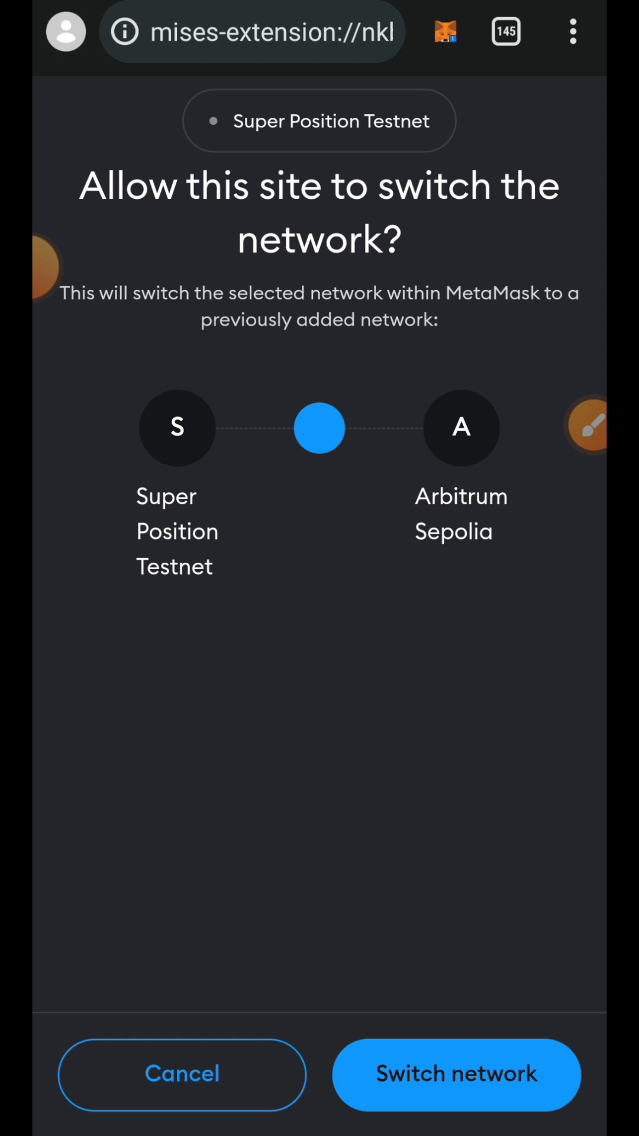
pyautogui.click(457, 1073)
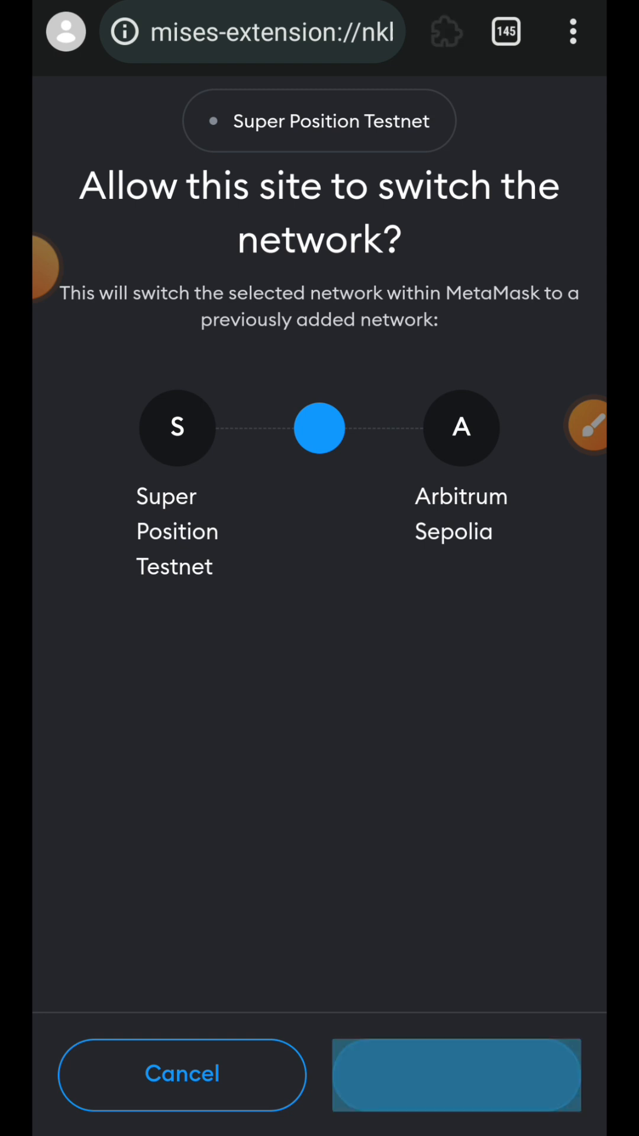
pyautogui.click(457, 1074)
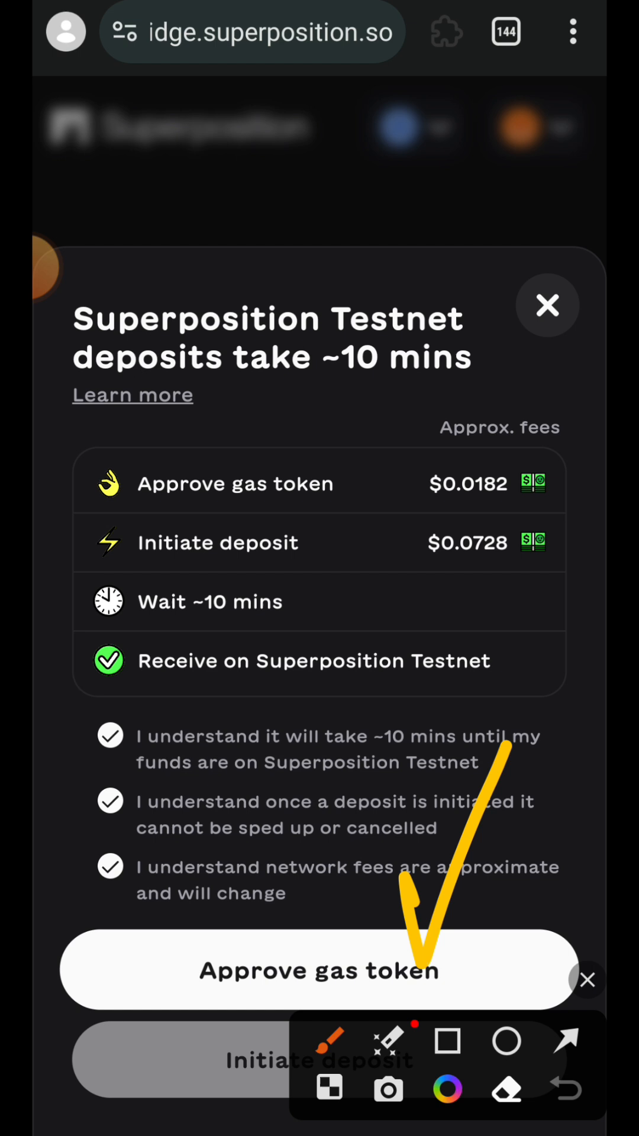
# Approve the SPN gas token spending cap for the bridge in MetaMask
pyautogui.click(319, 970)
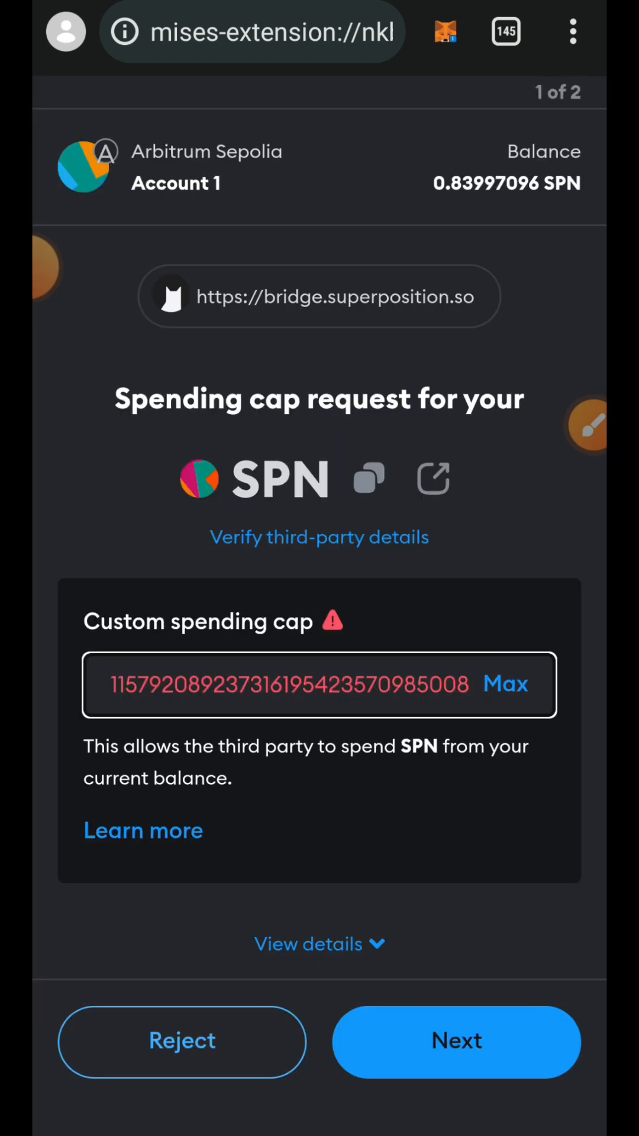
pyautogui.click(505, 684)
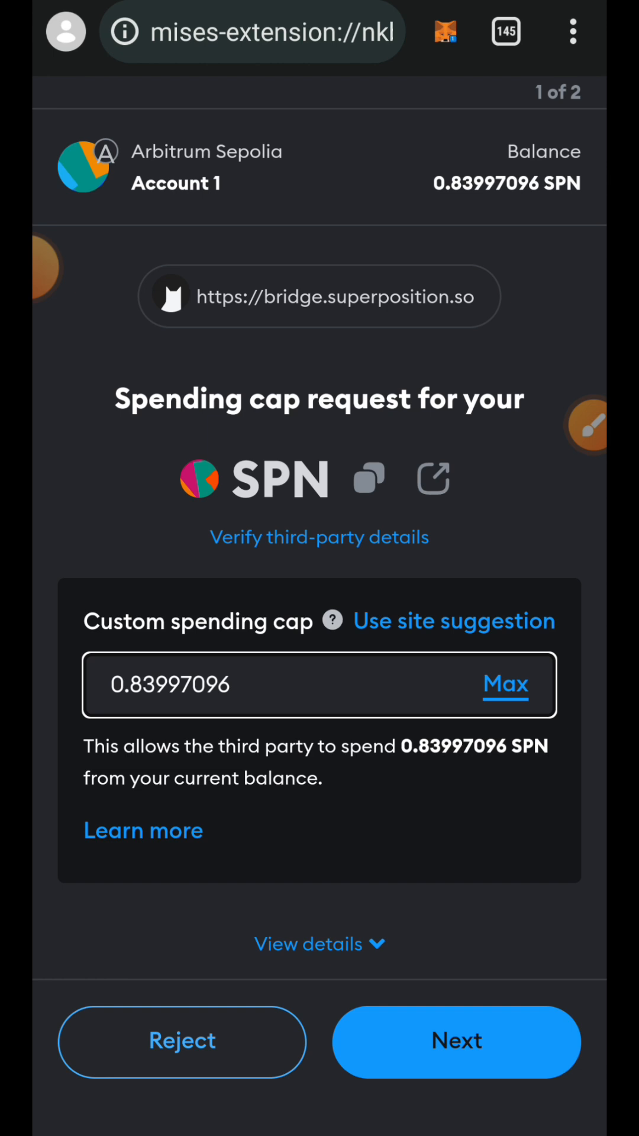
pyautogui.click(457, 1041)
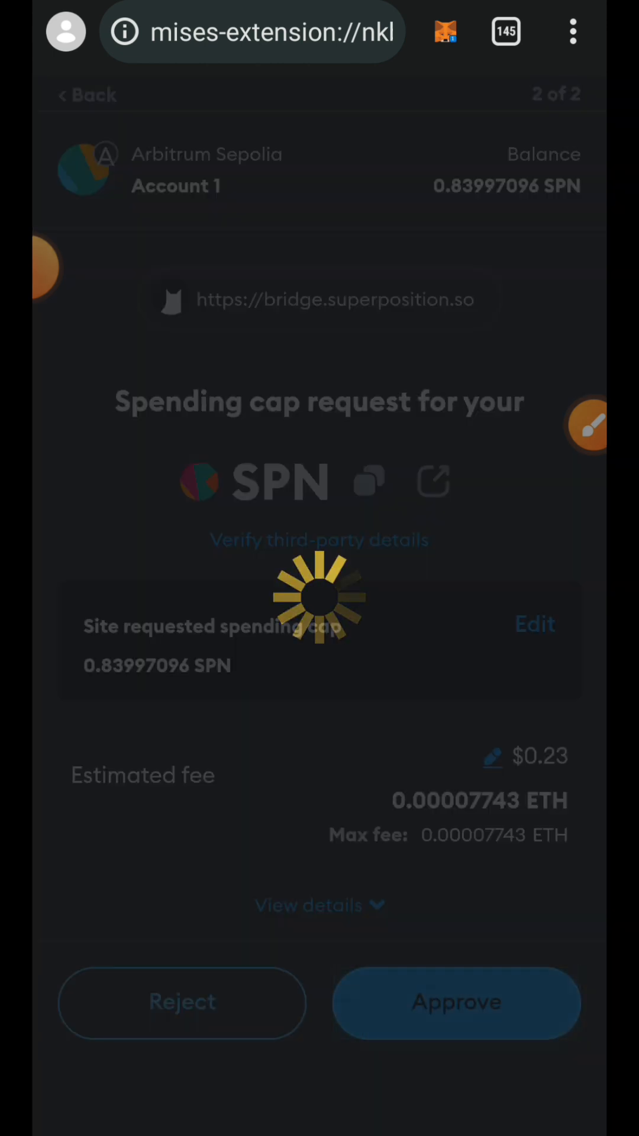
pyautogui.click(455, 1002)
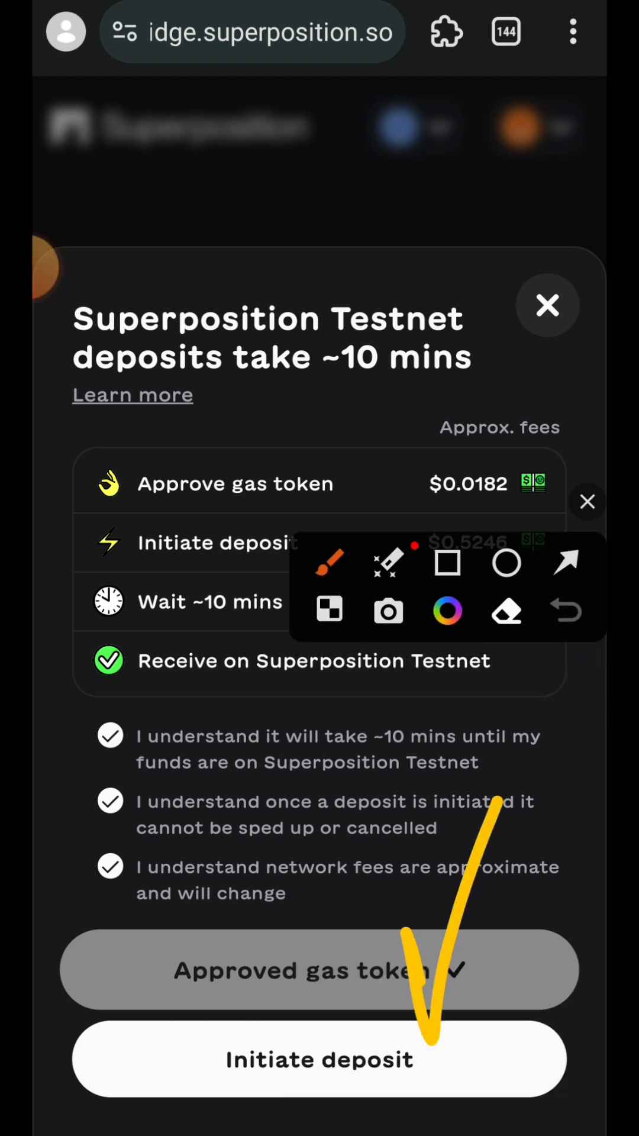
# Initiate the 0.5 SPN deposit and confirm the transaction in MetaMask
pyautogui.click(319, 1058)
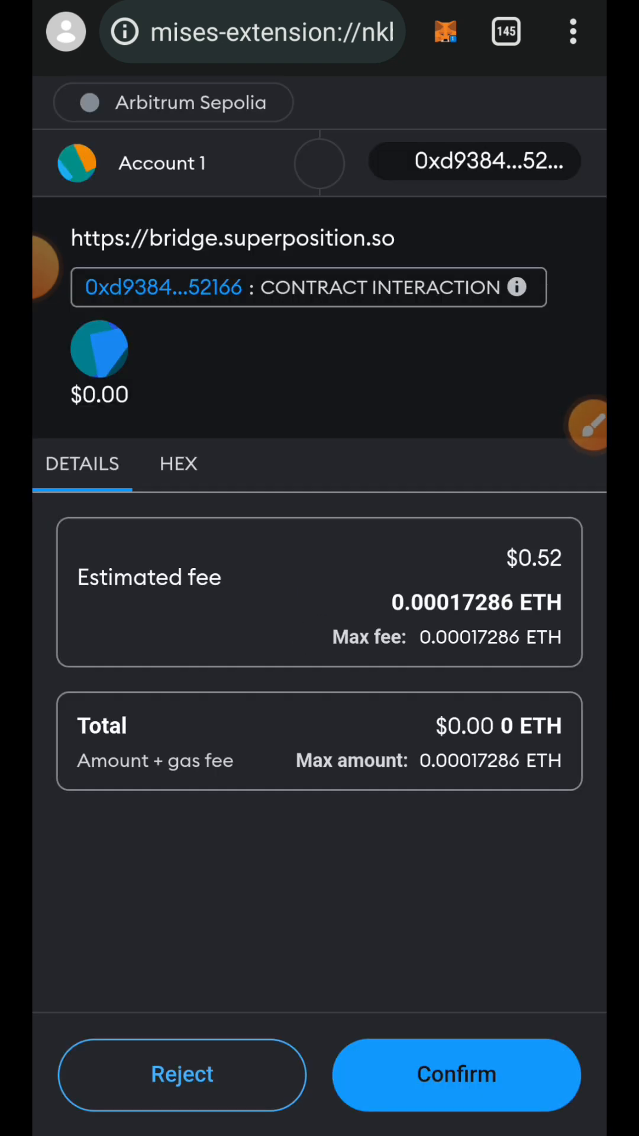
pyautogui.click(457, 1074)
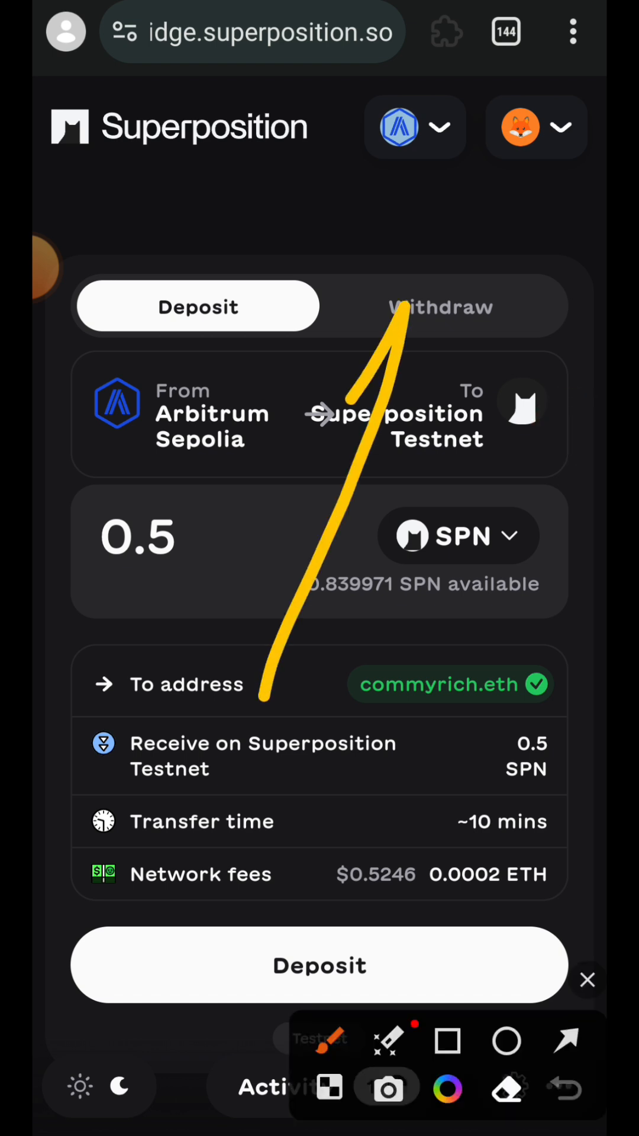
# Switch to Withdraw and set the amount to 0.1 SPN, starting the withdrawal
pyautogui.click(440, 305)
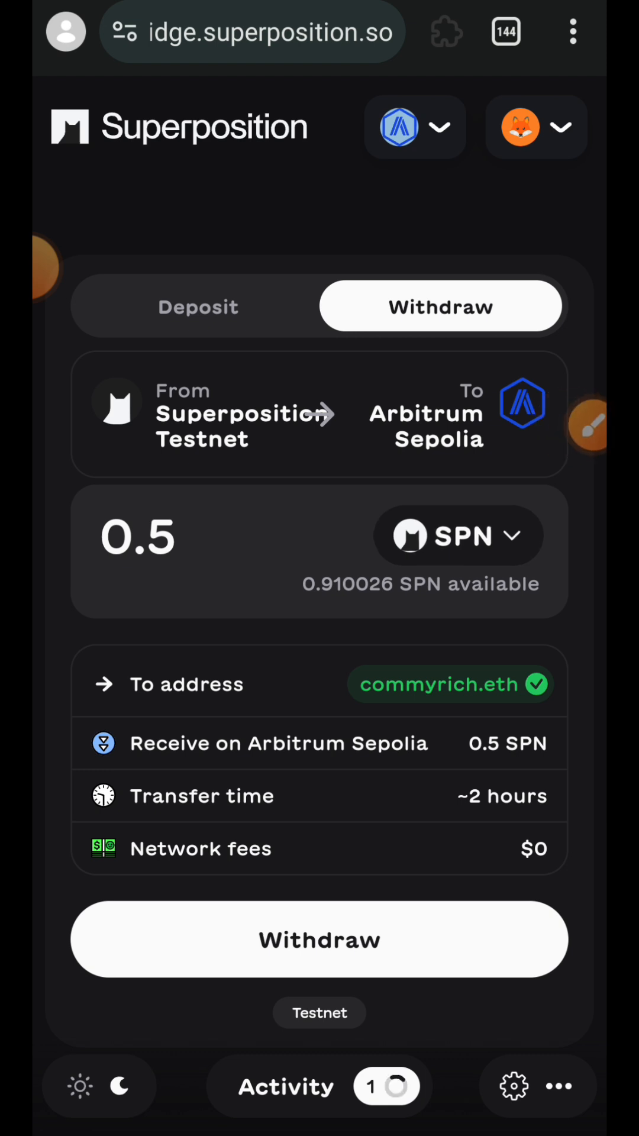
pyautogui.click(456, 536)
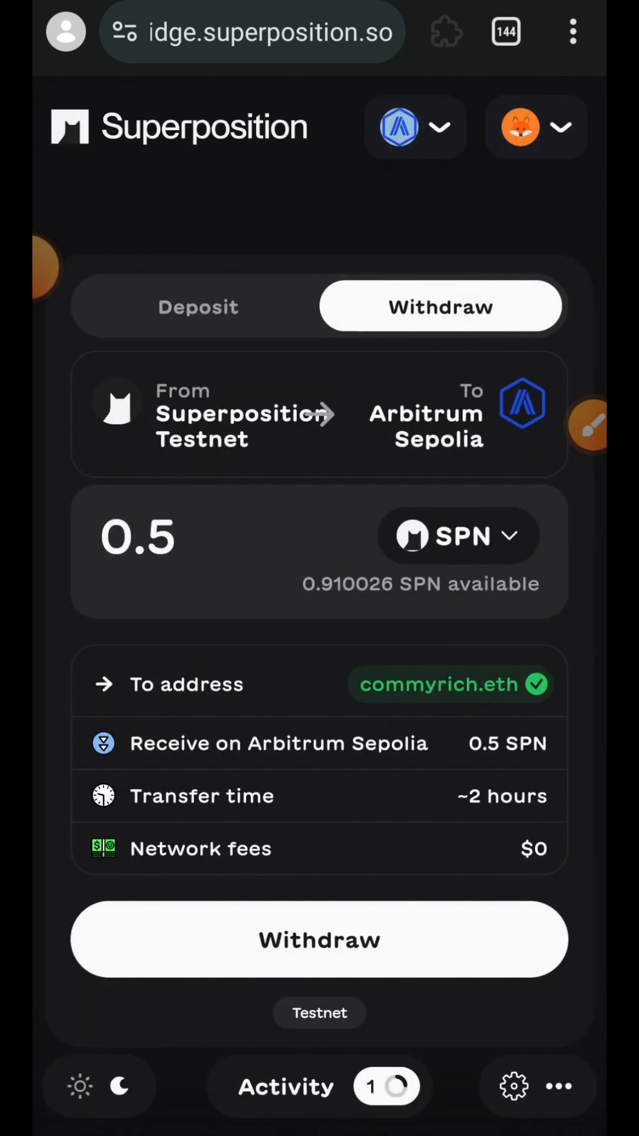
pyautogui.click(137, 536)
pyautogui.write('0.2')
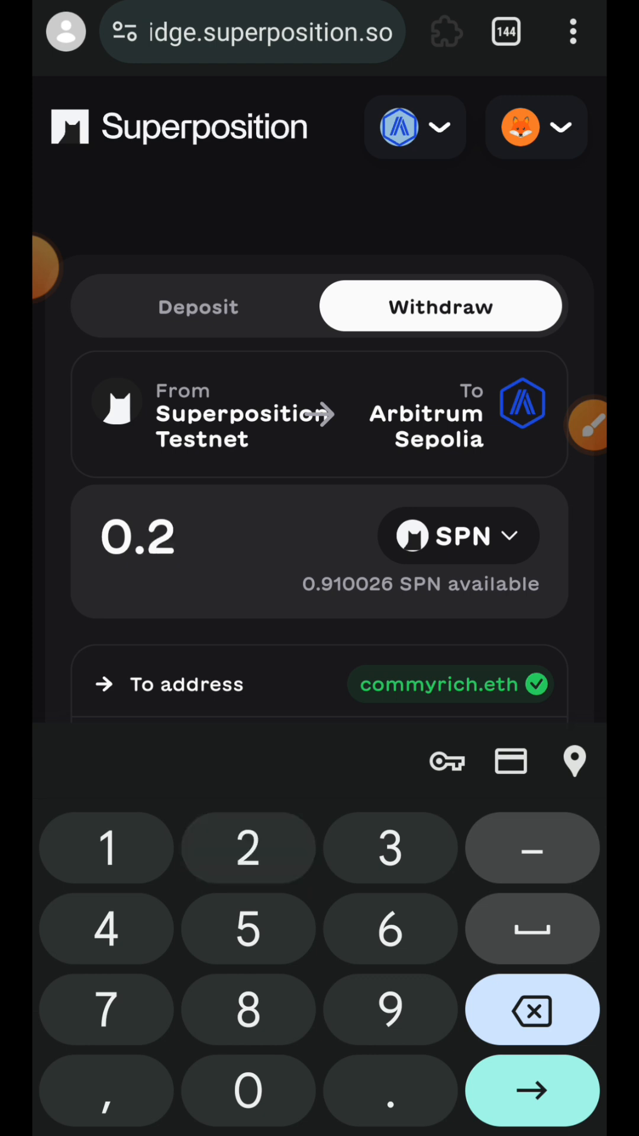
pyautogui.click(532, 1009)
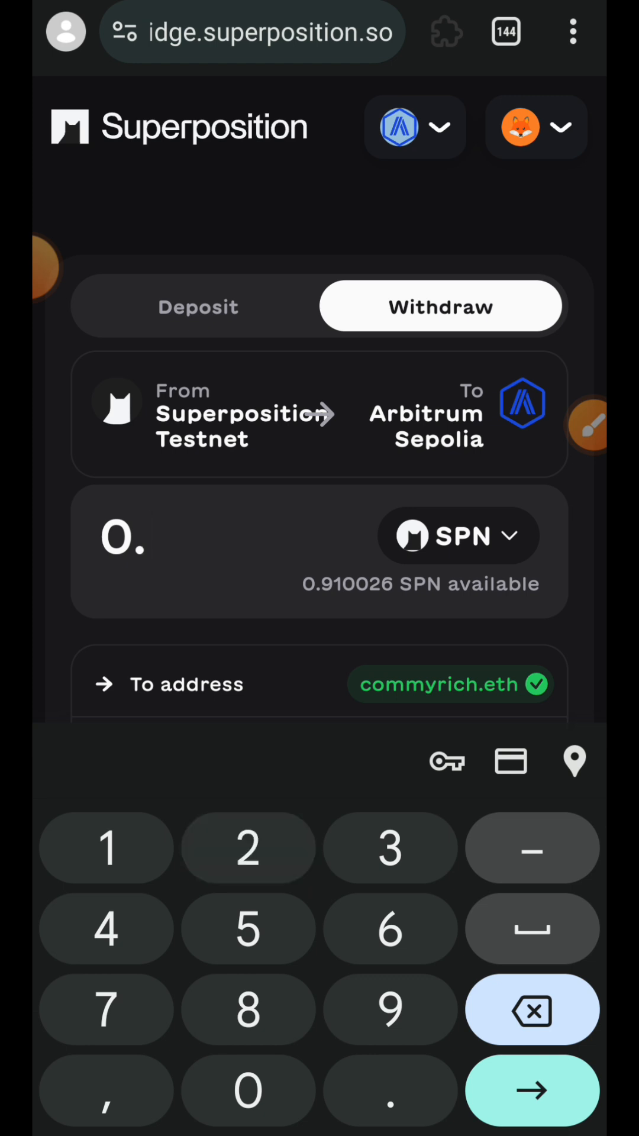
pyautogui.write('1')
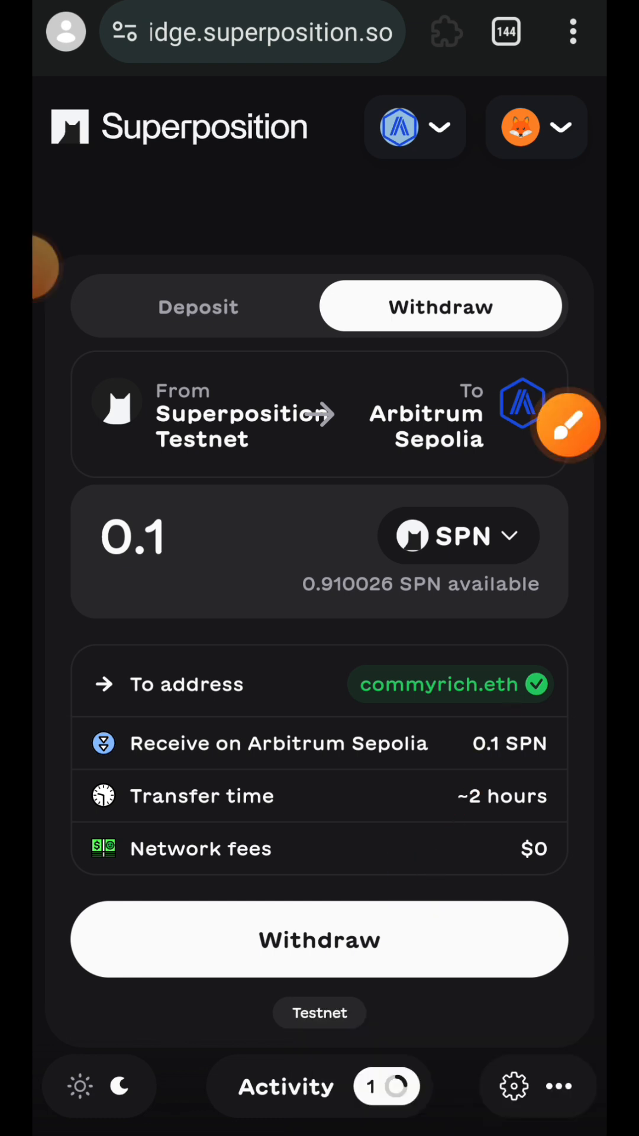
pyautogui.click(319, 938)
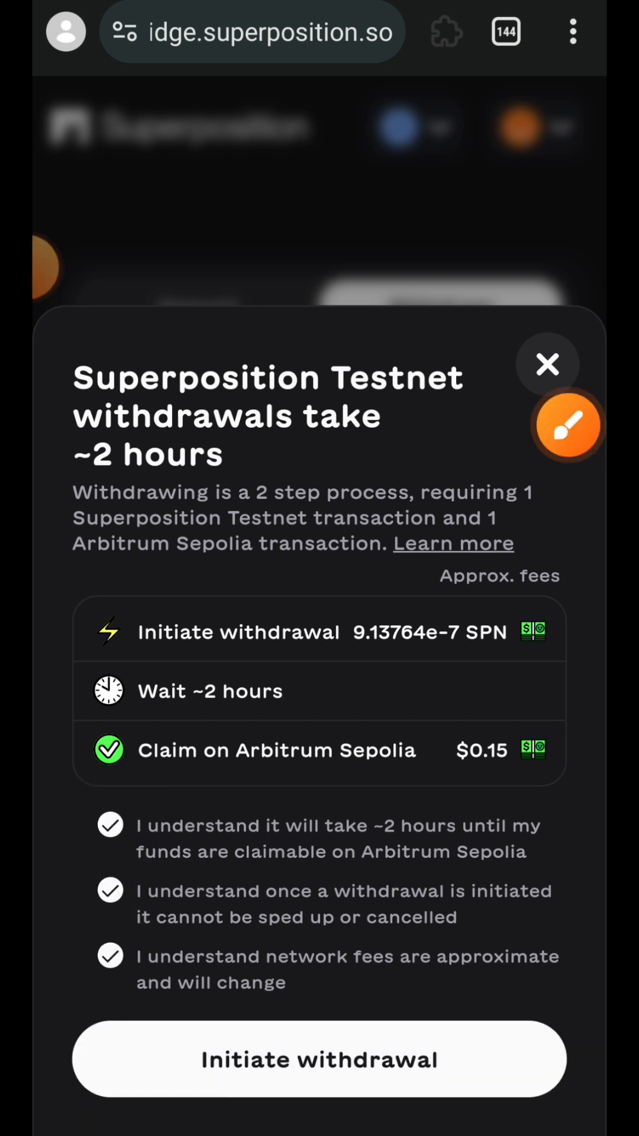
# Initiate the 0.1 SPN withdrawal, switching to Superposition Testnet and confirming in MetaMask
pyautogui.click(318, 1058)
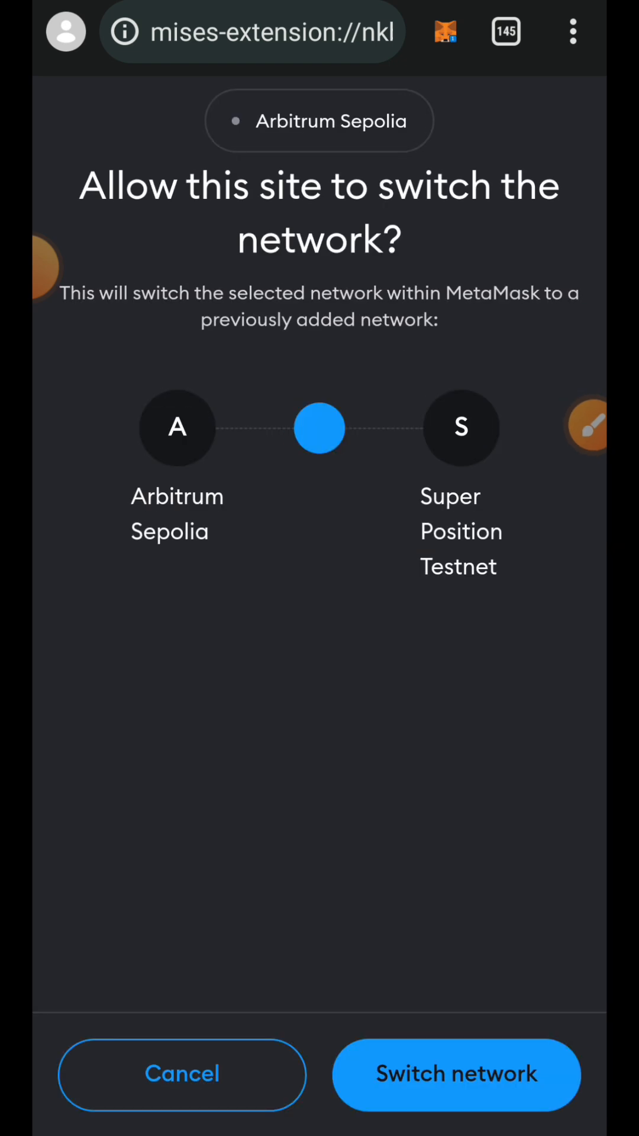
pyautogui.click(457, 1075)
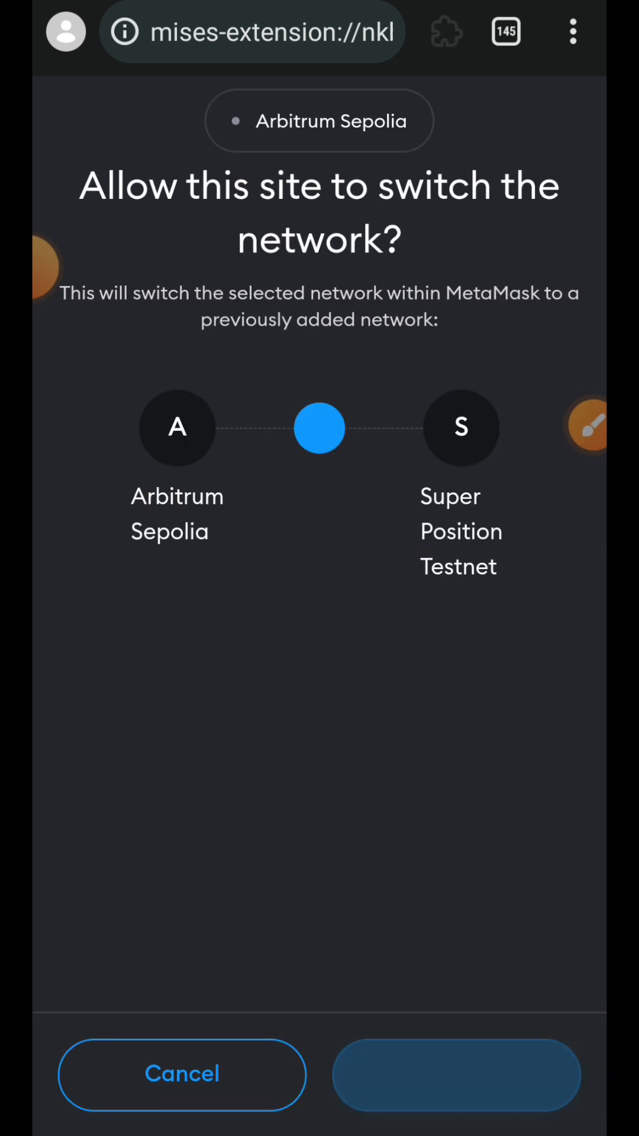
pyautogui.click(456, 1075)
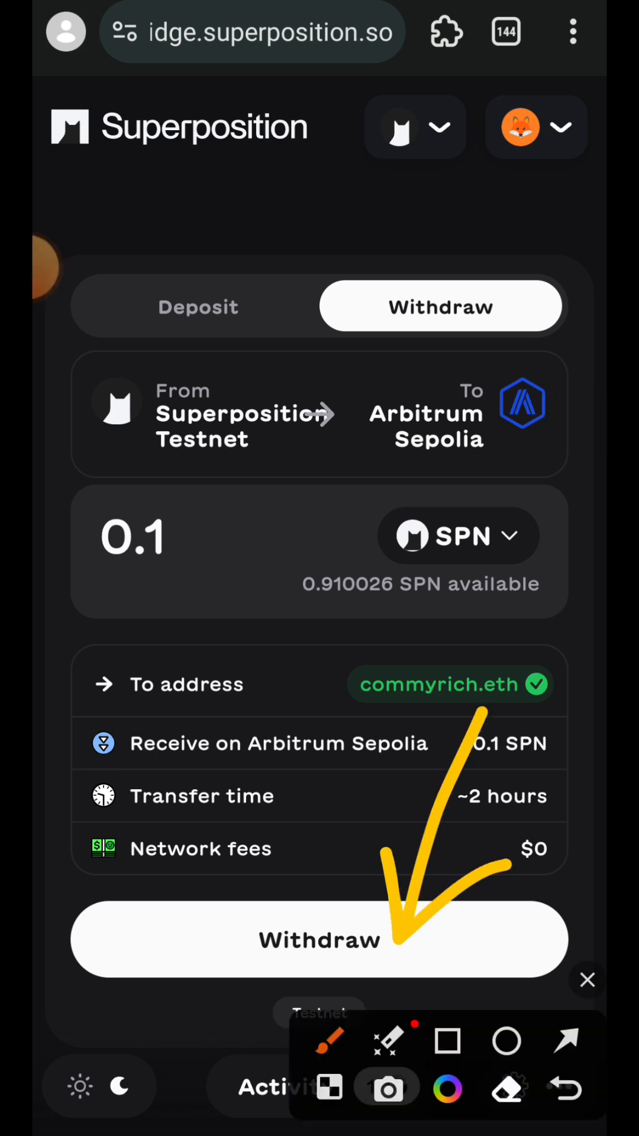
pyautogui.click(318, 939)
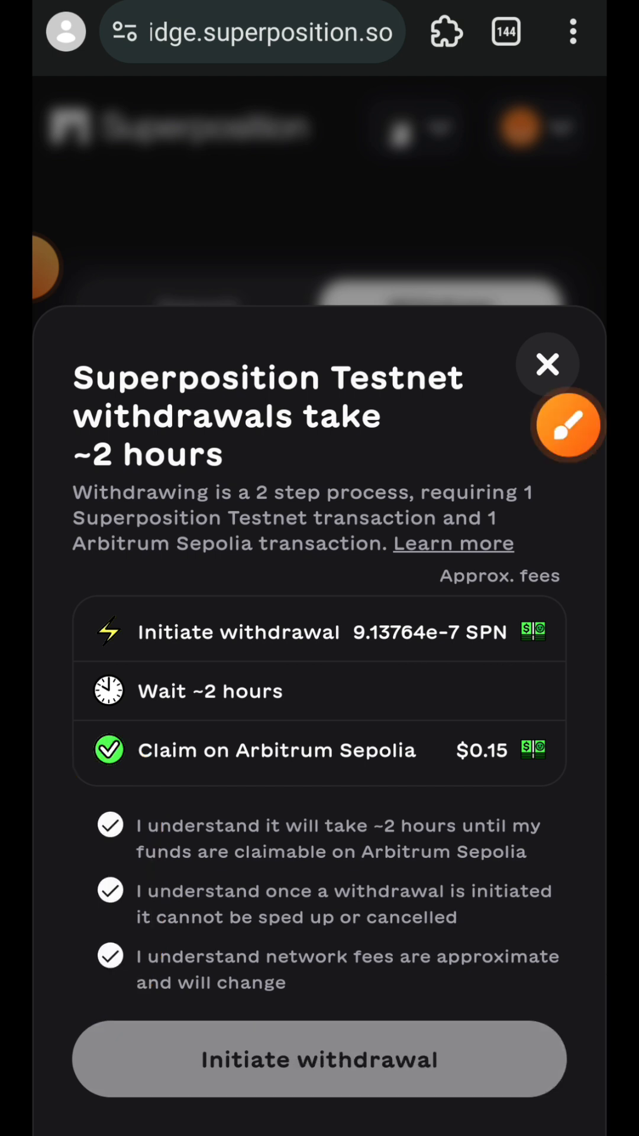
pyautogui.click(318, 1058)
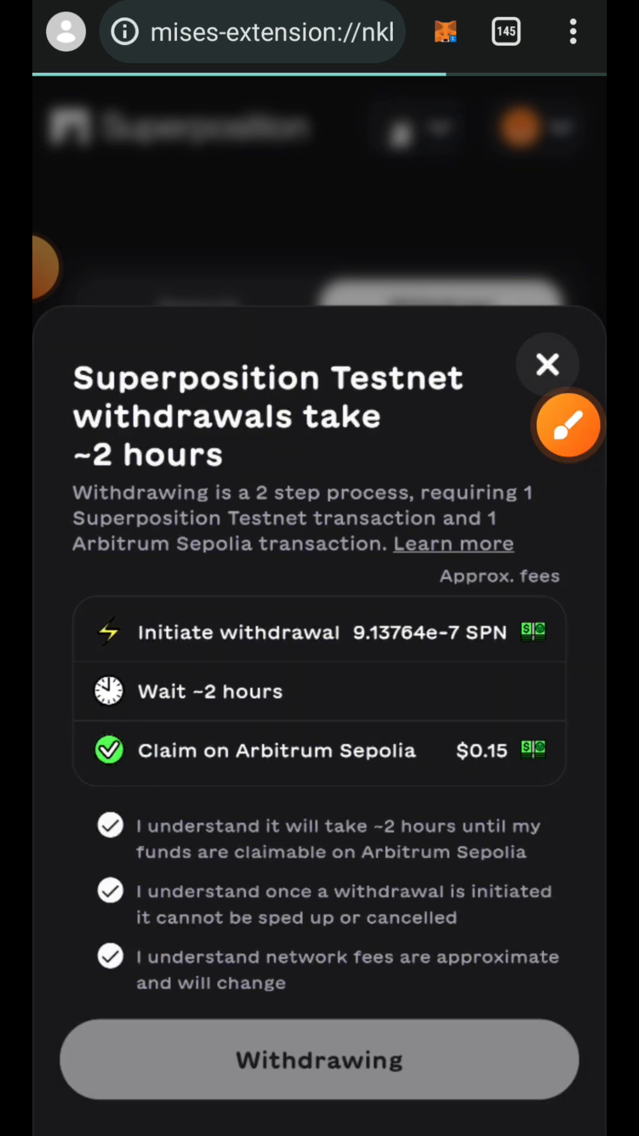
pyautogui.click(318, 1058)
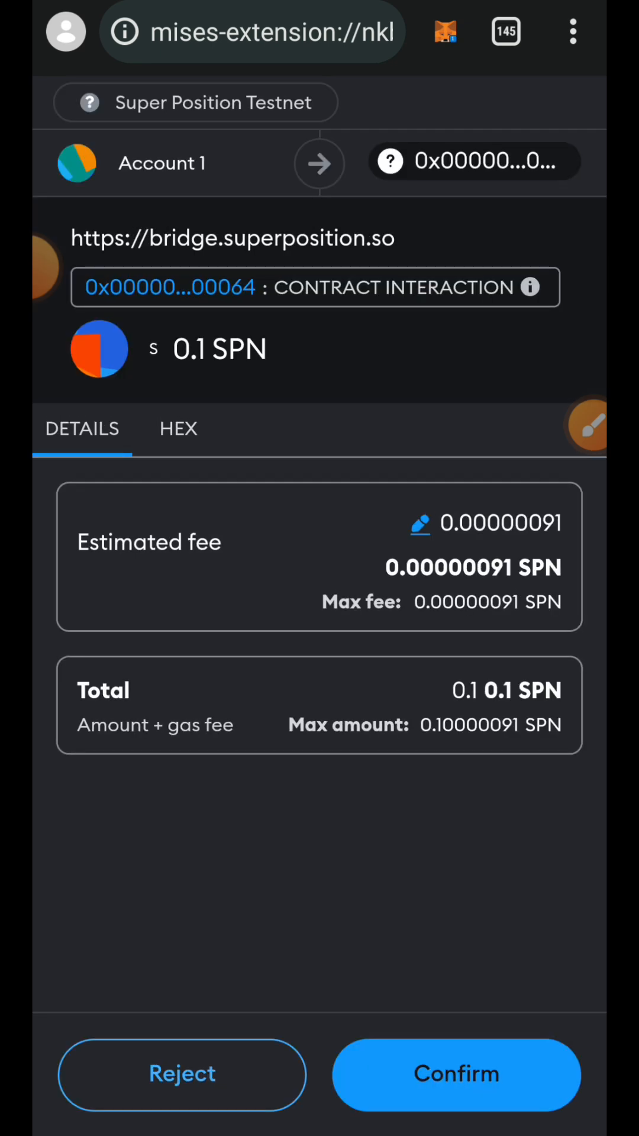
pyautogui.click(455, 1075)
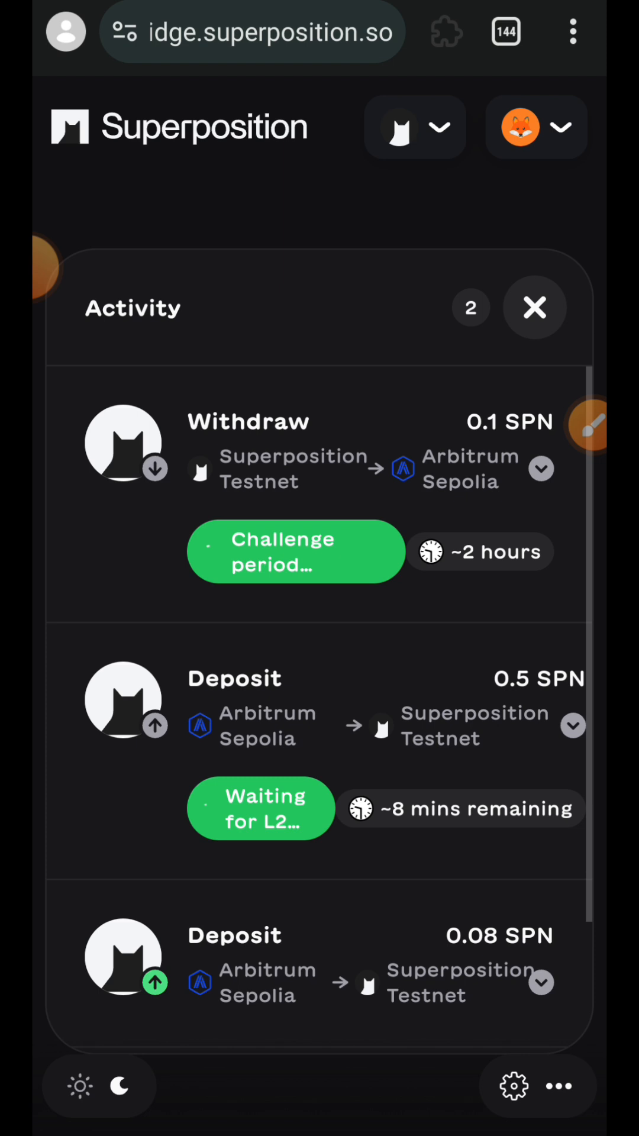
# Close the Activity panel and start entering long.so in the address bar
pyautogui.click(535, 307)
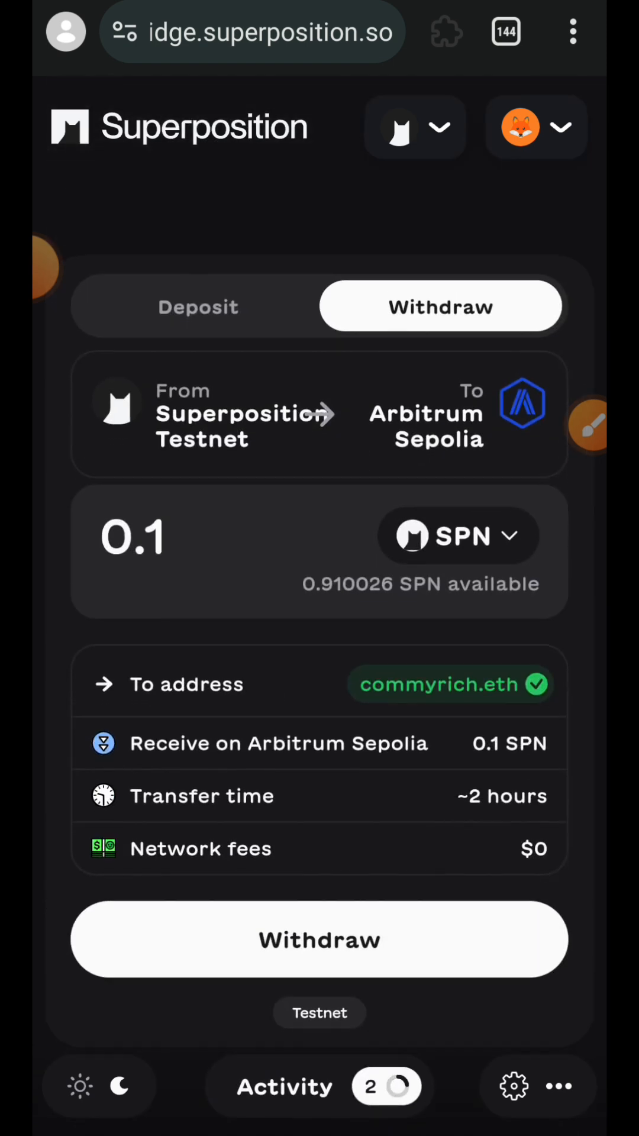
pyautogui.click(253, 32)
pyautogui.write('long.')
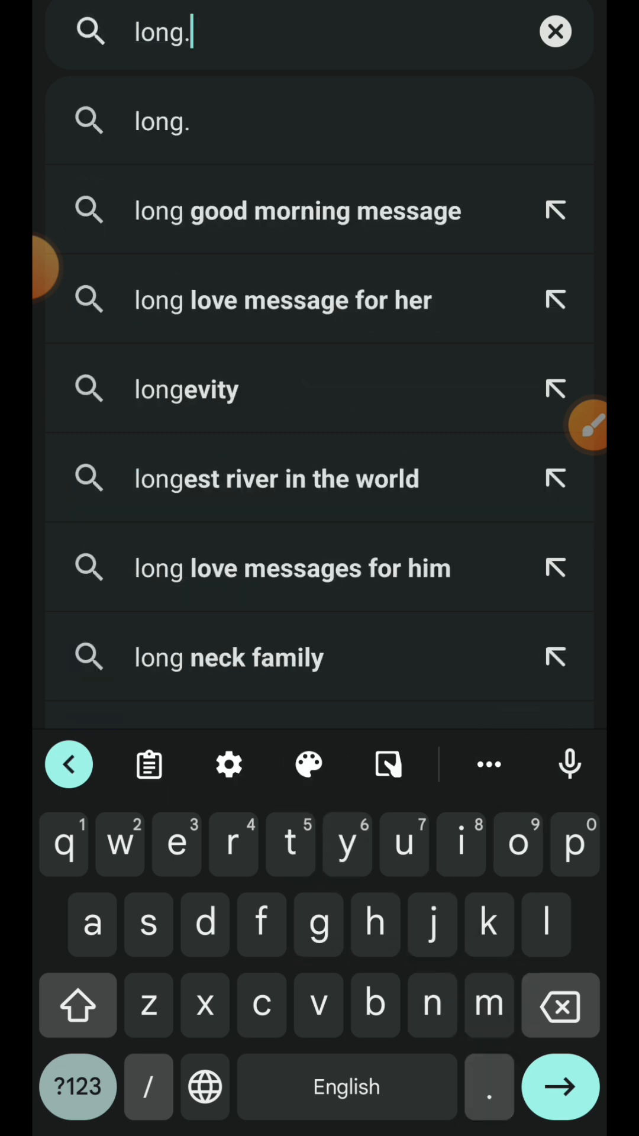
# Load long.so and connect the MetaMask account, granting account permissions
pyautogui.write('so')
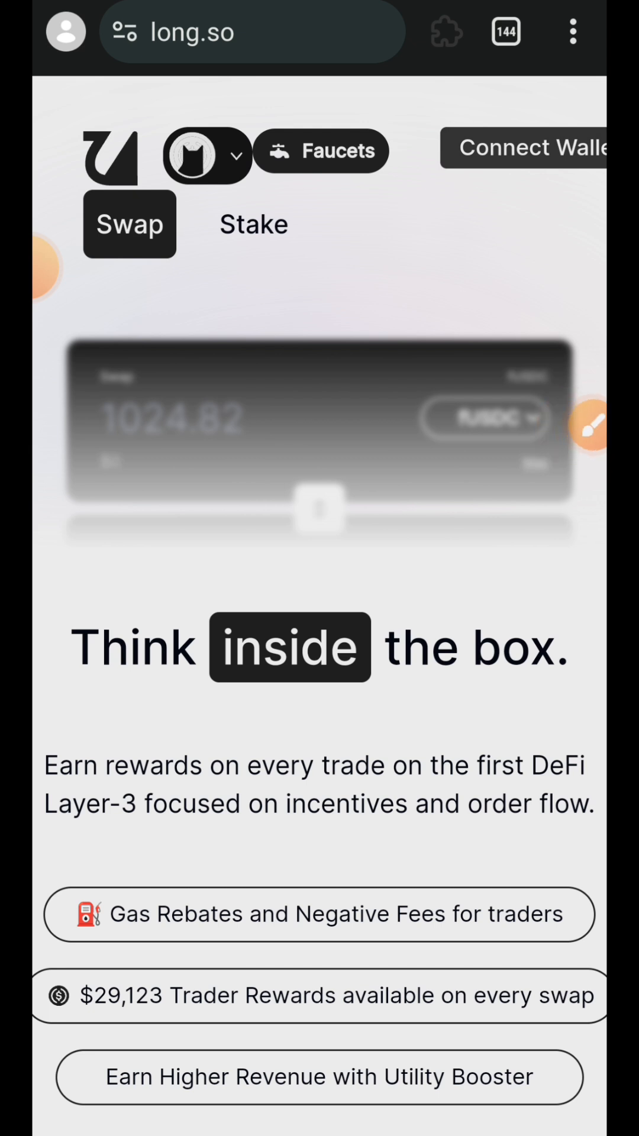
pyautogui.scroll(-3)
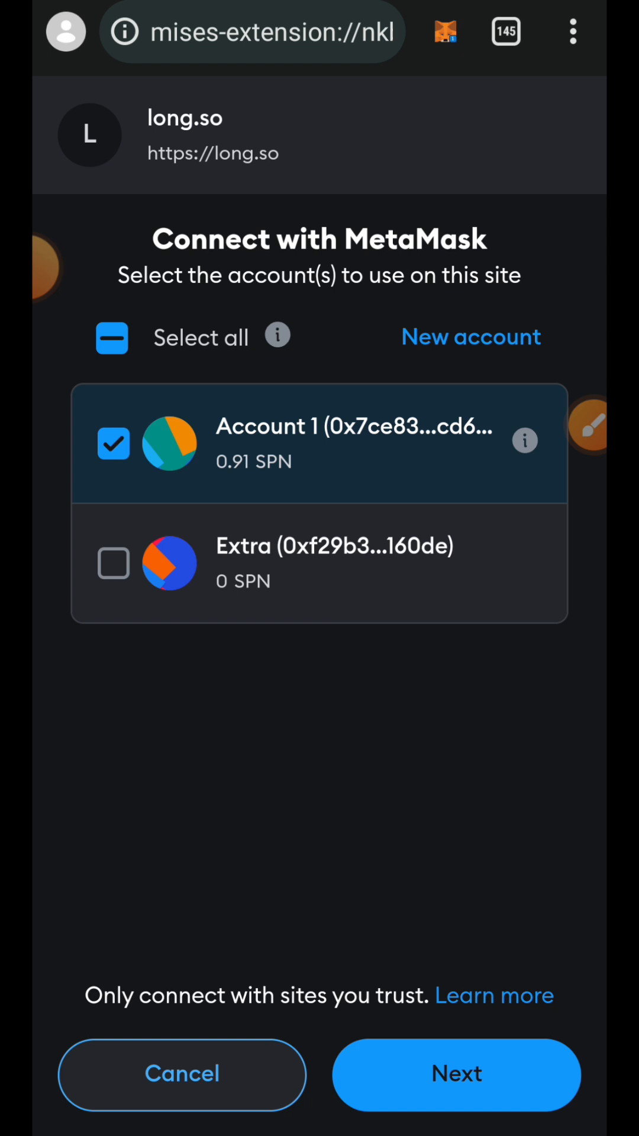
pyautogui.click(456, 1073)
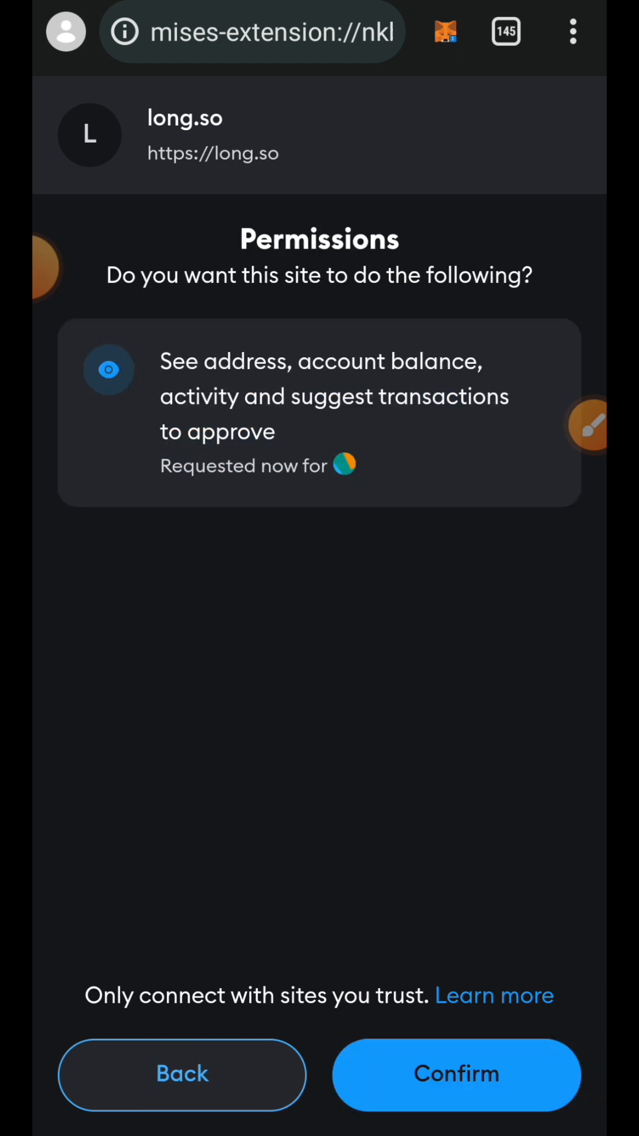
pyautogui.click(455, 1073)
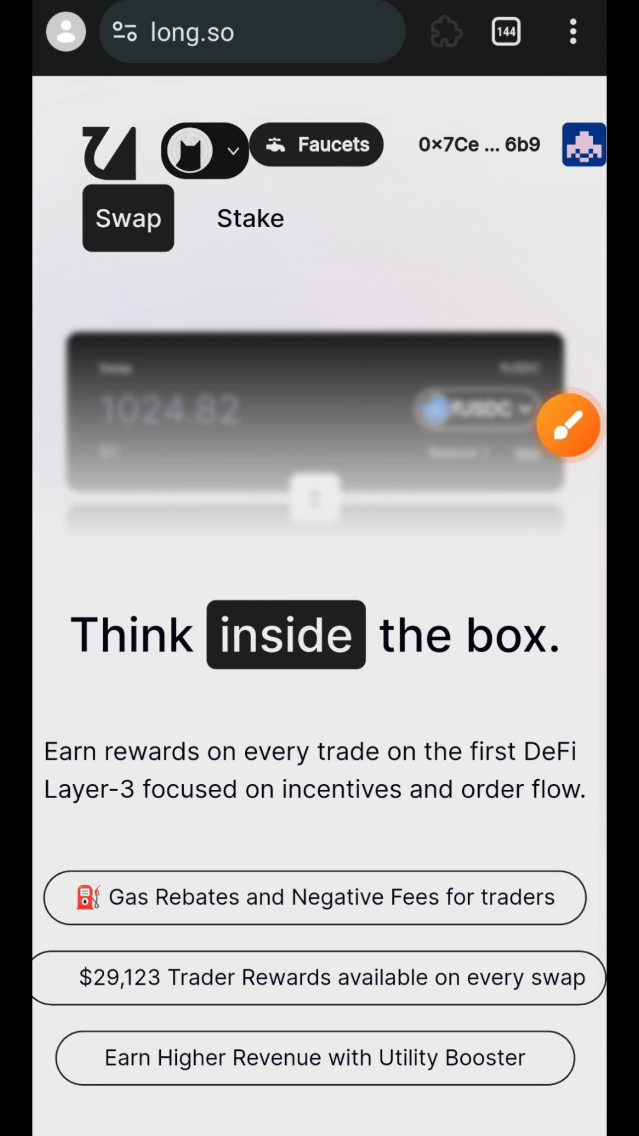
pyautogui.scroll(-3)
pyautogui.write('1')
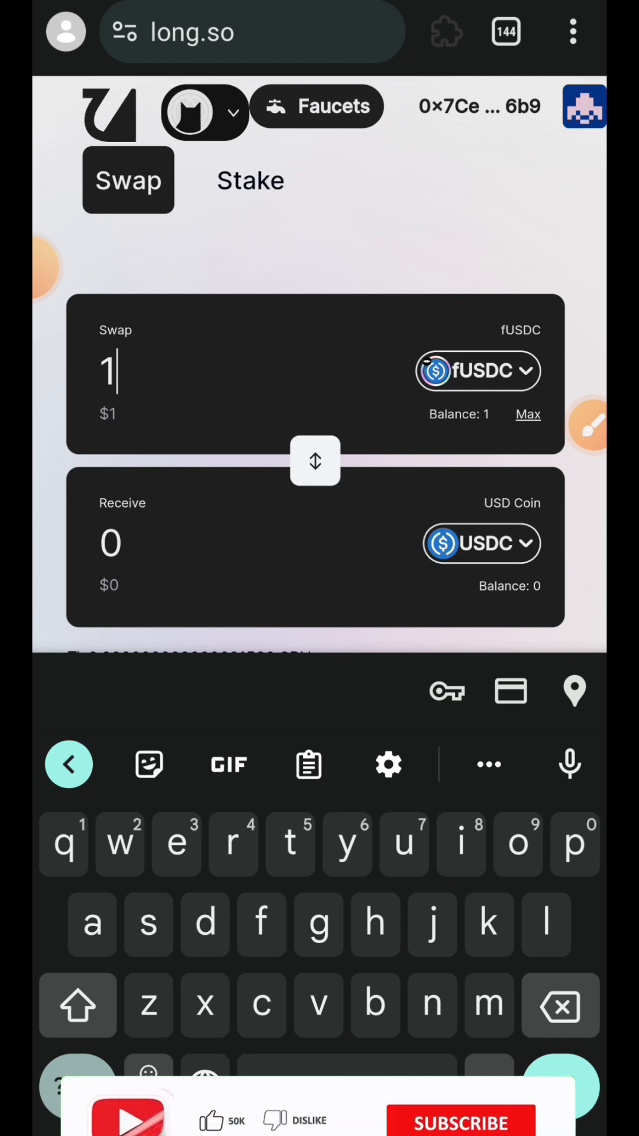
# Set WSPN as the receive token and confirm the 1 fUSDC to WSPN swap
pyautogui.click(477, 370)
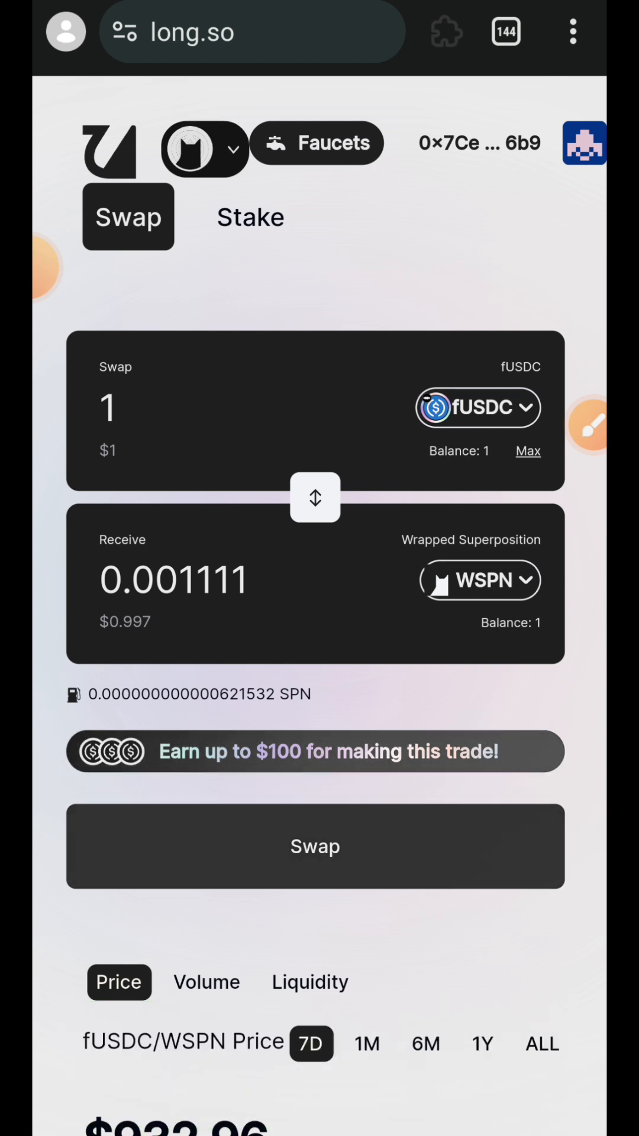
pyautogui.click(314, 846)
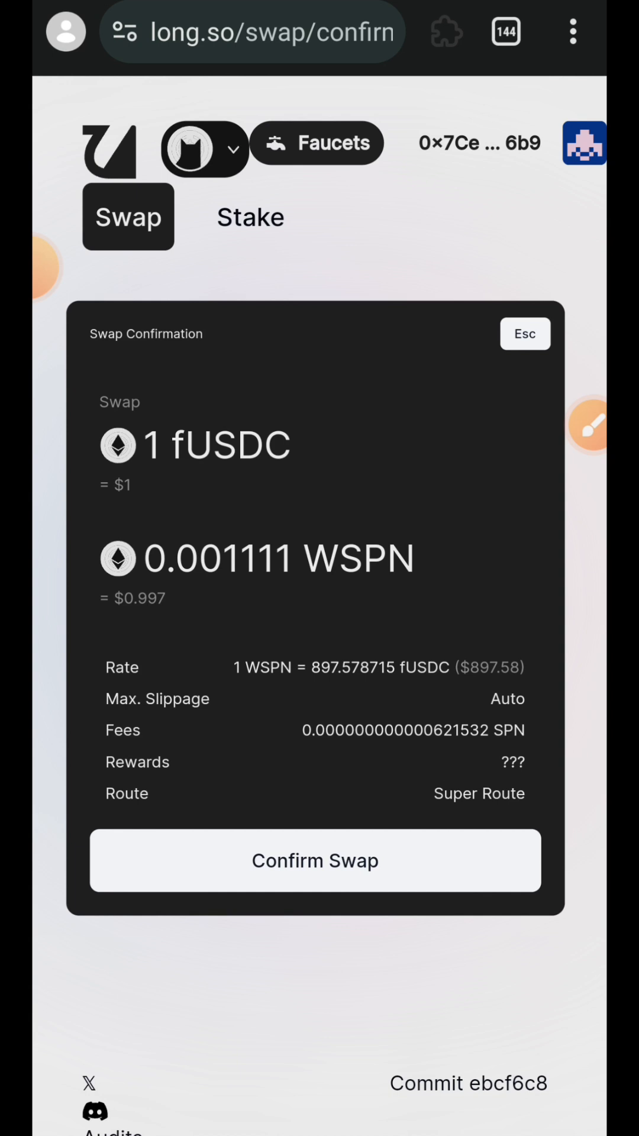
pyautogui.click(314, 860)
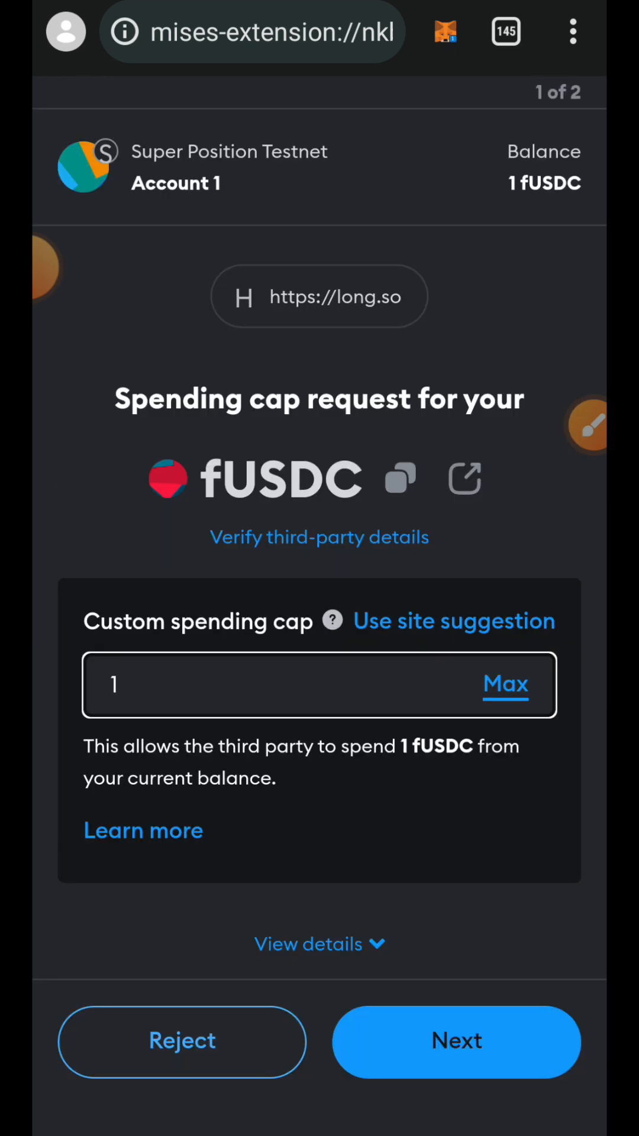
# Approve 1 fUSDC spending, confirm the swap transaction and dismiss the success notice
pyautogui.click(457, 1042)
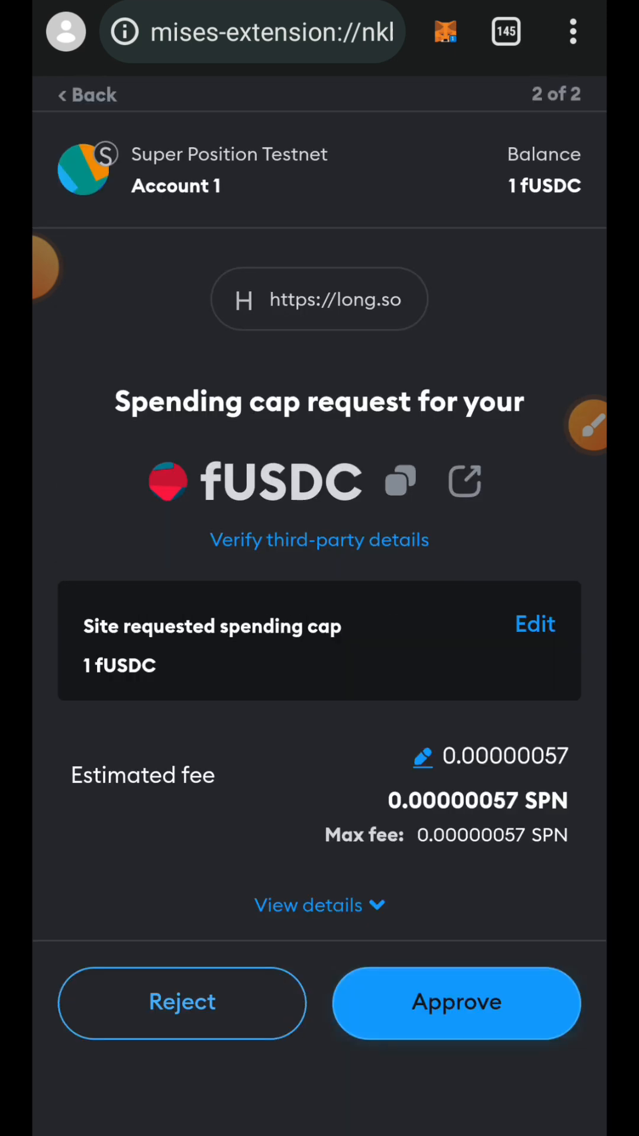
pyautogui.click(456, 1002)
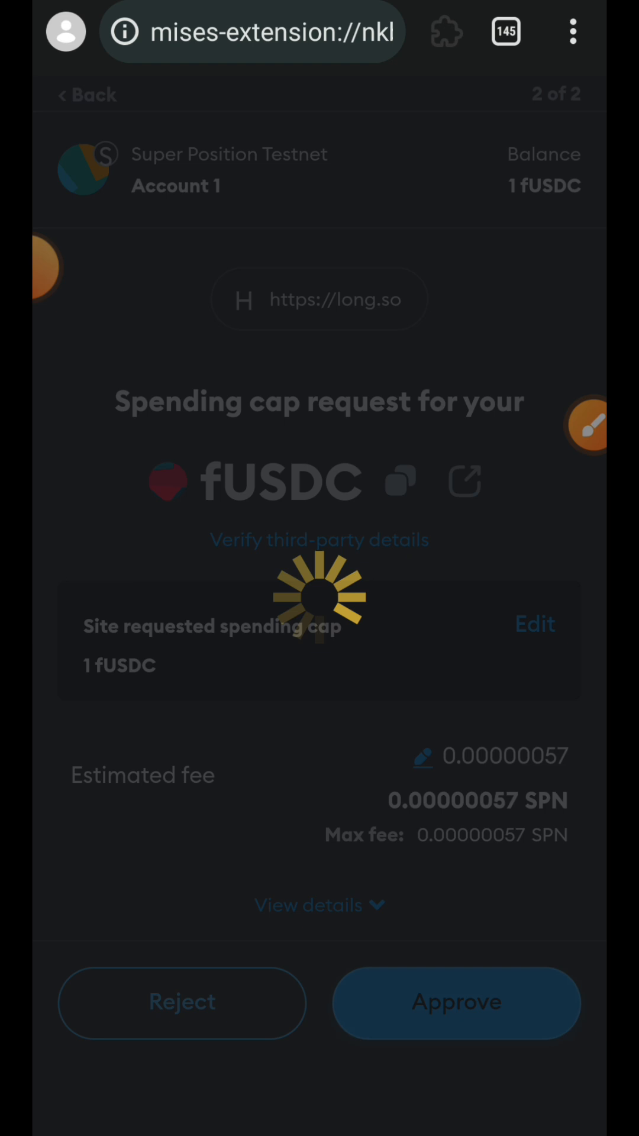
pyautogui.click(455, 1003)
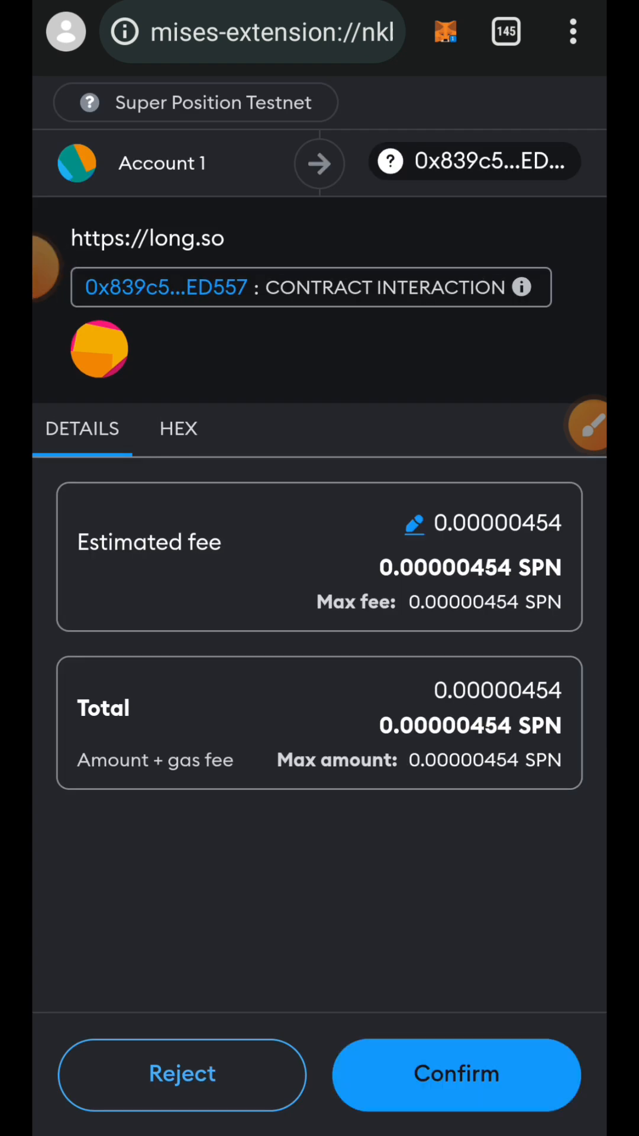
pyautogui.click(457, 1074)
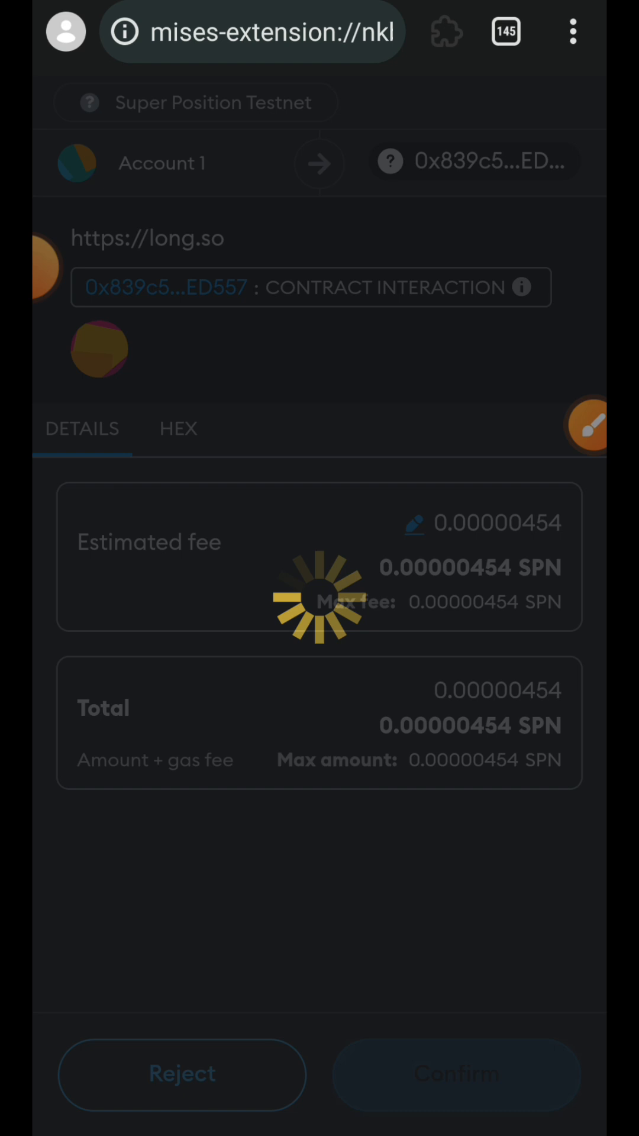
pyautogui.click(457, 1074)
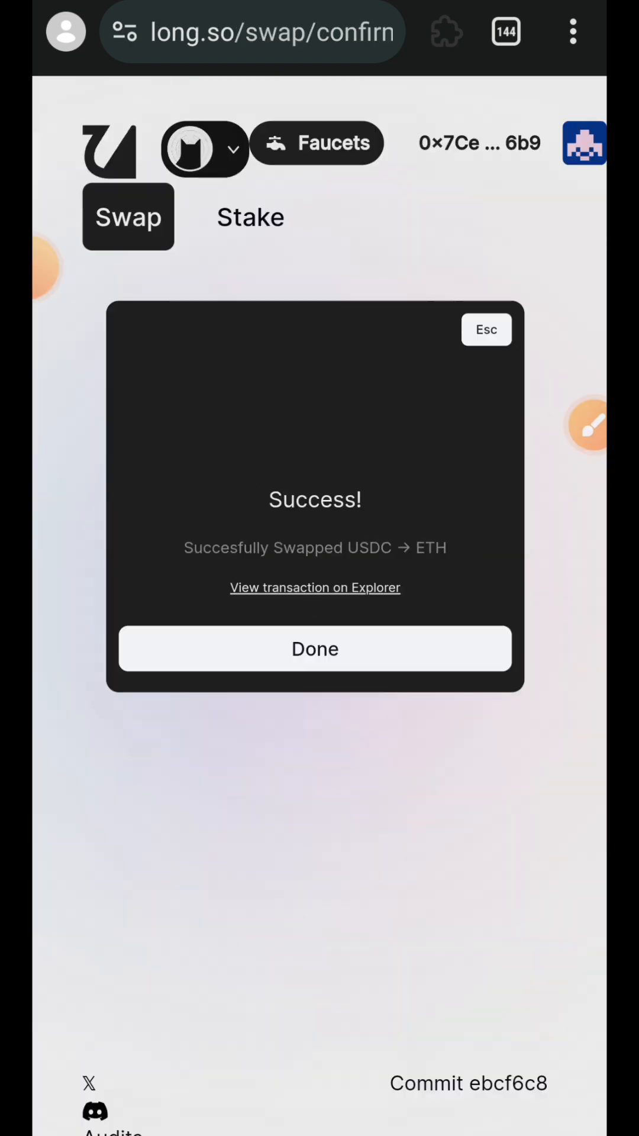
pyautogui.click(315, 649)
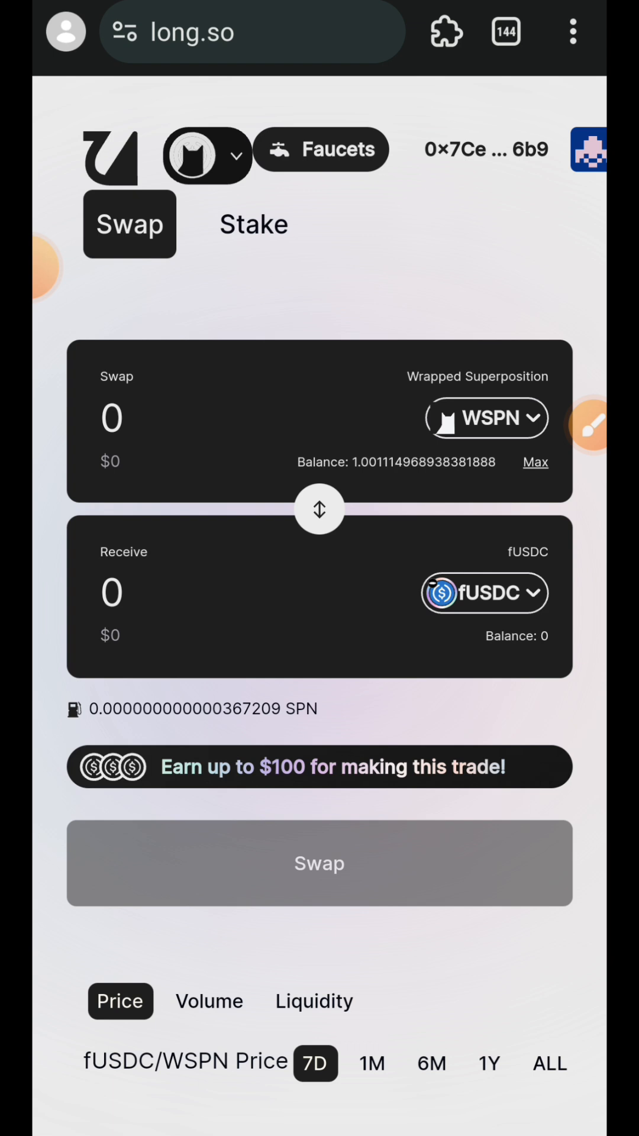
# Enter 0.2 WSPN and confirm the swap to about 178 fUSDC
pyautogui.click(110, 418)
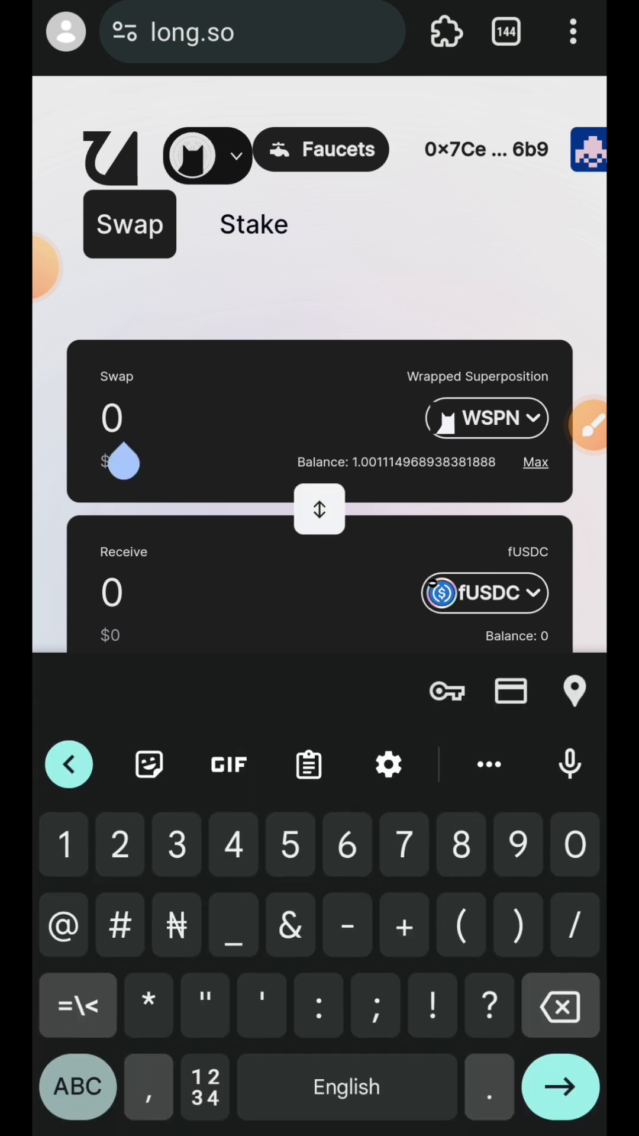
pyautogui.write('.')
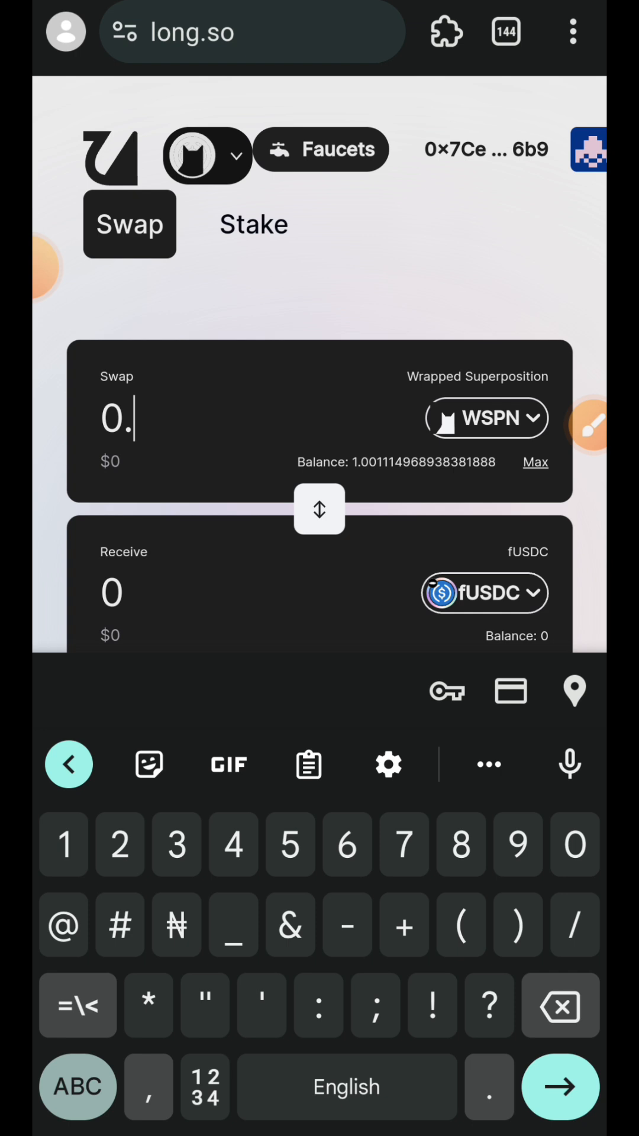
pyautogui.write('2')
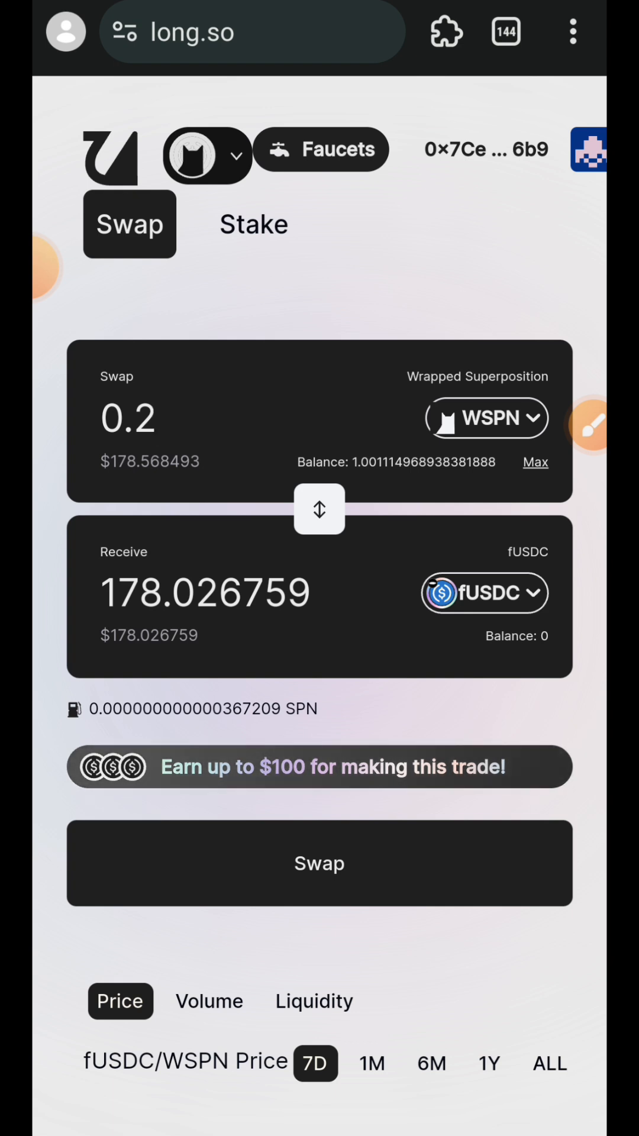
pyautogui.click(319, 862)
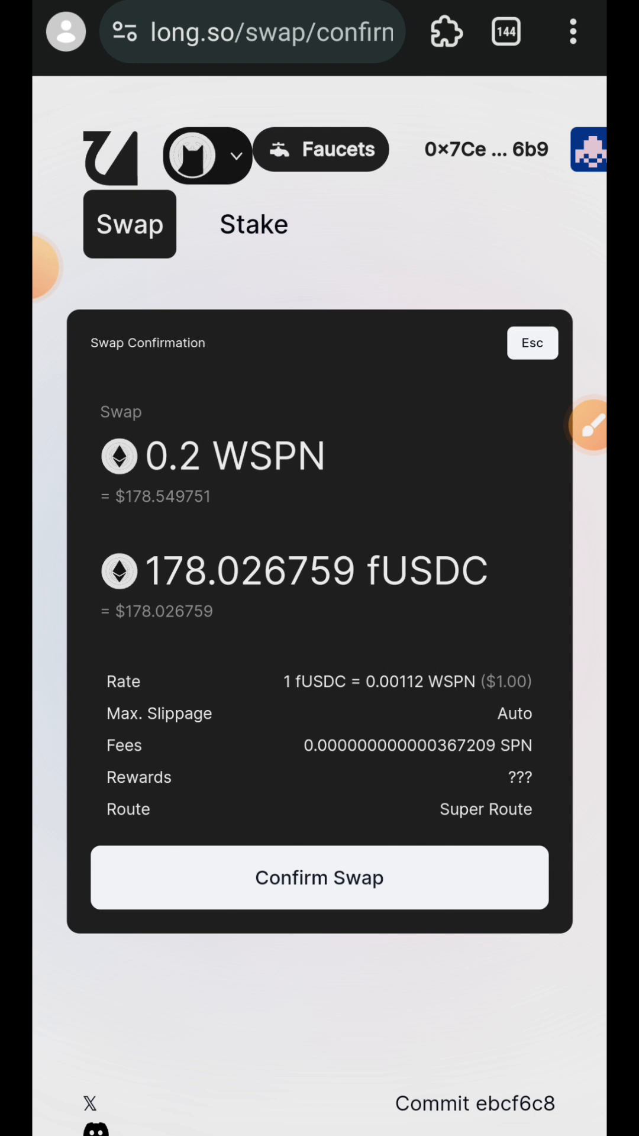
pyautogui.click(318, 877)
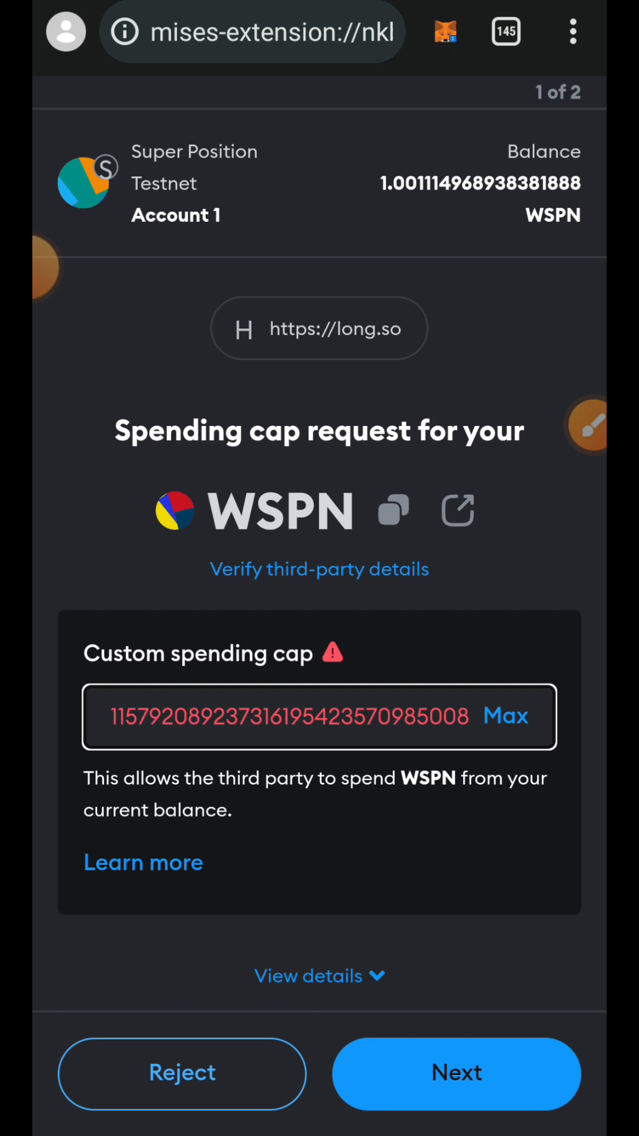
# Approve the WSPN spending cap, confirm the swap transaction and dismiss the success notice
pyautogui.click(505, 716)
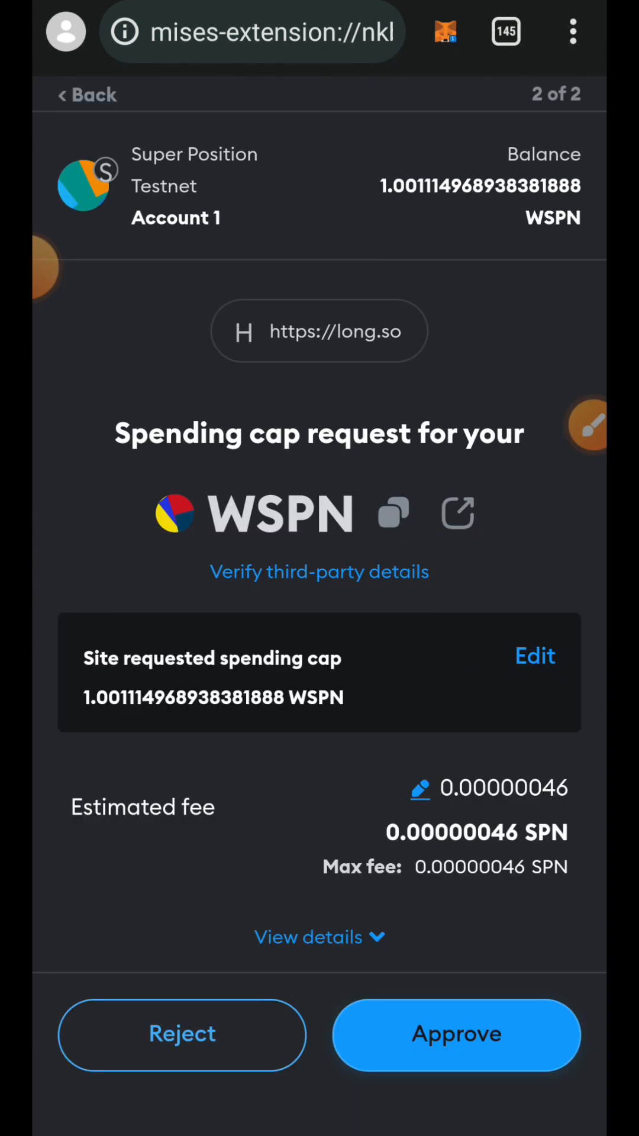
pyautogui.click(456, 1033)
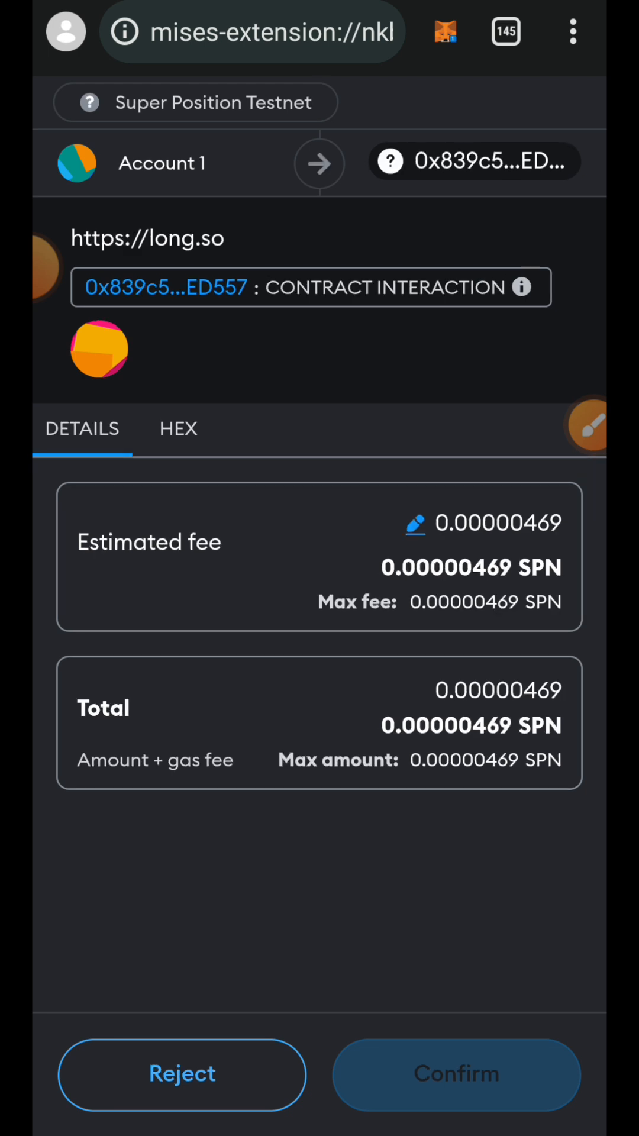
pyautogui.click(456, 1074)
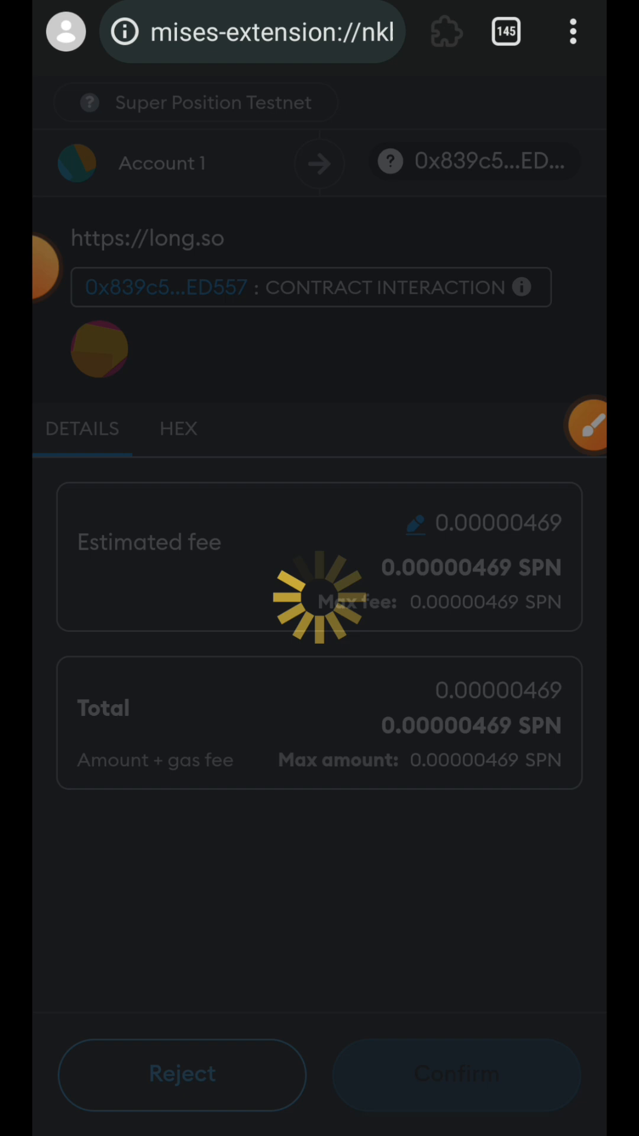
pyautogui.click(456, 1074)
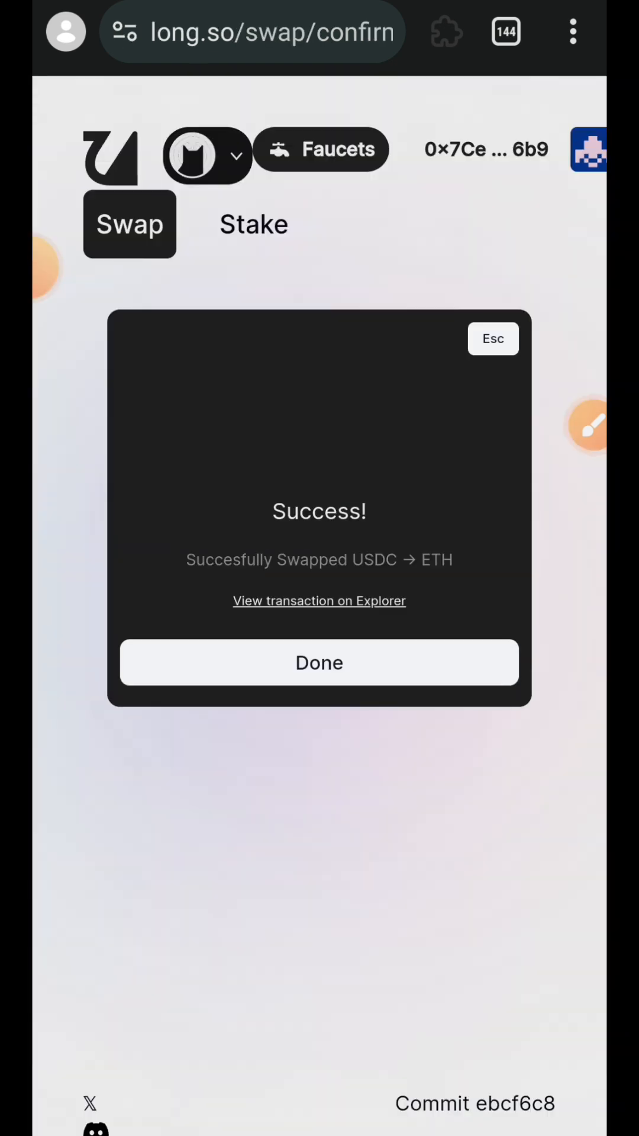
pyautogui.click(318, 663)
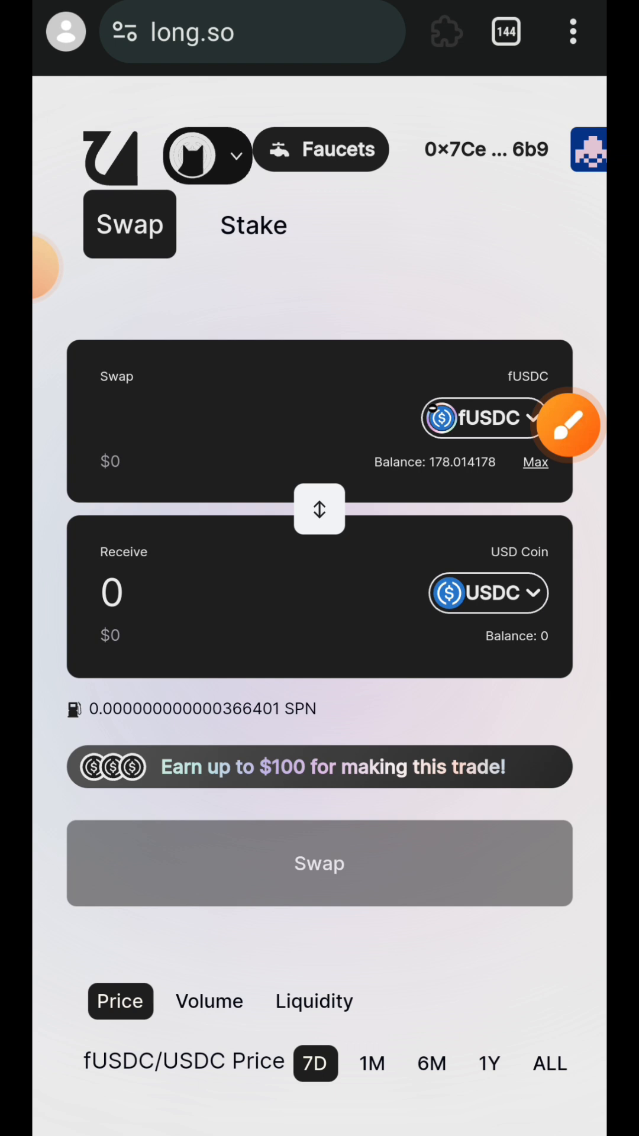
# Load the Intract Superposition: Longtail Testnet quest URL and reach its Tasks list
pyautogui.click(253, 223)
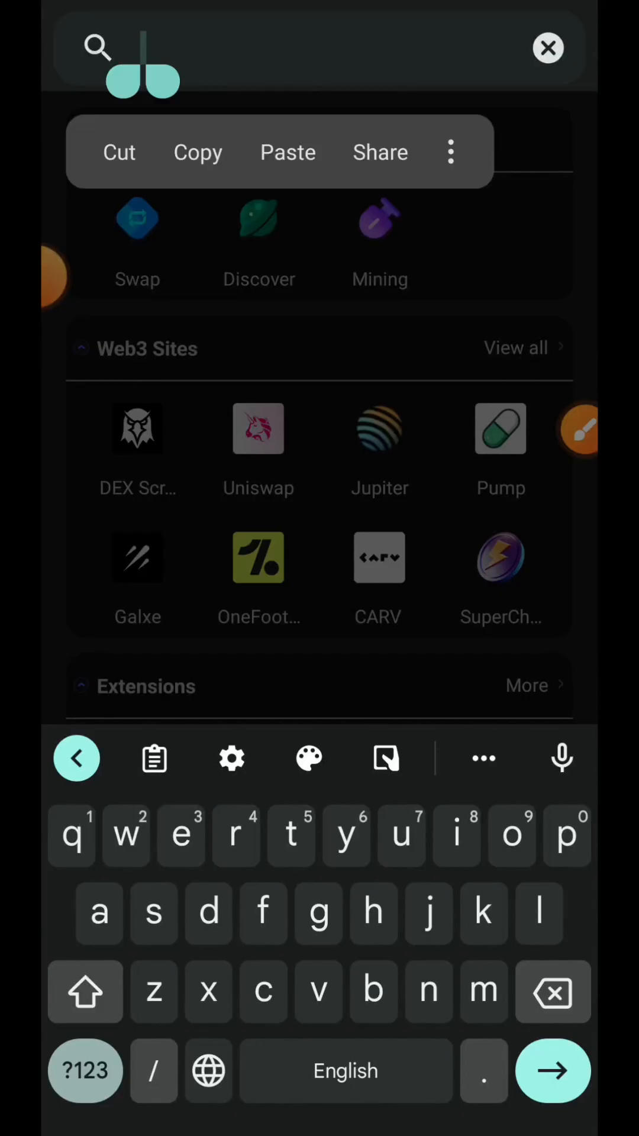
pyautogui.click(287, 152)
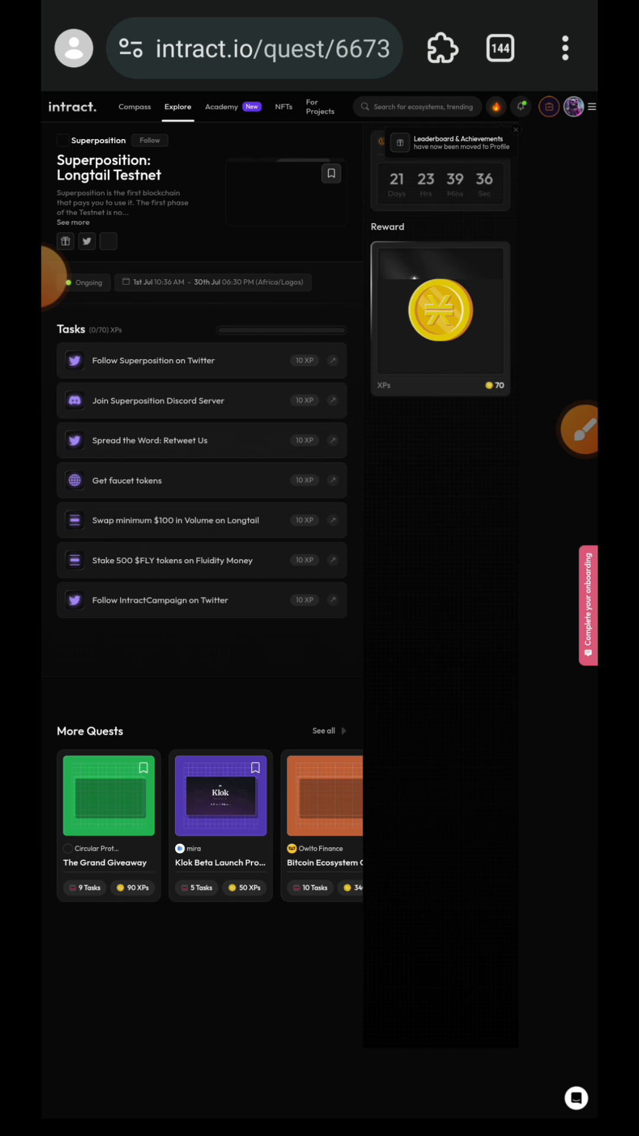
pyautogui.scroll(-3)
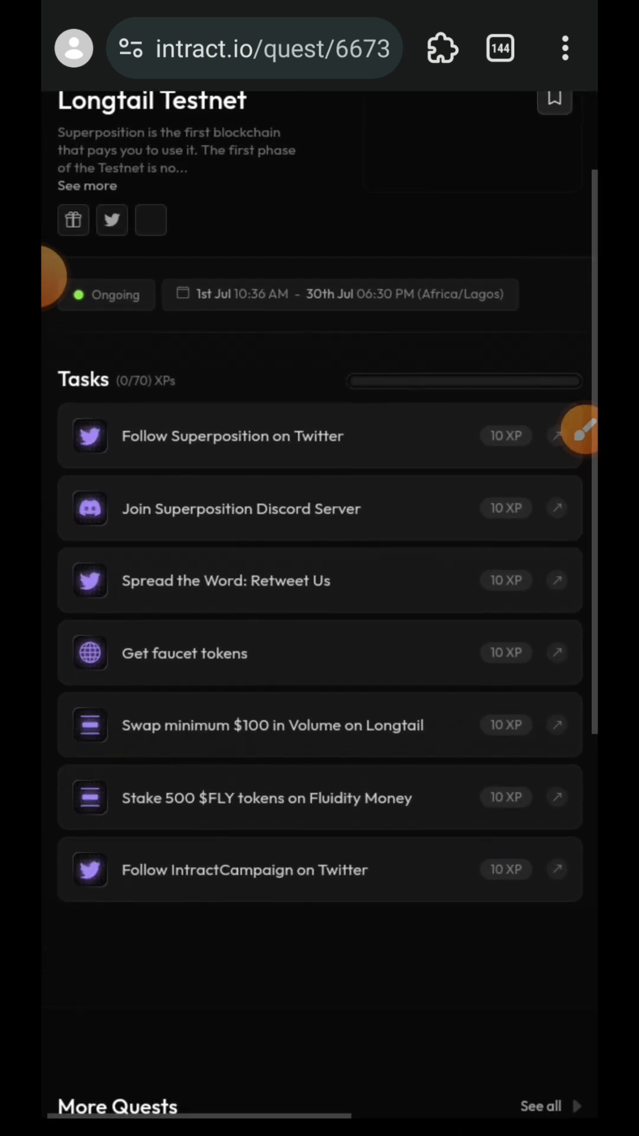
pyautogui.scroll(-3)
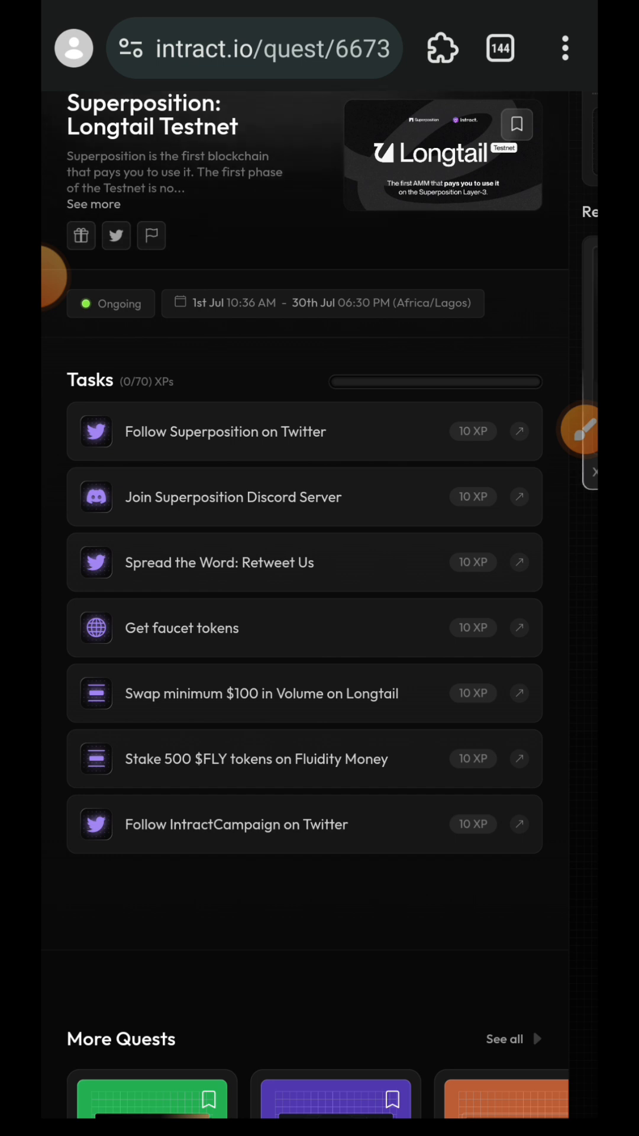
pyautogui.scroll(-3)
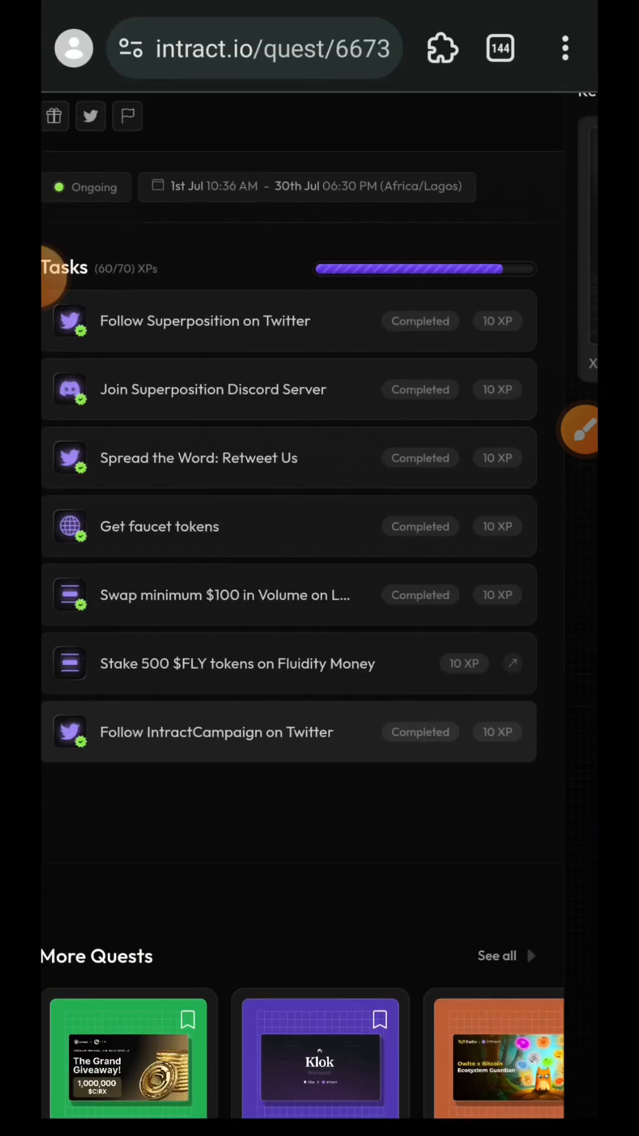
# Follow the Stake 500 $FLY task's link and continue to Fluidity Money
pyautogui.moveTo(58, 640); pyautogui.dragTo(492, 639)
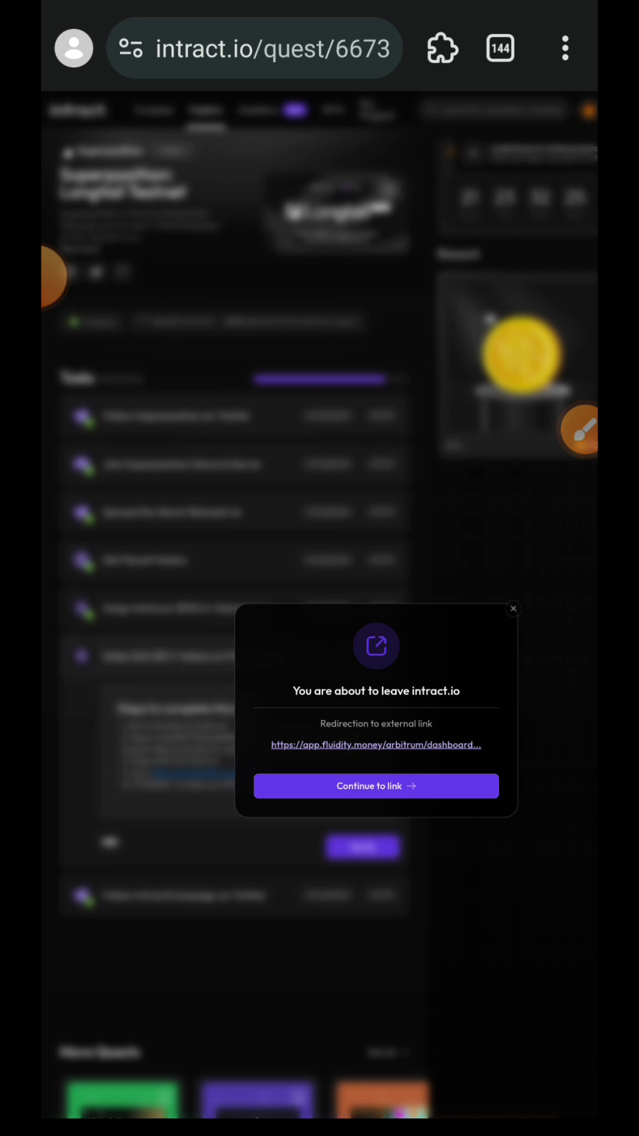
pyautogui.click(375, 786)
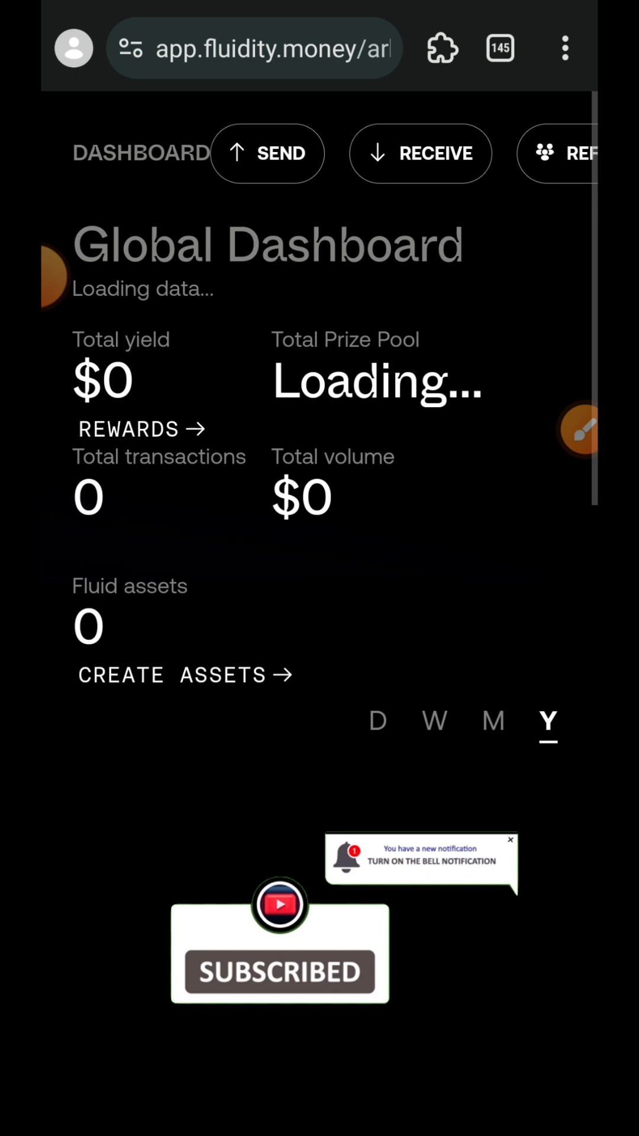
# Connect the wallet to the Fluidity dashboard and switch MetaMask to Arbitrum One
pyautogui.click(442, 48)
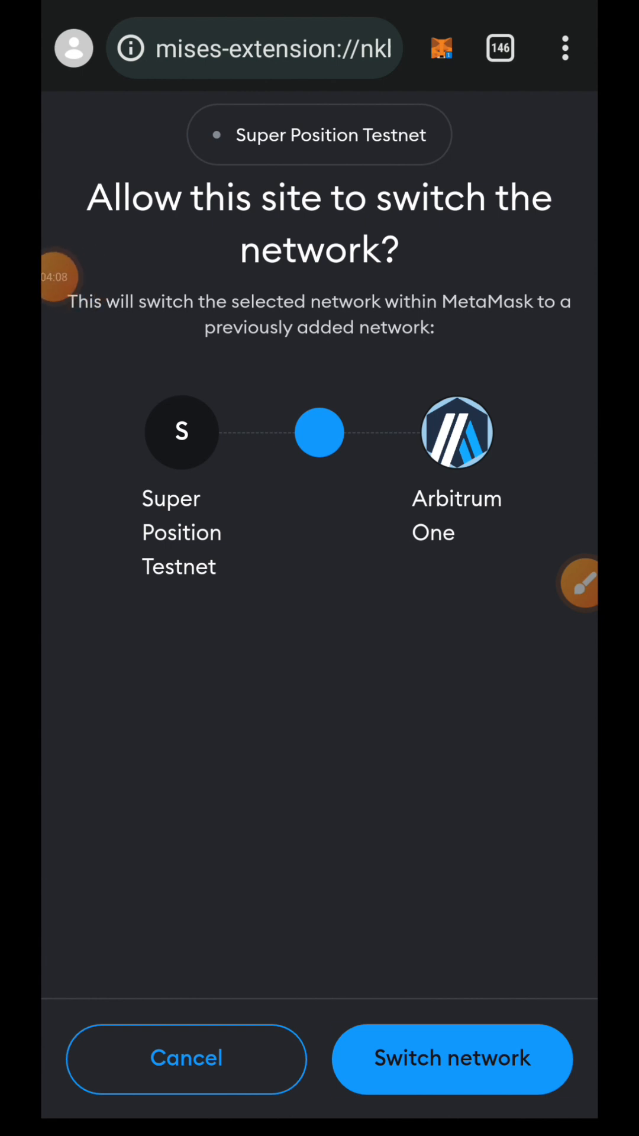
pyautogui.click(452, 1058)
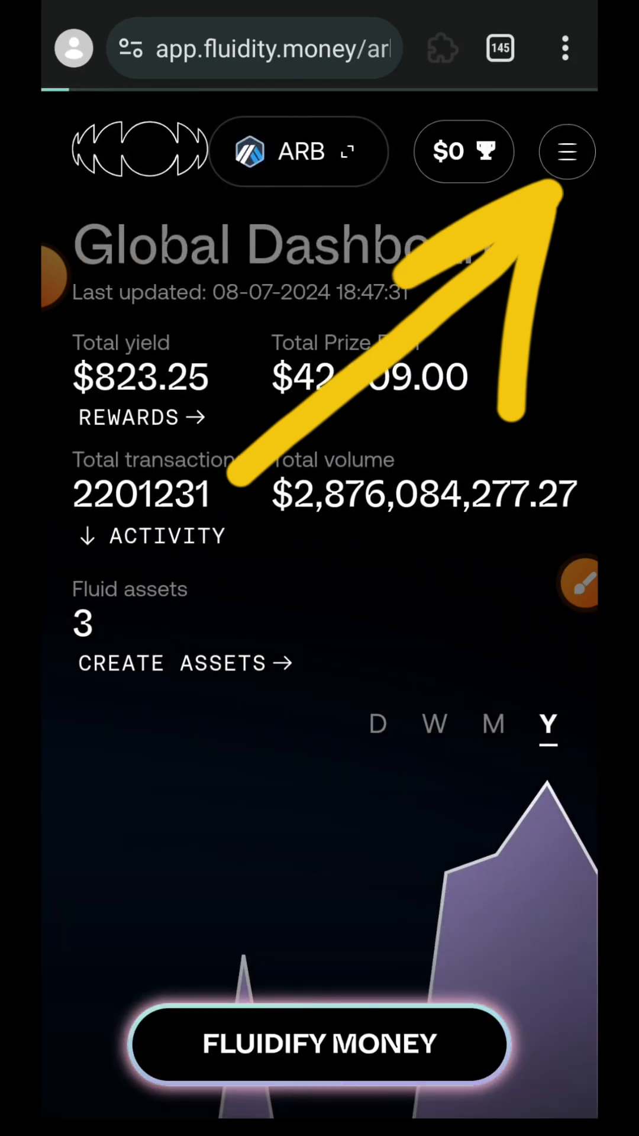
pyautogui.click(566, 150)
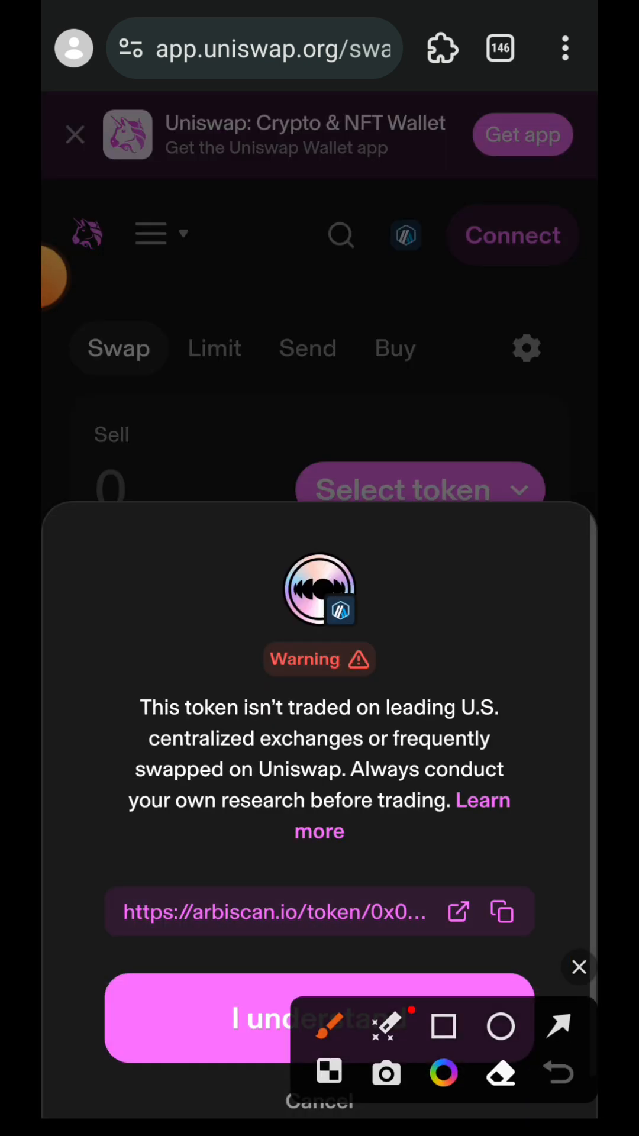
# Acknowledge the token warning and swap about 2.98 USDC for 500 FLY
pyautogui.click(318, 1018)
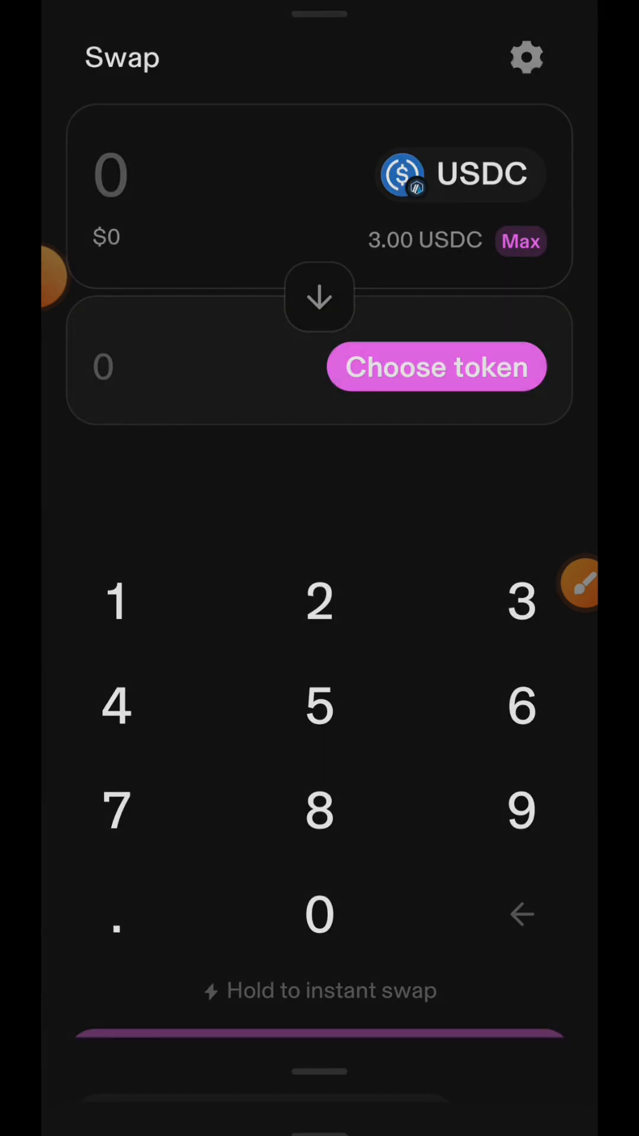
pyautogui.click(437, 367)
pyautogui.write('500')
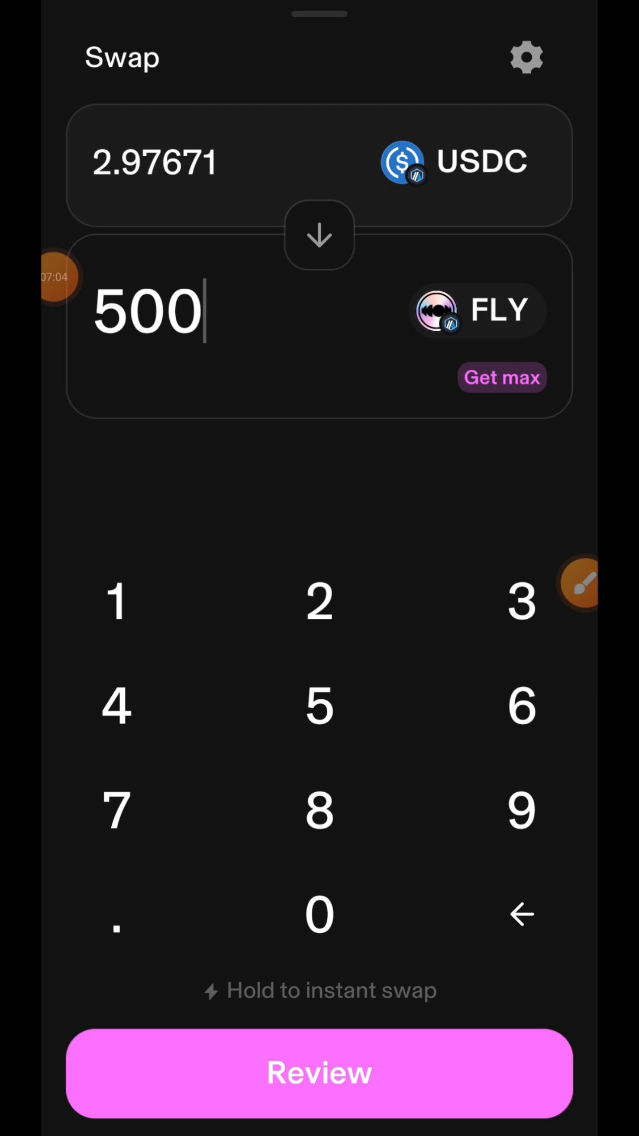
pyautogui.click(318, 1073)
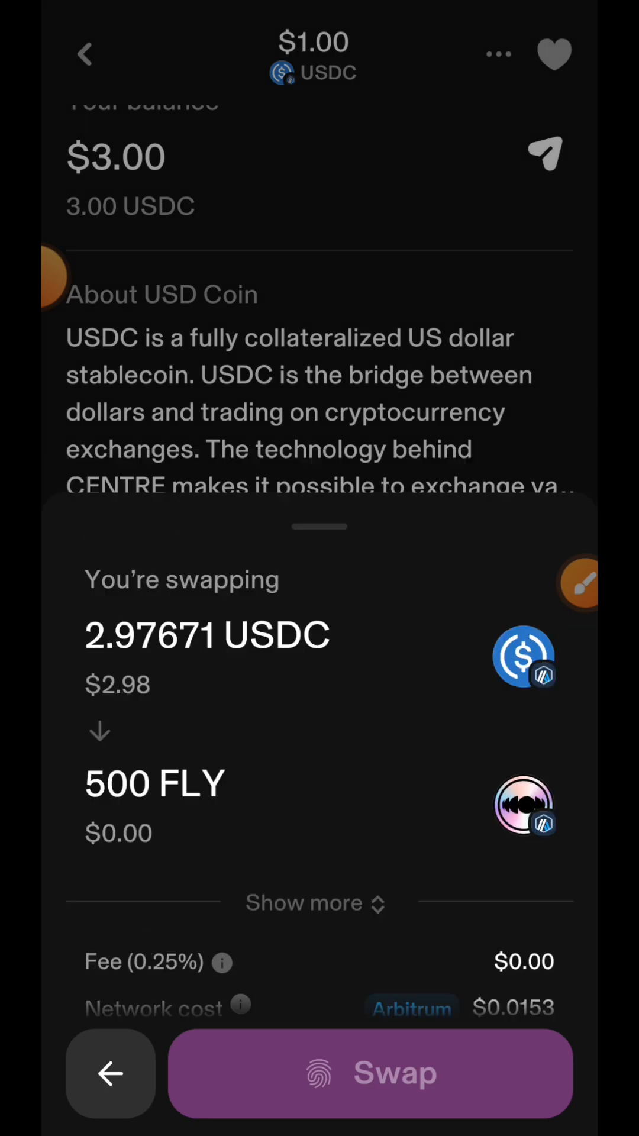
pyautogui.click(371, 1073)
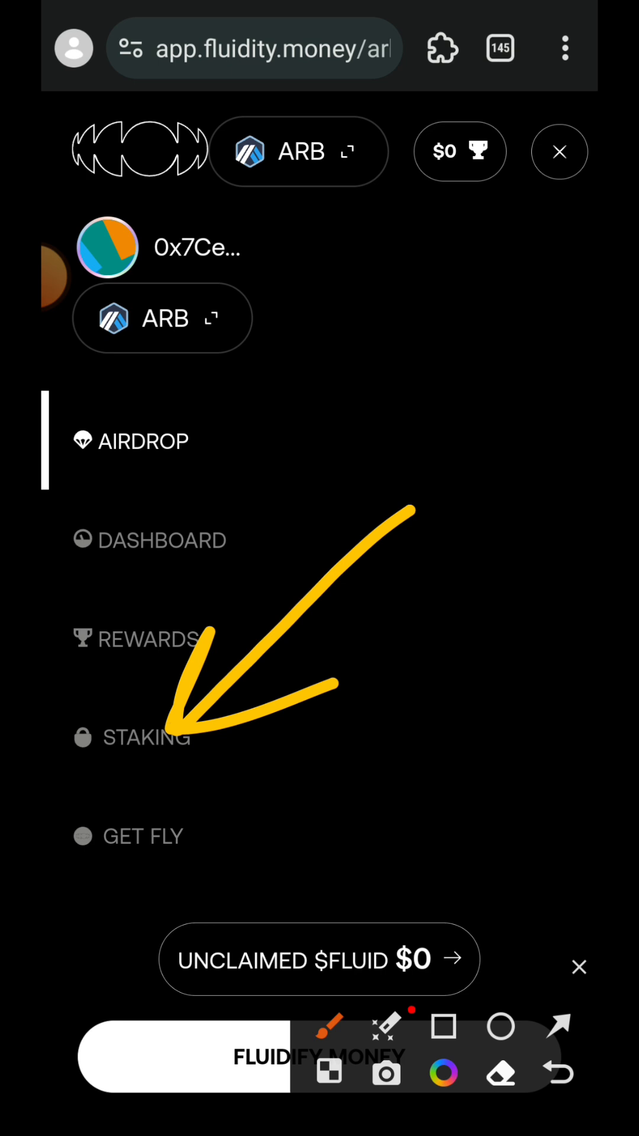
# On Fluidity's Staking page, set 500 FLY as the stake amount and start staking
pyautogui.click(144, 737)
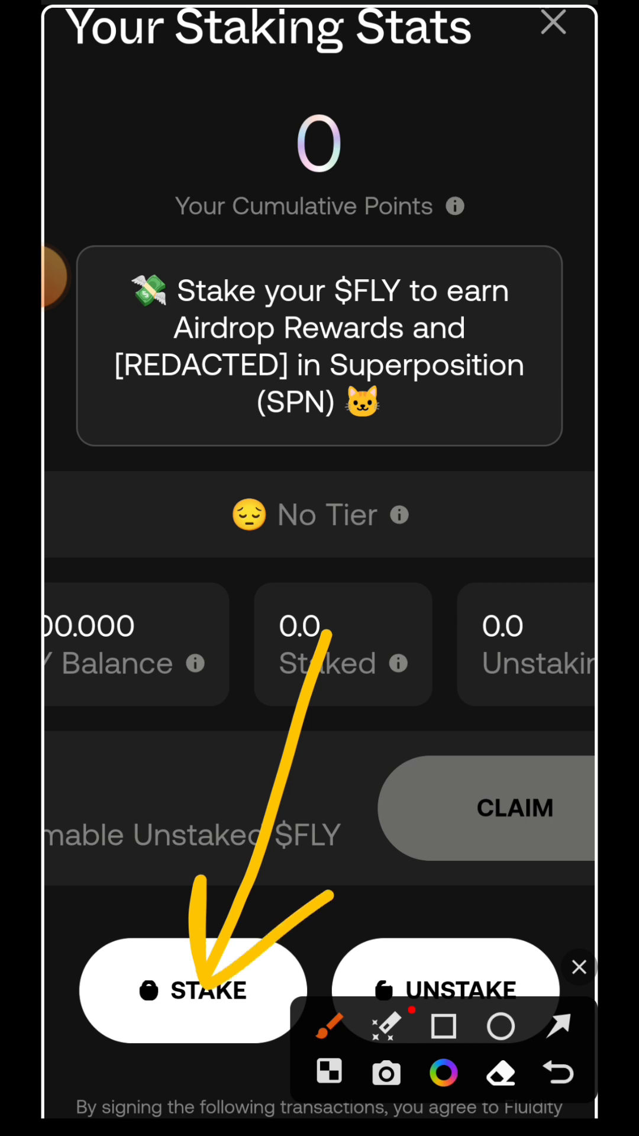
pyautogui.click(192, 989)
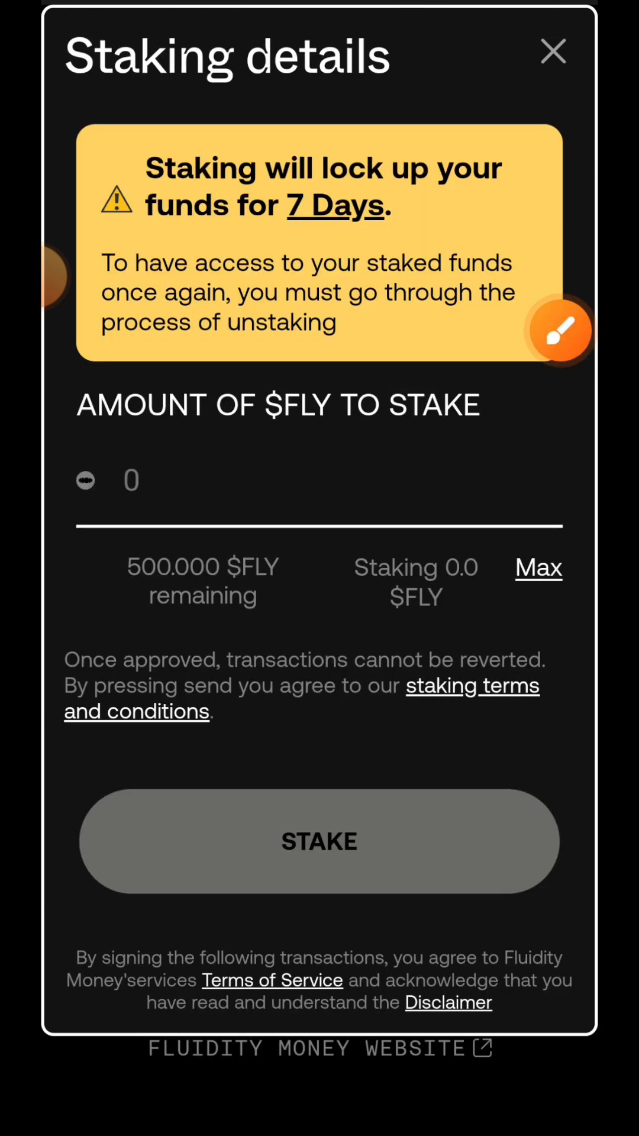
pyautogui.click(537, 567)
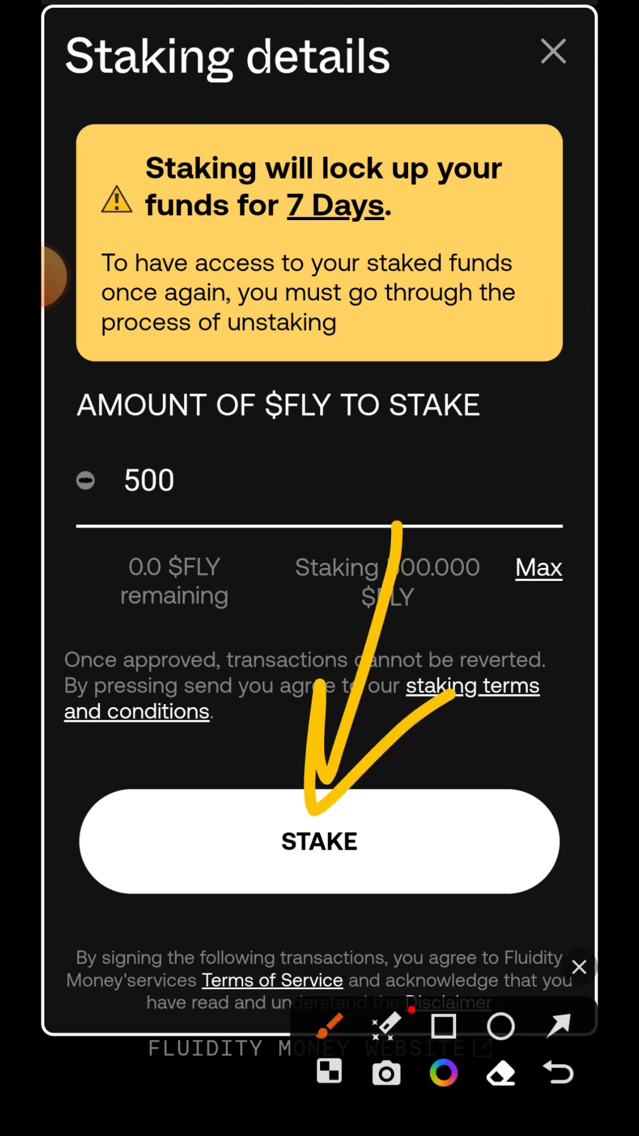
pyautogui.click(318, 840)
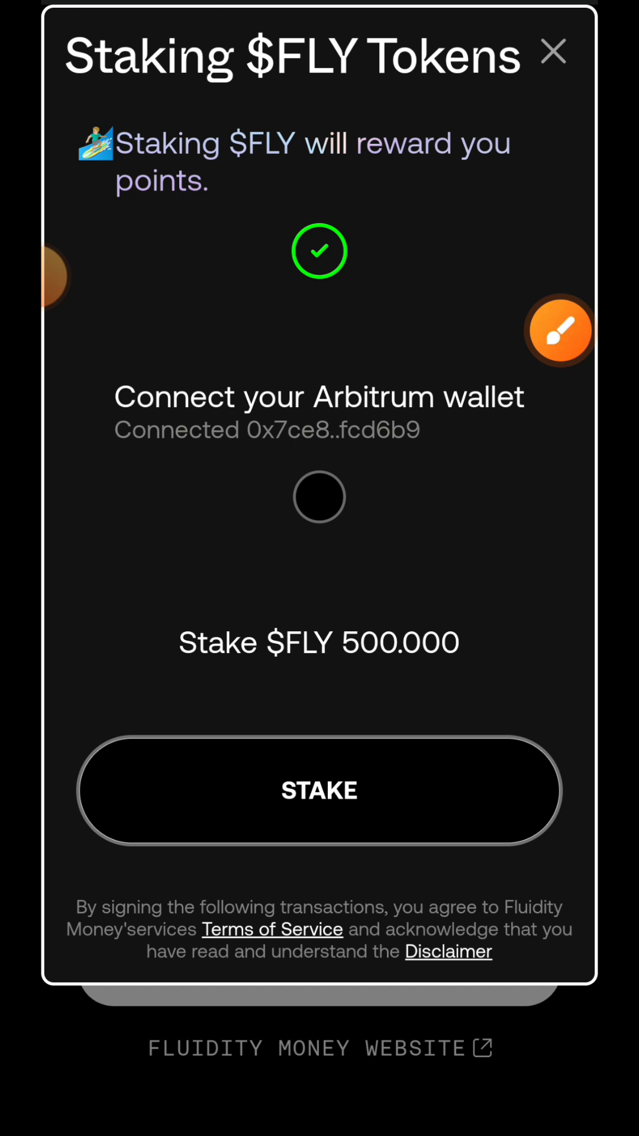
pyautogui.click(318, 789)
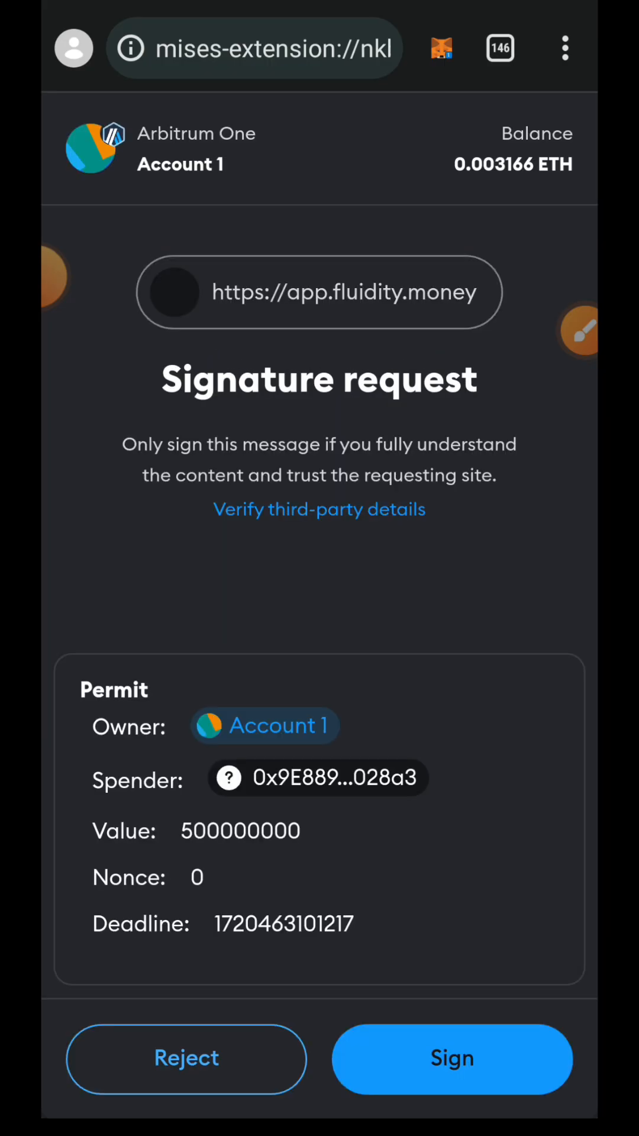
# Sign the 500 FLY spending permit and confirm the stake transaction in MetaMask
pyautogui.click(452, 1058)
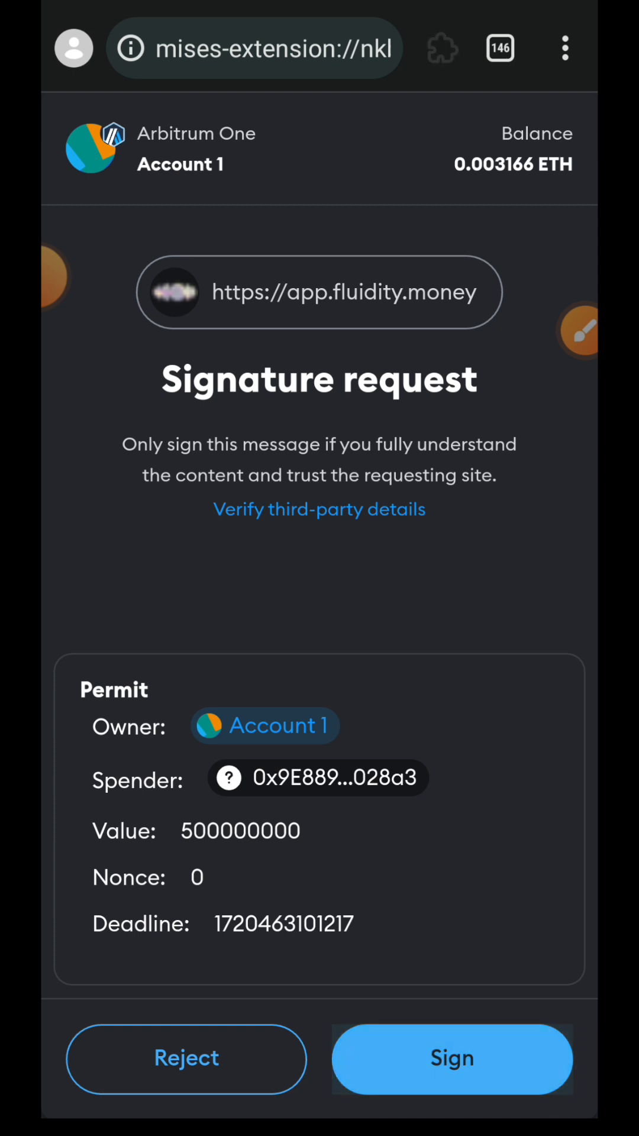
pyautogui.click(452, 1057)
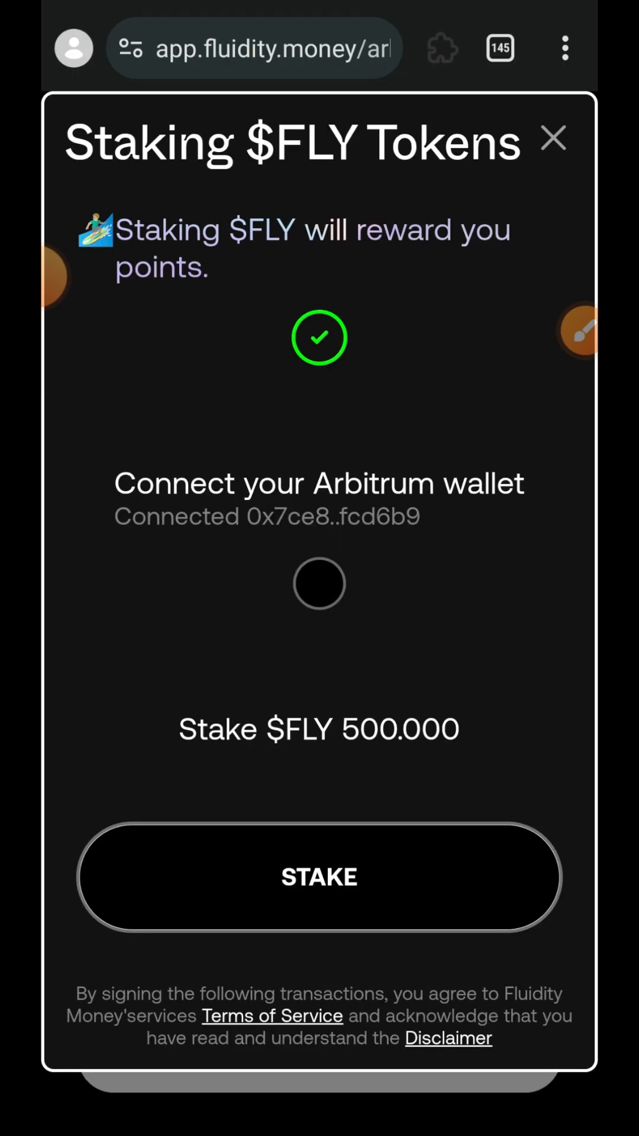
pyautogui.click(318, 877)
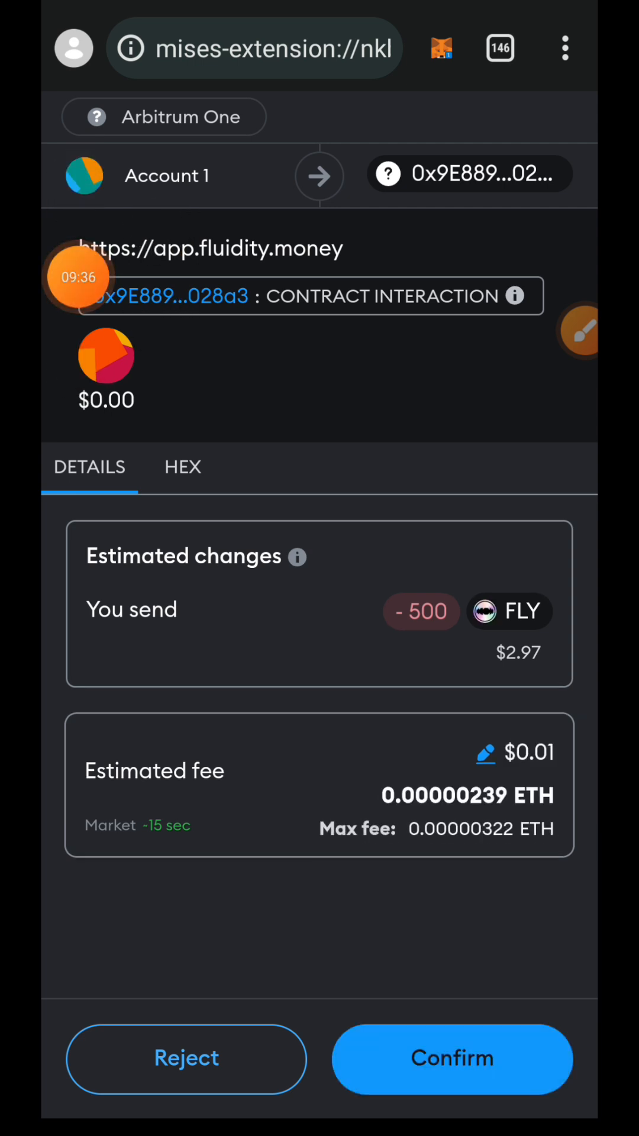
pyautogui.click(452, 1058)
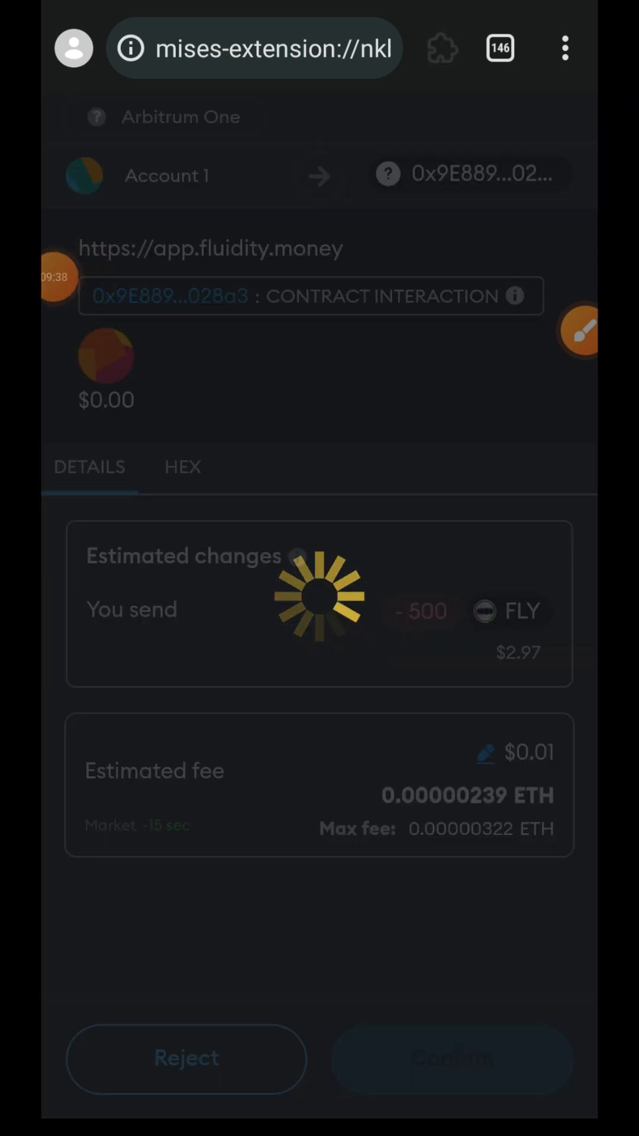
pyautogui.click(452, 1058)
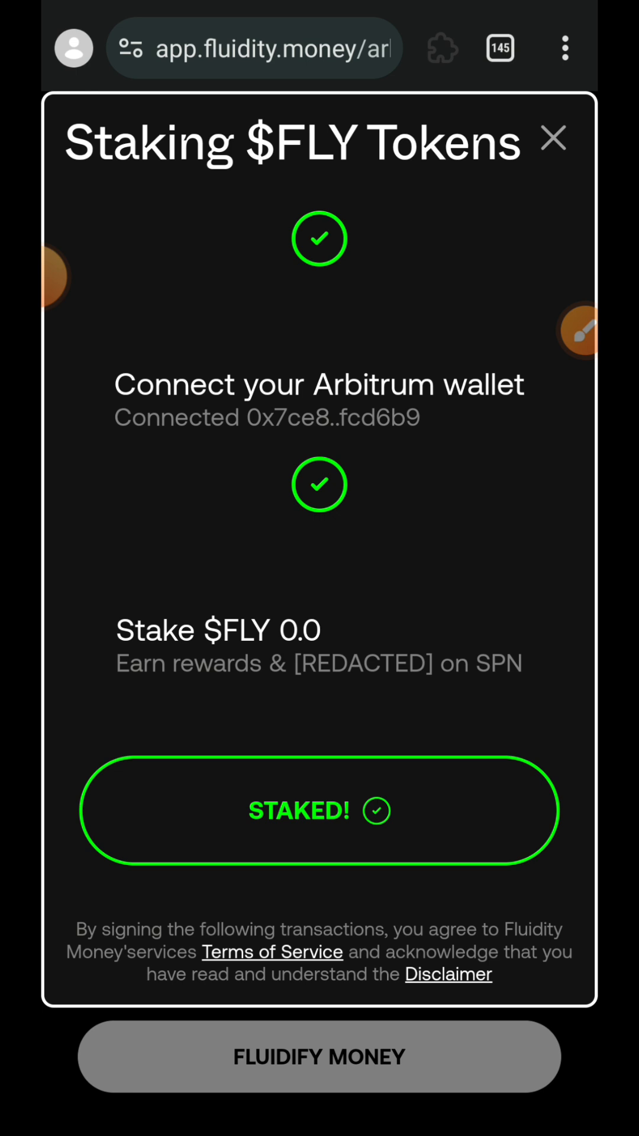
pyautogui.click(499, 48)
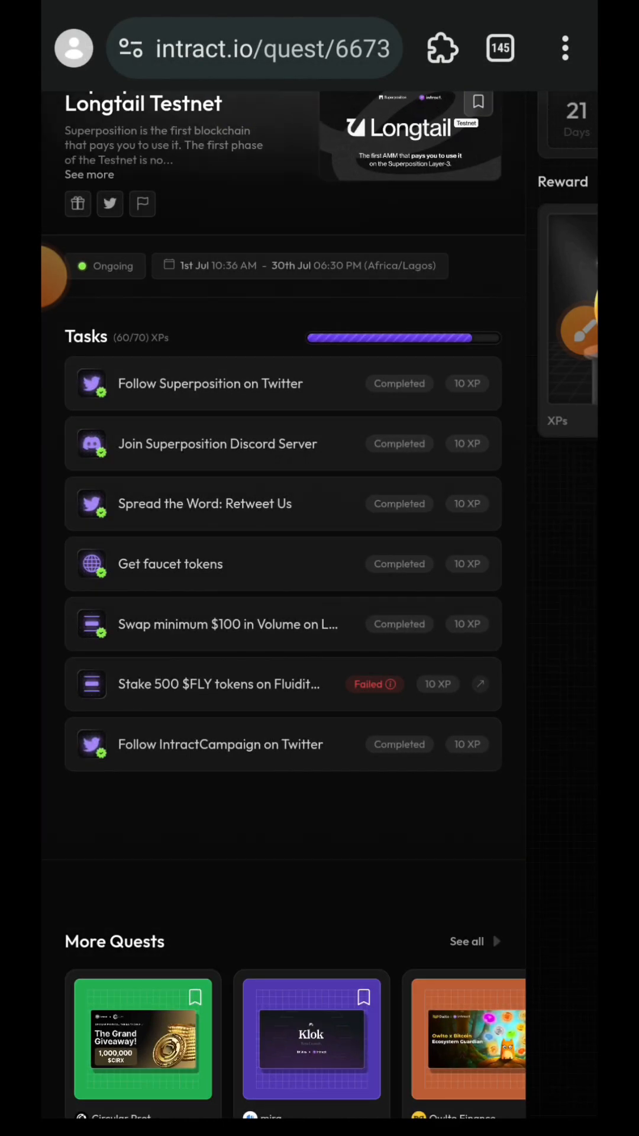
# Verify the Stake 500 $FLY task to reach 70/70 XP, then search for Superposition
pyautogui.click(480, 684)
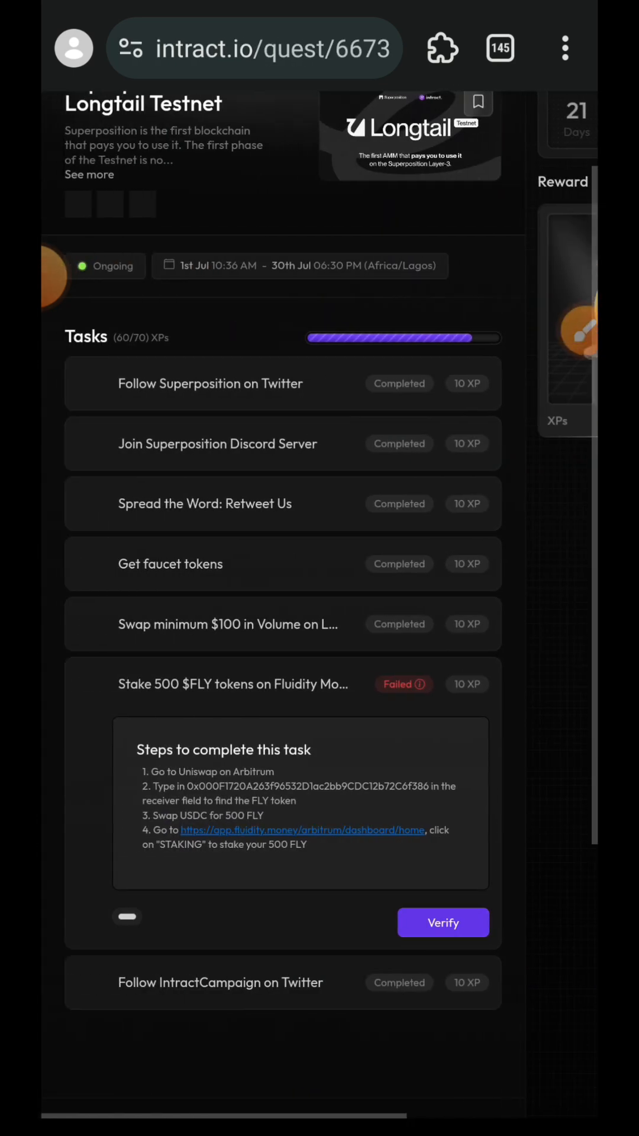
pyautogui.scroll(-3)
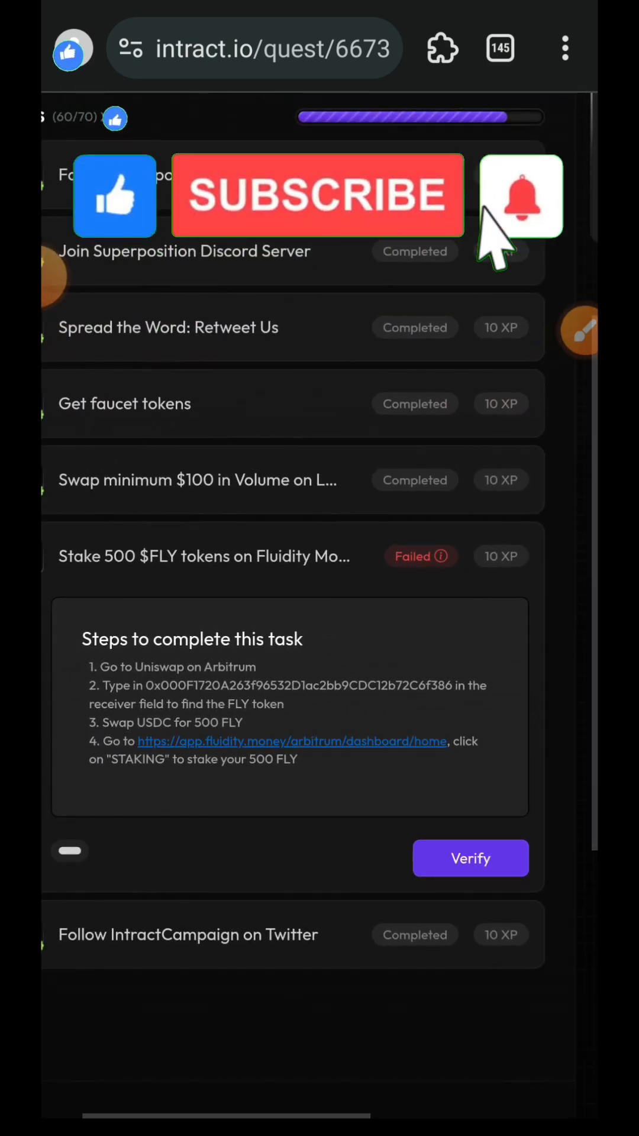
pyautogui.click(469, 859)
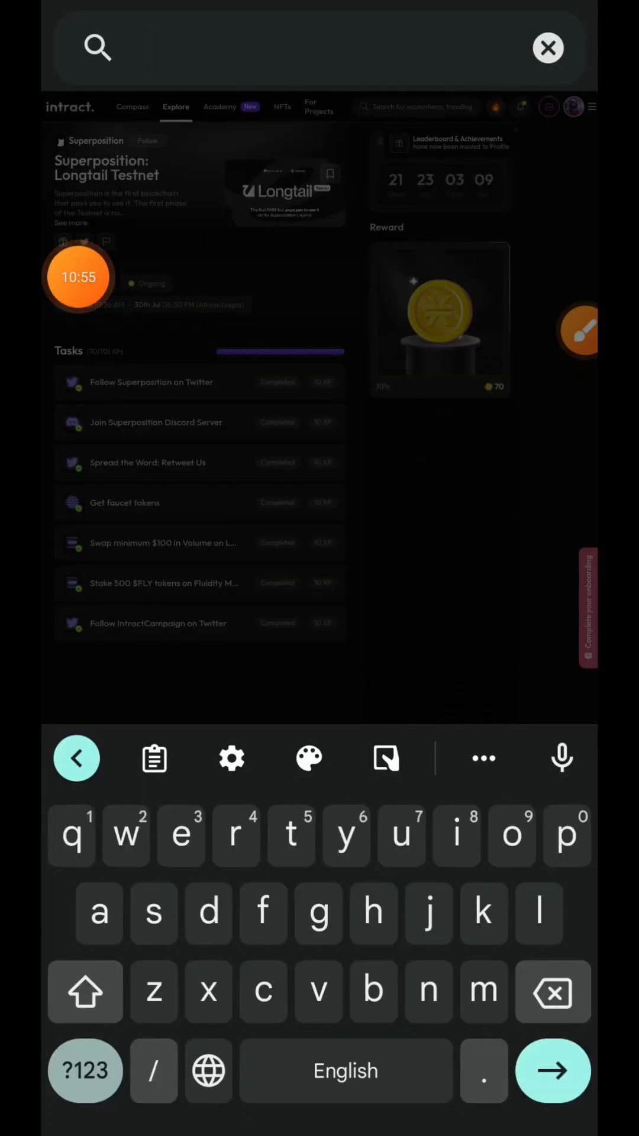
pyautogui.write('super')
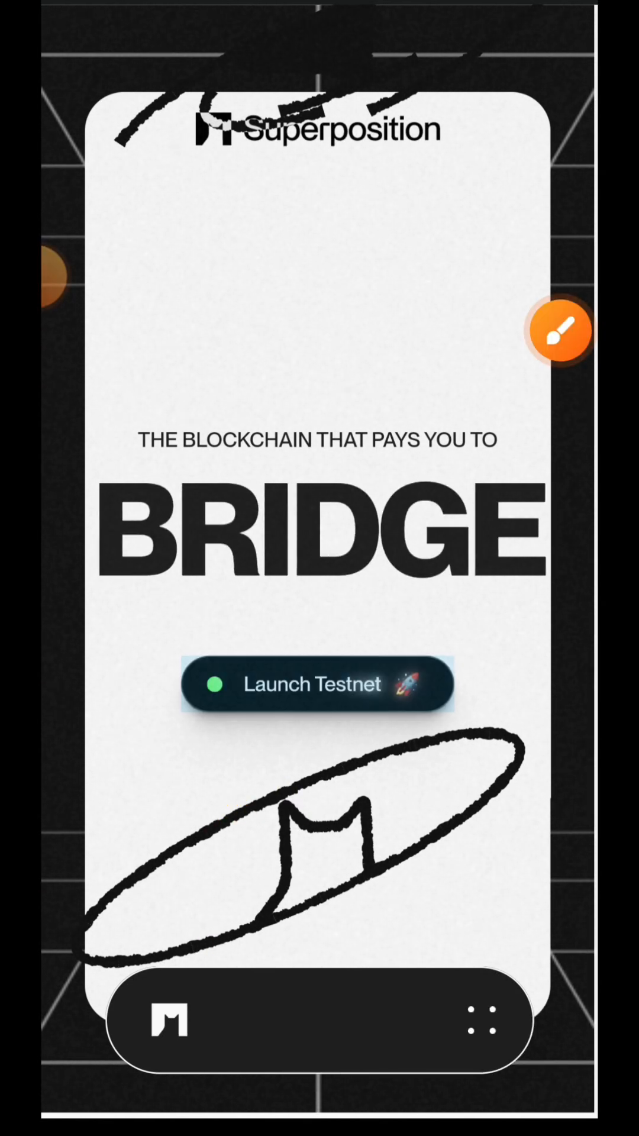
# Launch the testnet Discover page and open the Meow.domains card
pyautogui.click(319, 685)
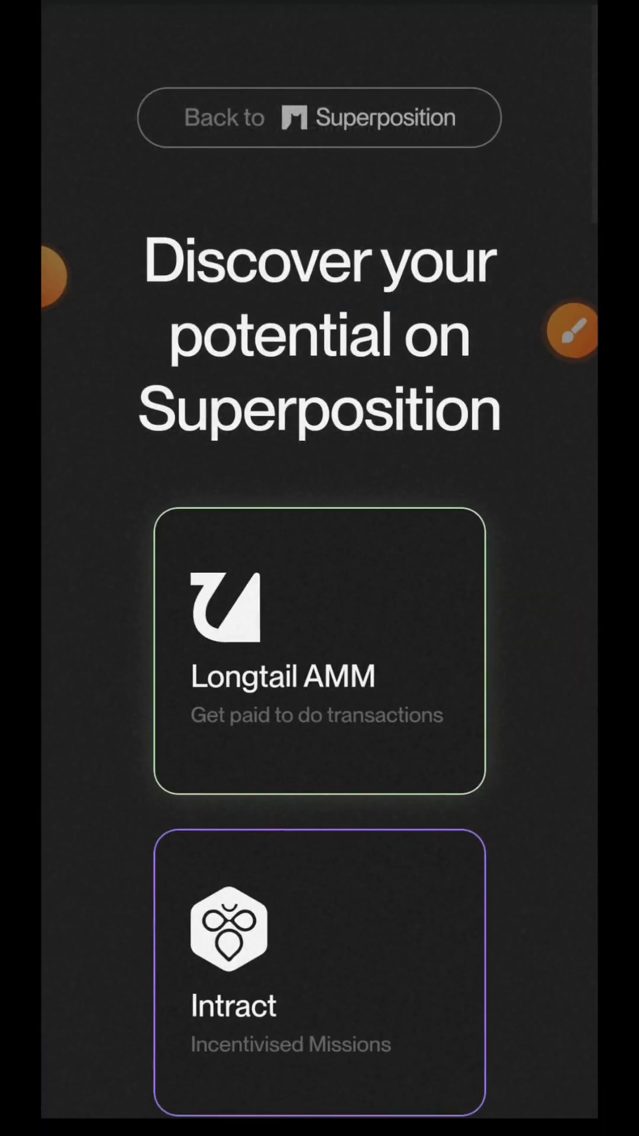
pyautogui.scroll(-3)
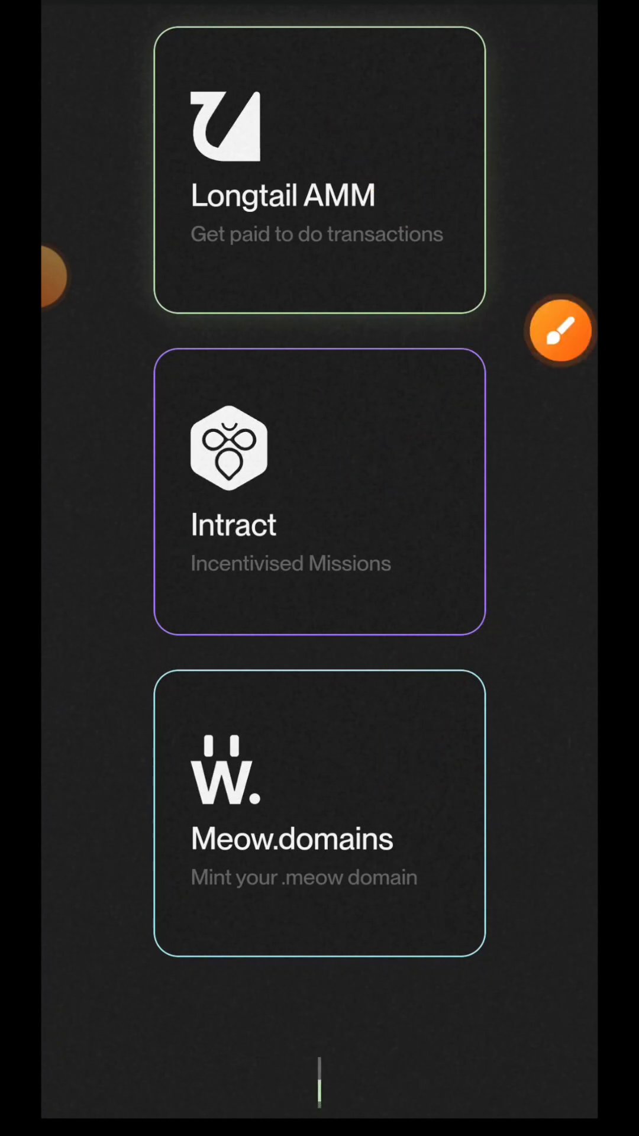
pyautogui.click(318, 819)
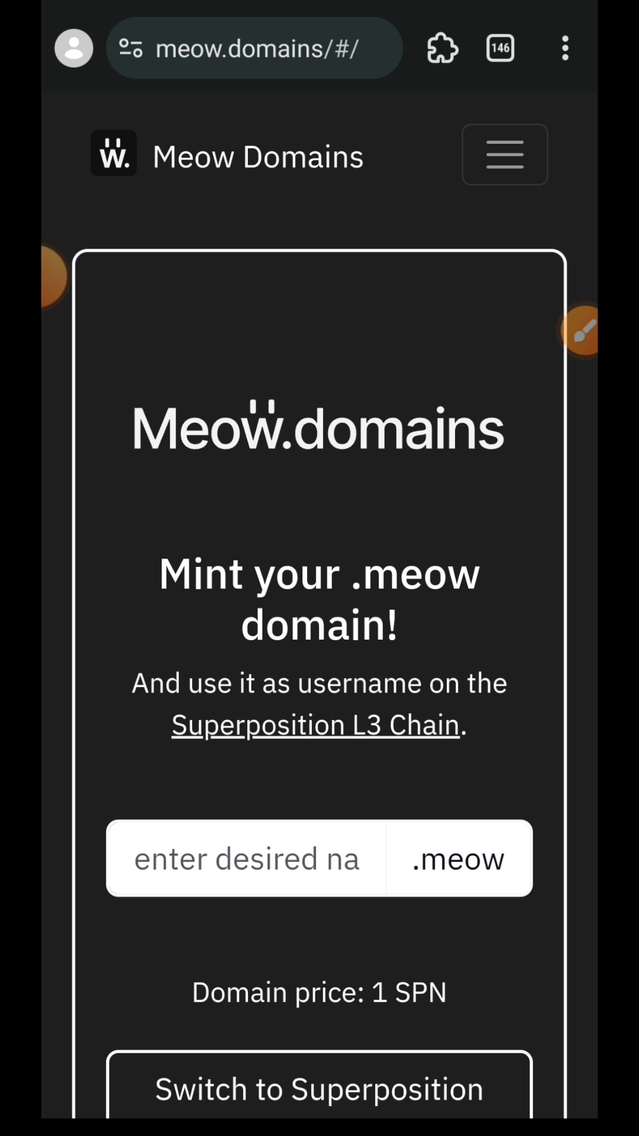
# Switch Meow.domains and MetaMask to Superposition Testnet and begin name entry
pyautogui.scroll(-3)
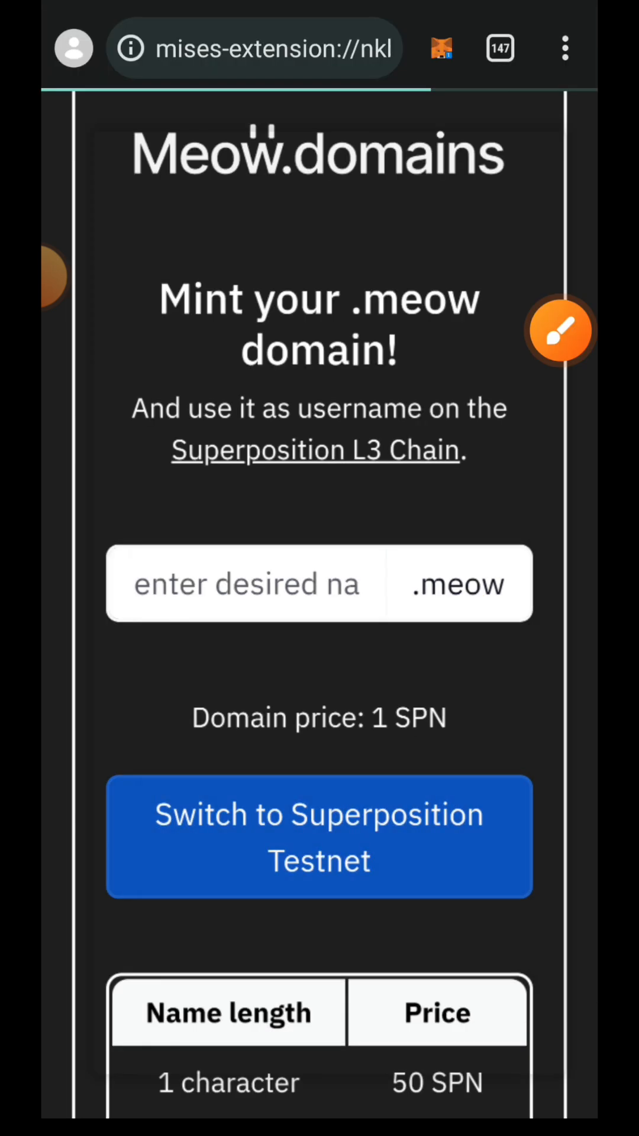
pyautogui.click(320, 837)
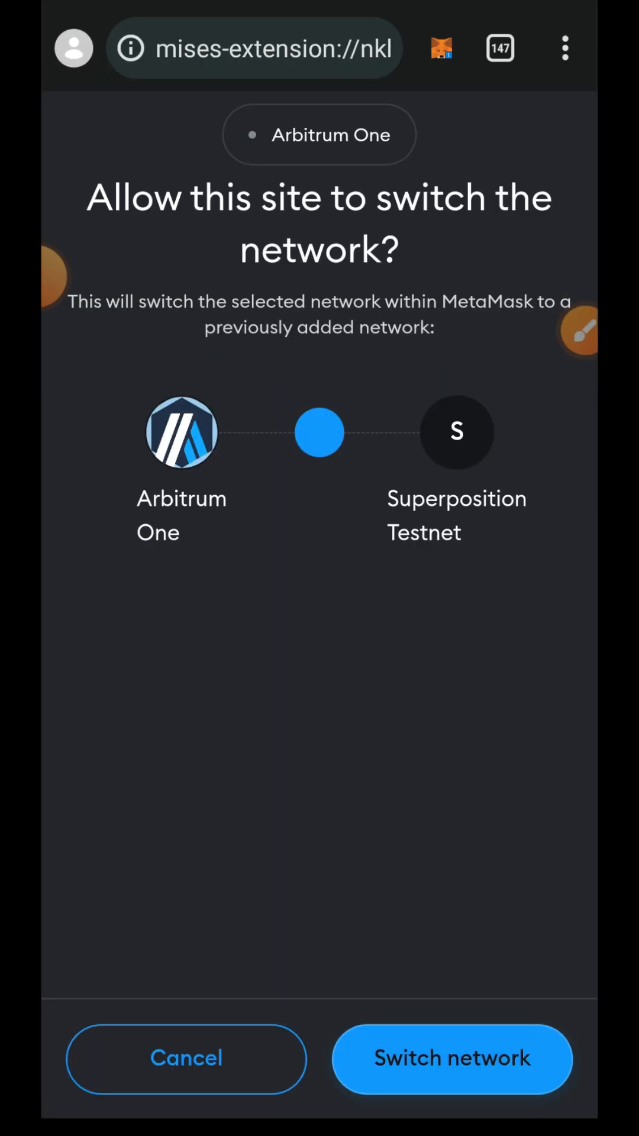
pyautogui.click(452, 1057)
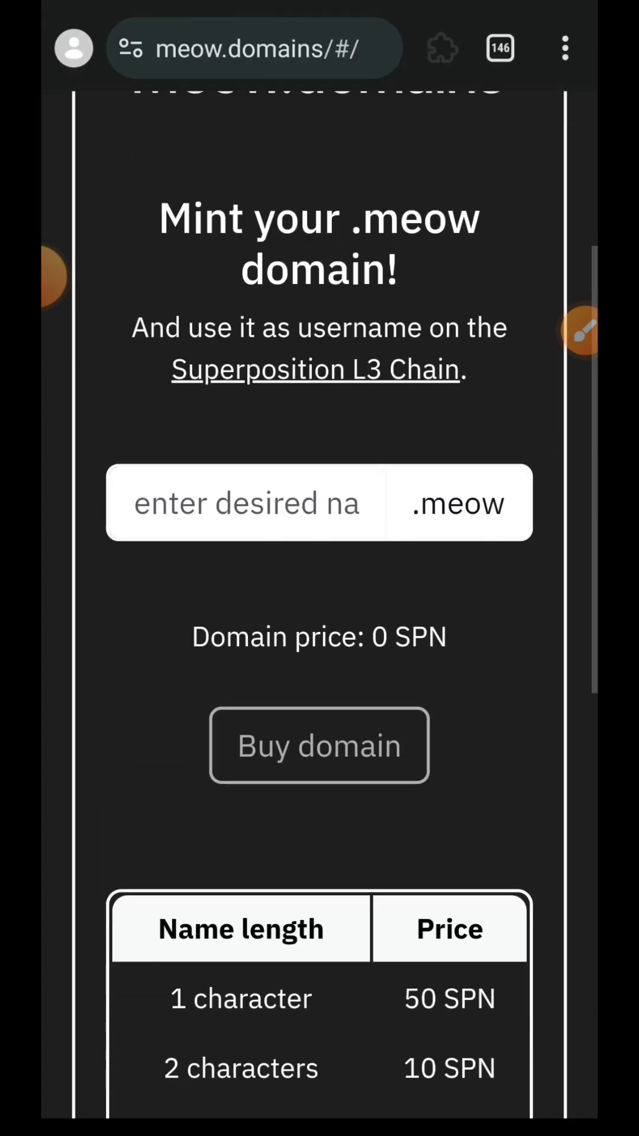
pyautogui.scroll(-3)
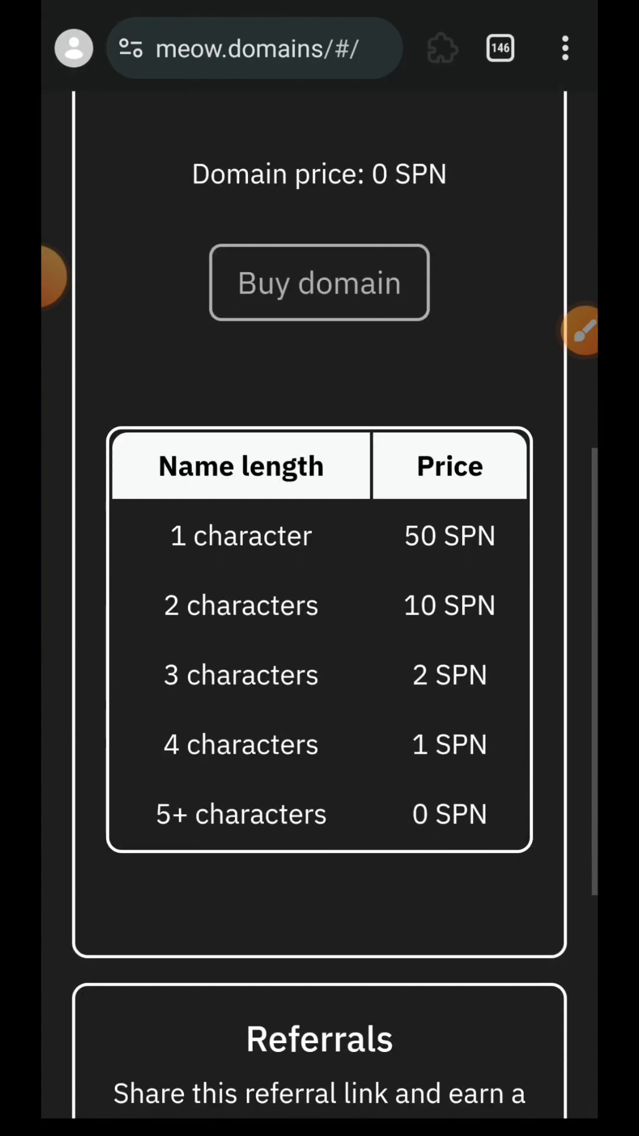
pyautogui.click(582, 332)
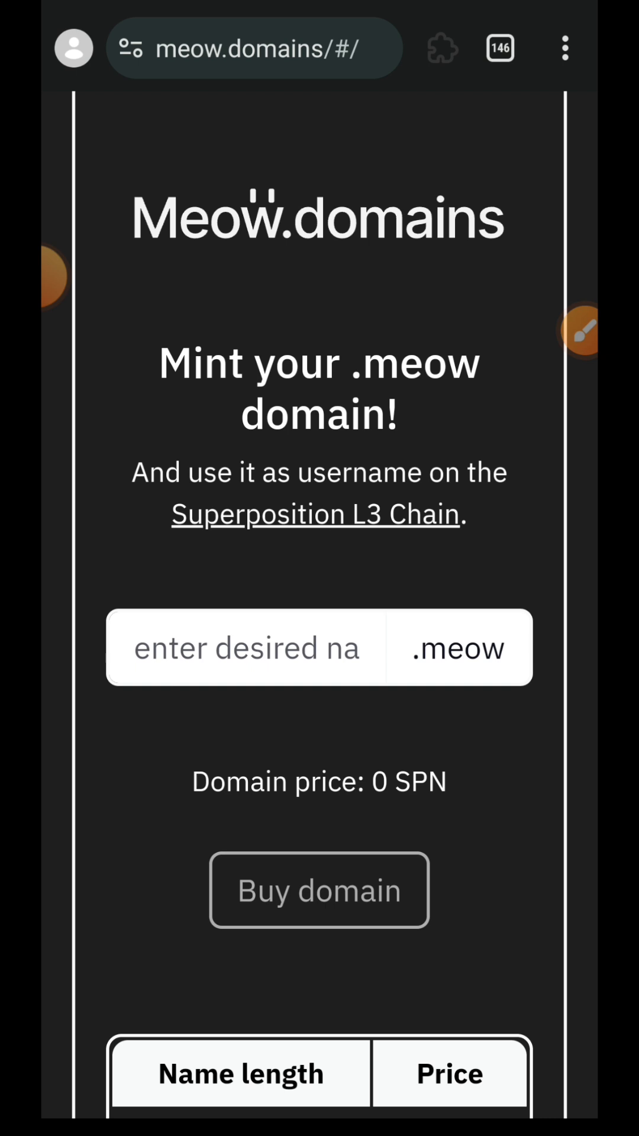
pyautogui.click(246, 648)
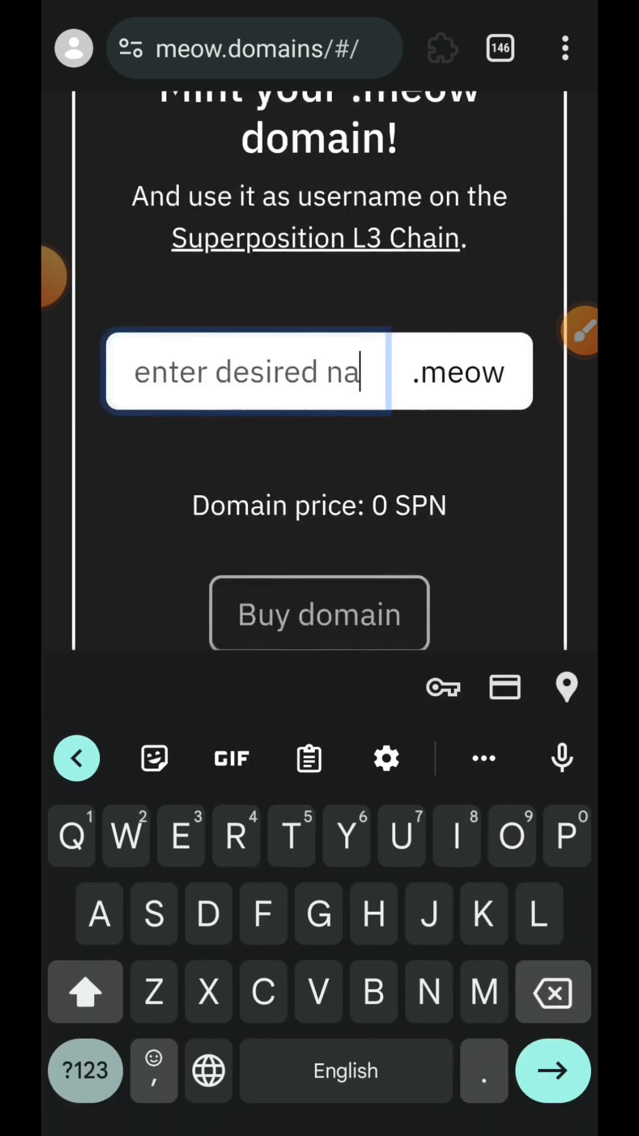
# Buy commyrich.meow, confirming the 0.25 SPN transaction, and dismiss the success notice
pyautogui.write('commyrich')
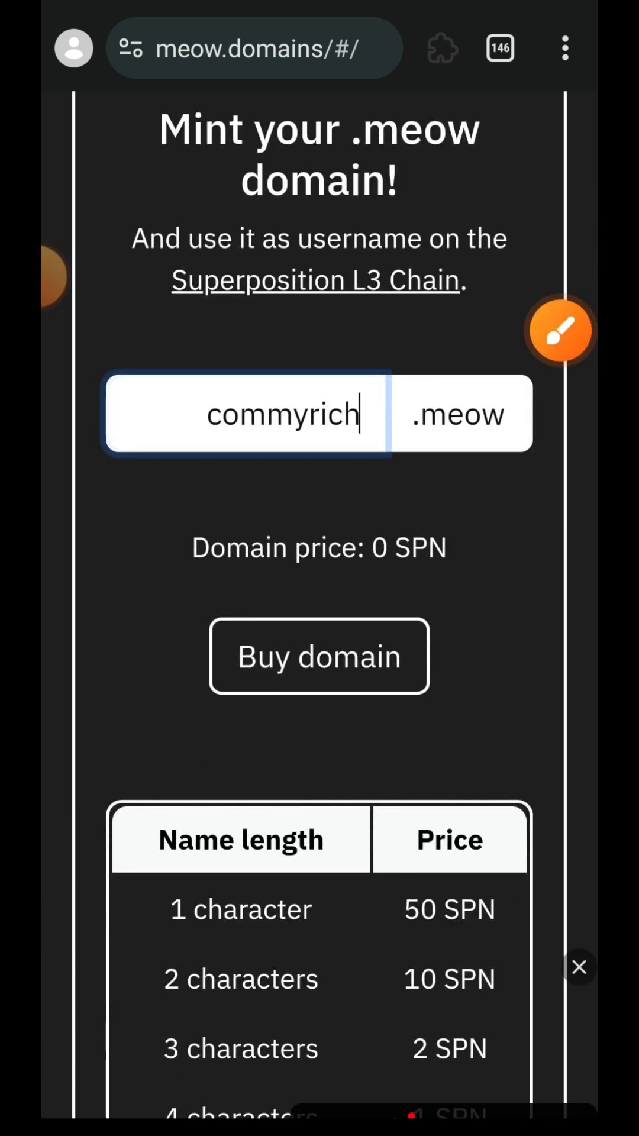
pyautogui.click(560, 332)
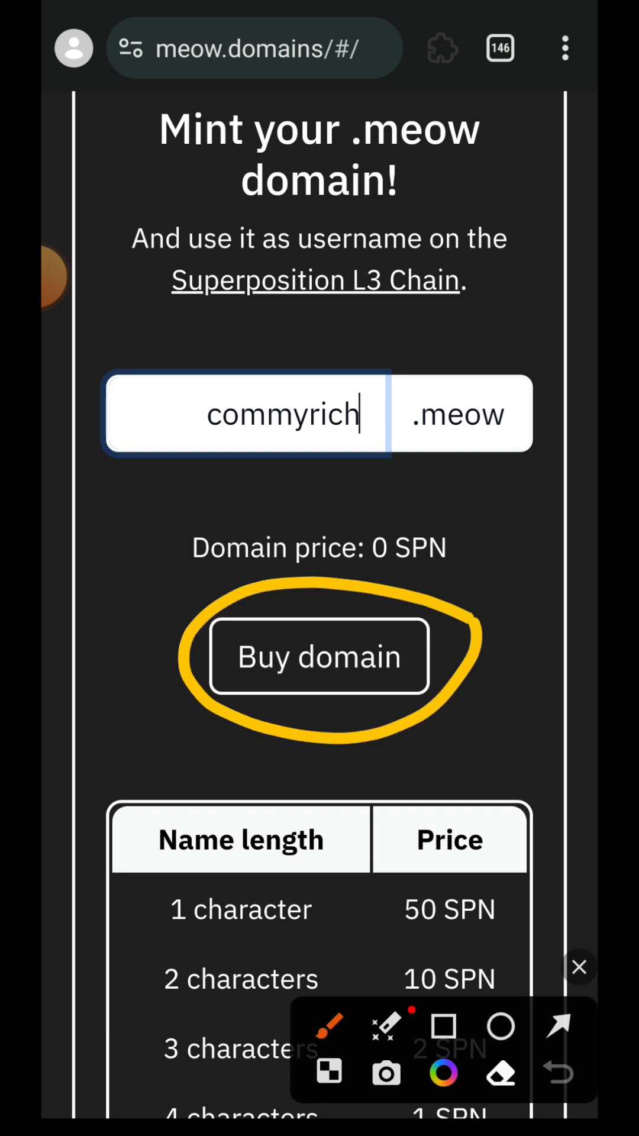
pyautogui.click(318, 657)
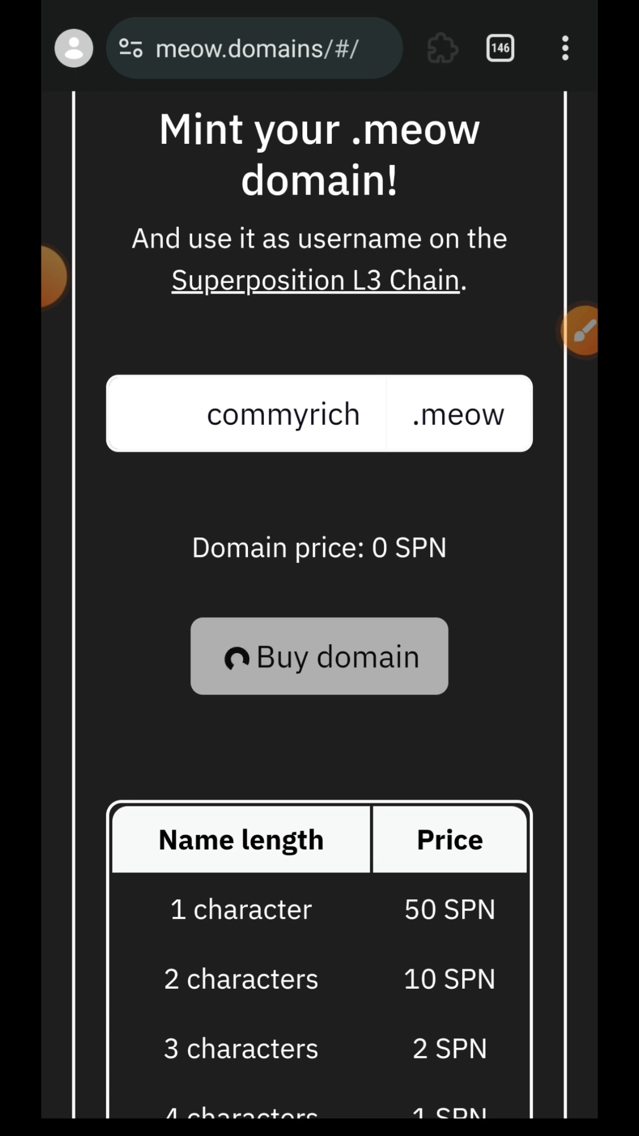
pyautogui.click(318, 656)
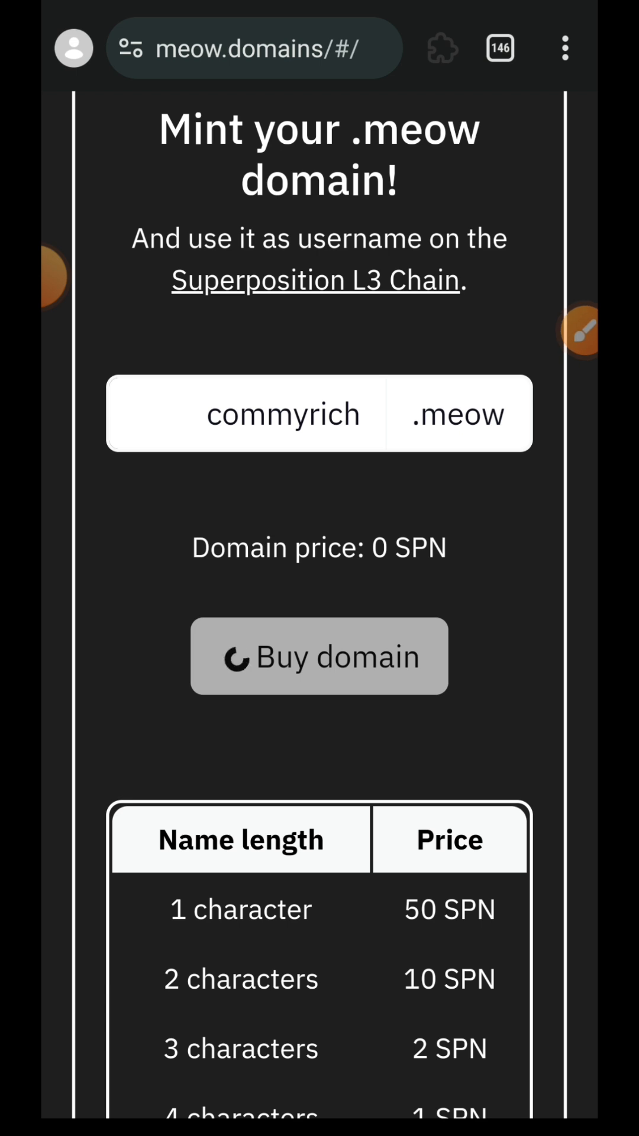
pyautogui.click(319, 656)
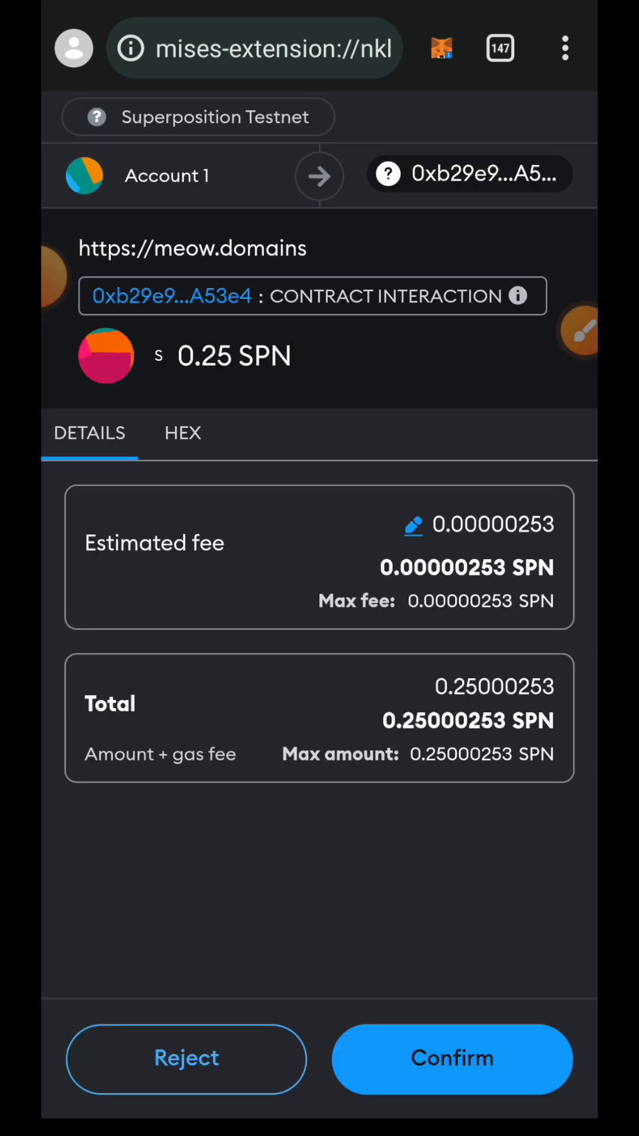
pyautogui.click(451, 1057)
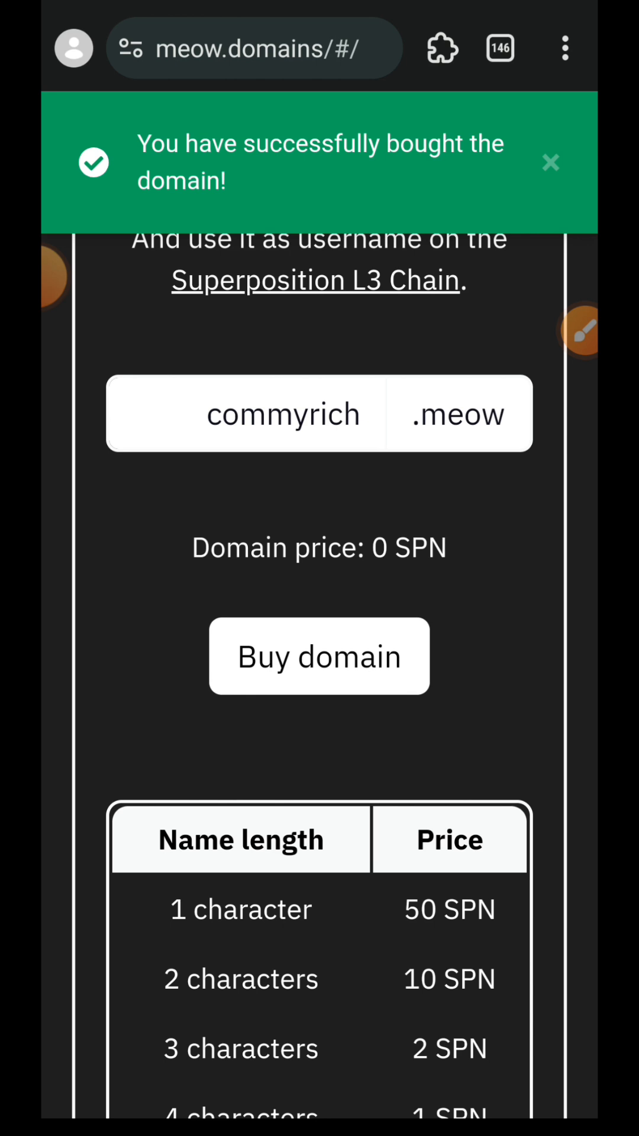
pyautogui.click(550, 162)
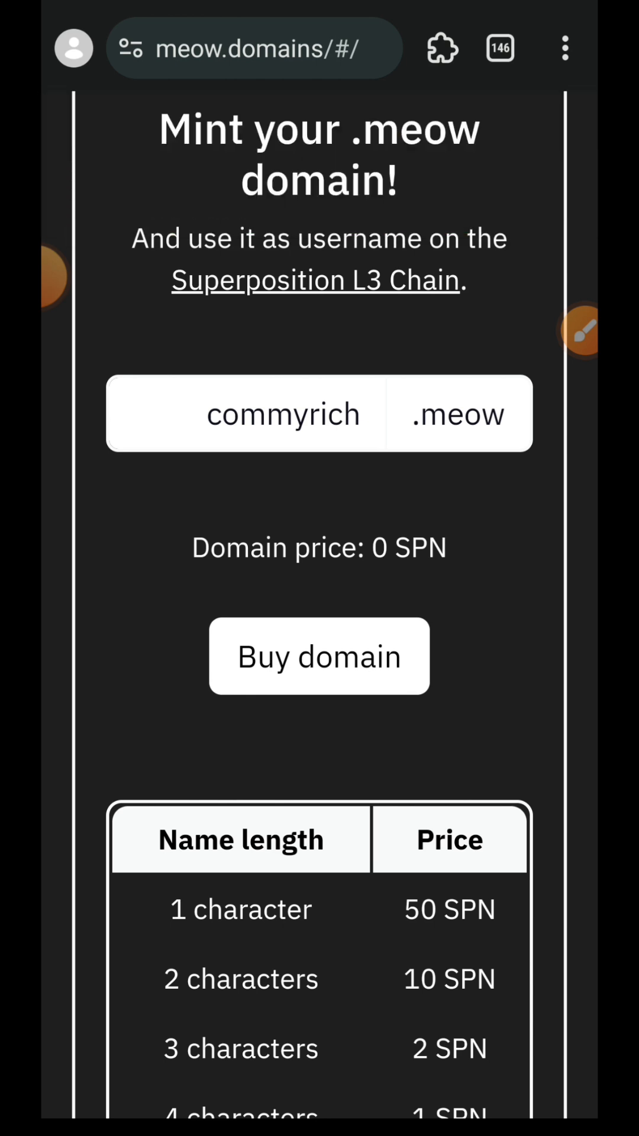